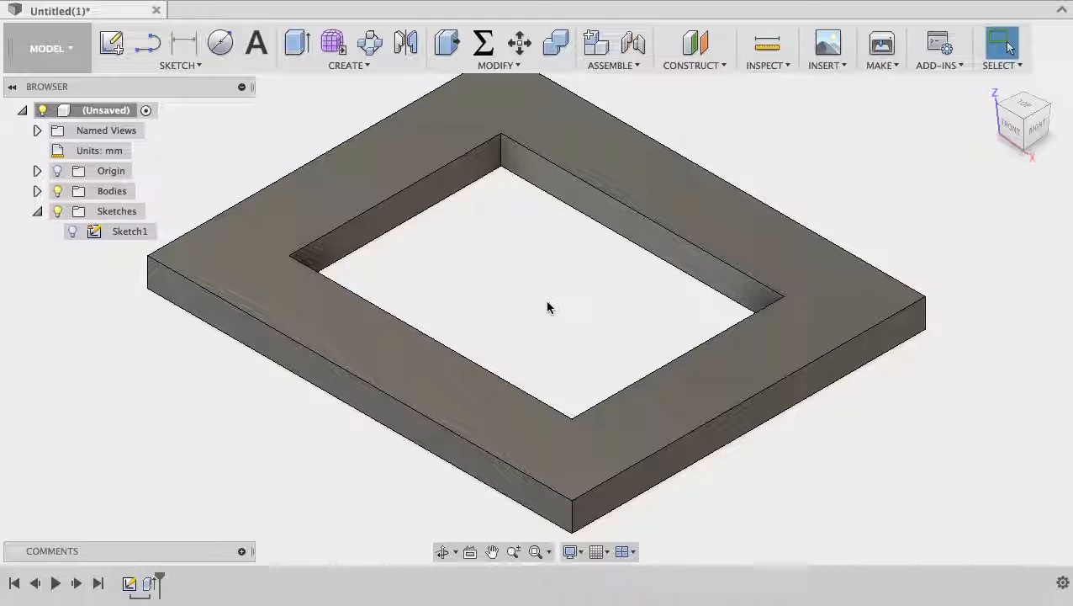
mouse_move(559, 303)
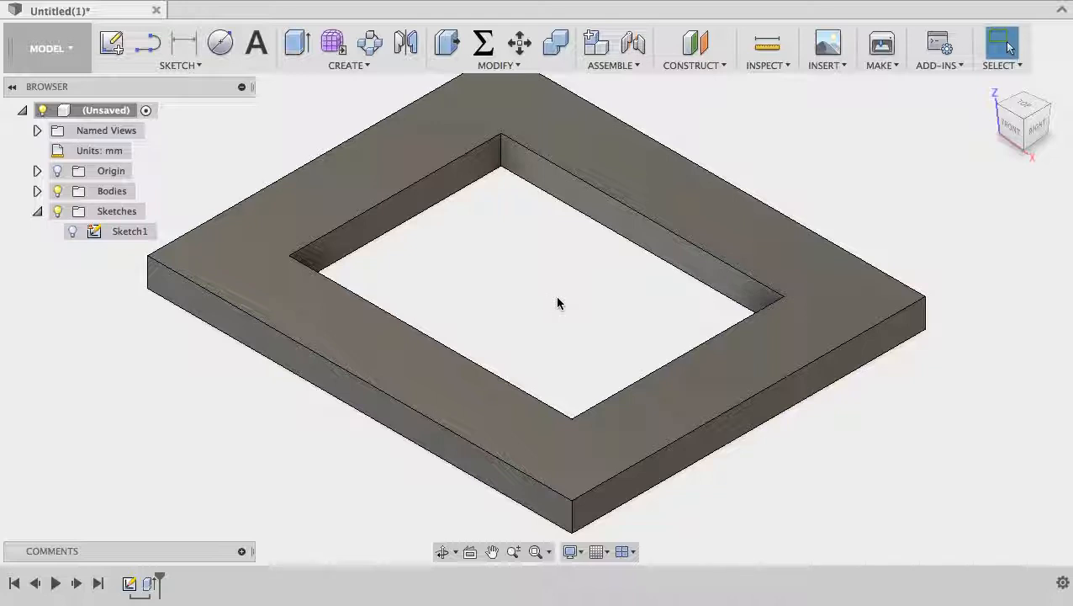
mouse_move(482, 231)
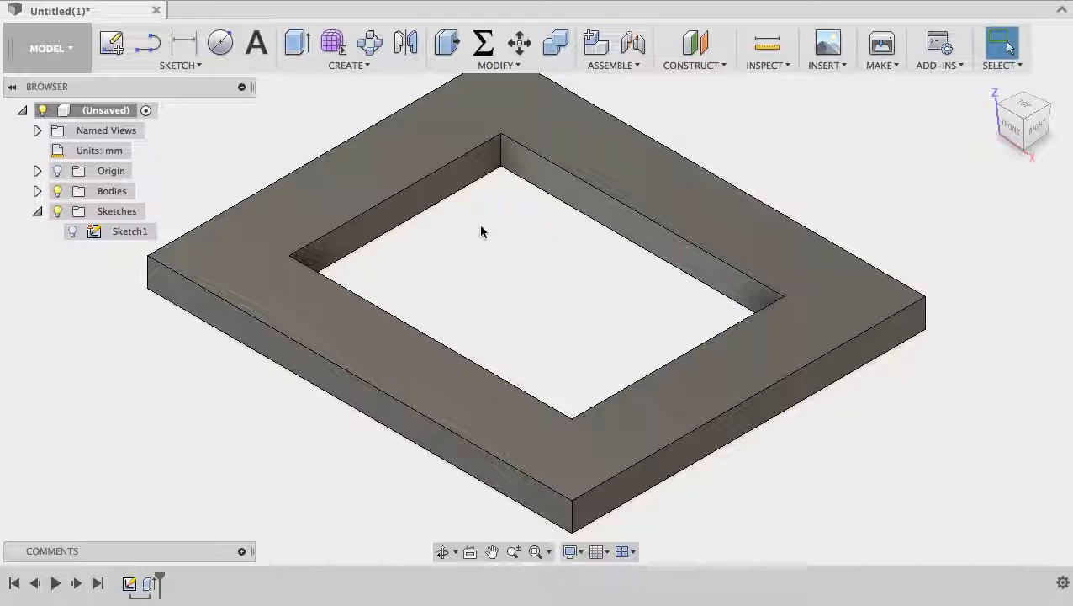
mouse_move(436, 260)
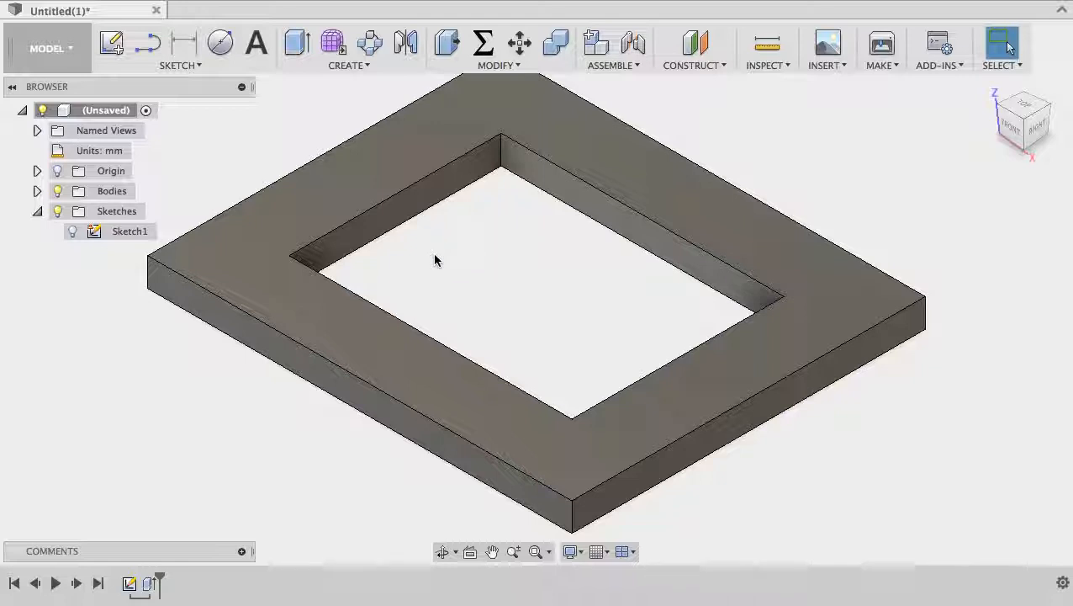
mouse_move(457, 171)
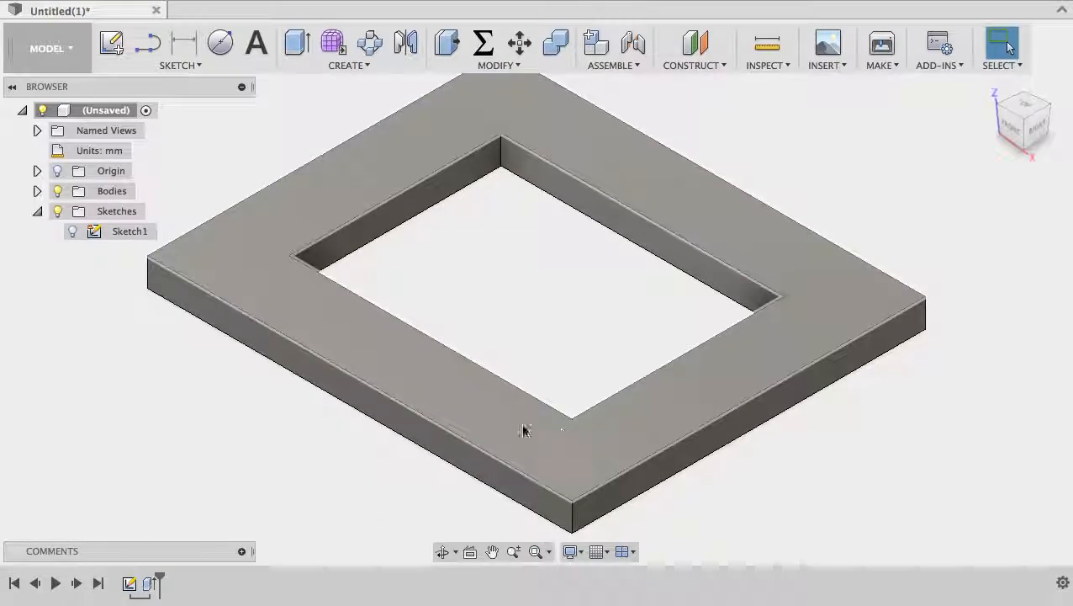
mouse_move(518, 429)
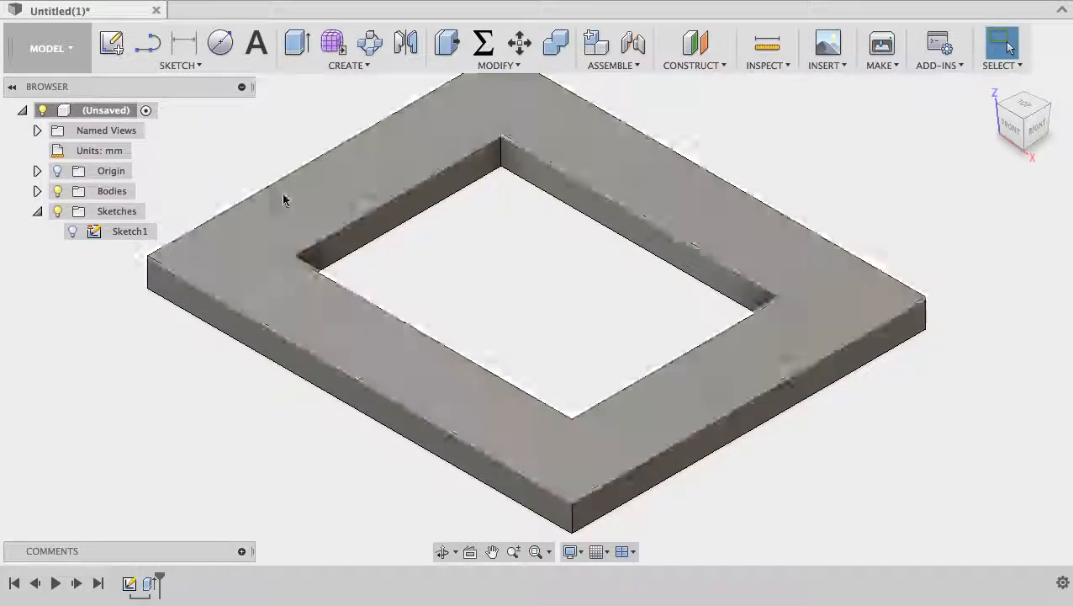
Simulate the 2D Contour1 toolpath cutting the frame in the CAM workspace, then close the simulation.
click(47, 48)
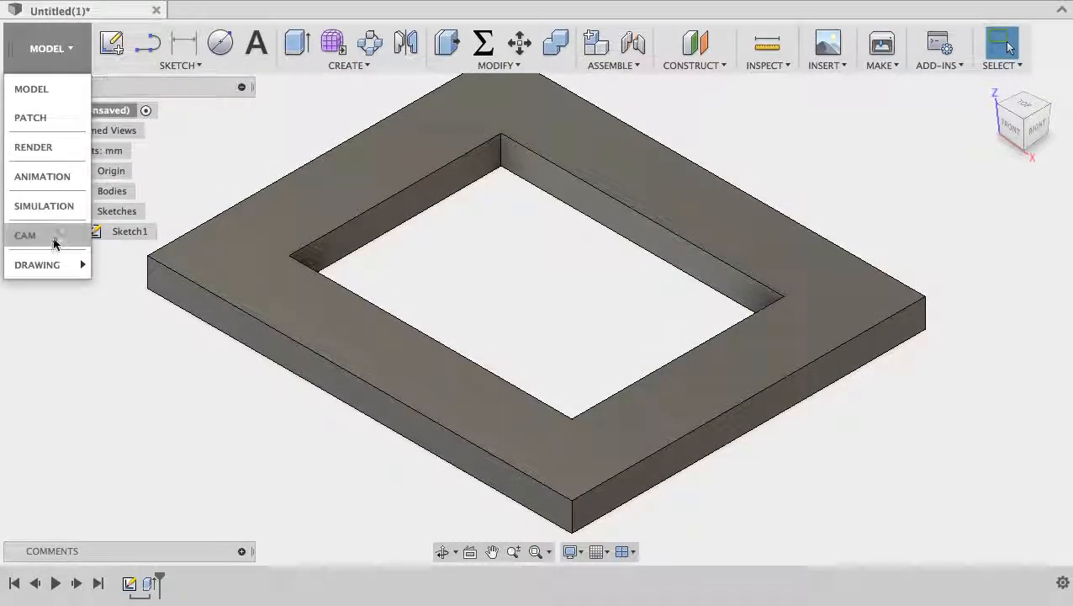
click(25, 235)
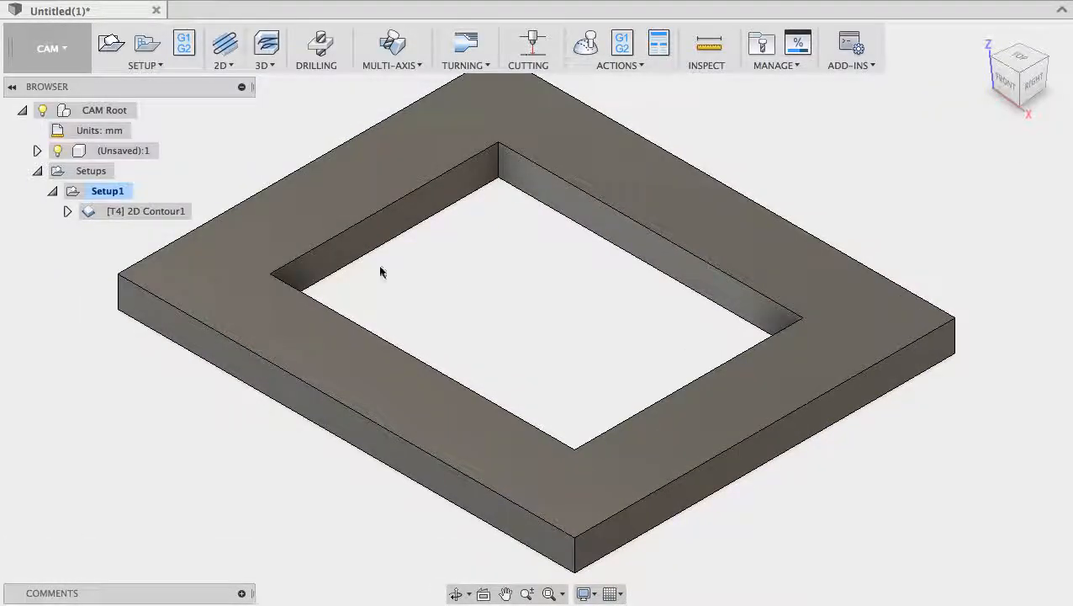
click(148, 211)
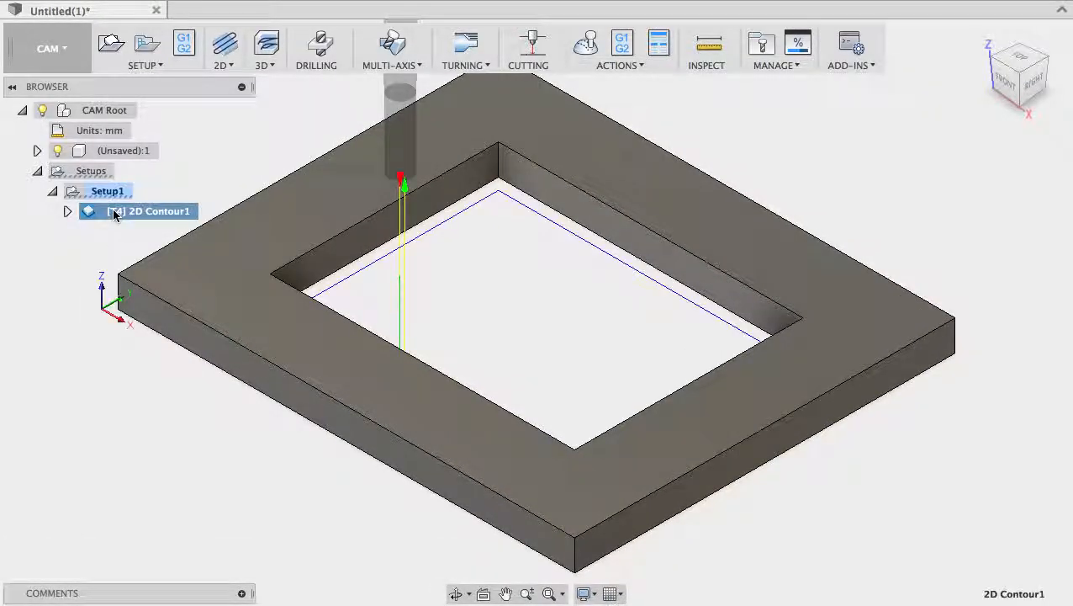
right_click(138, 211)
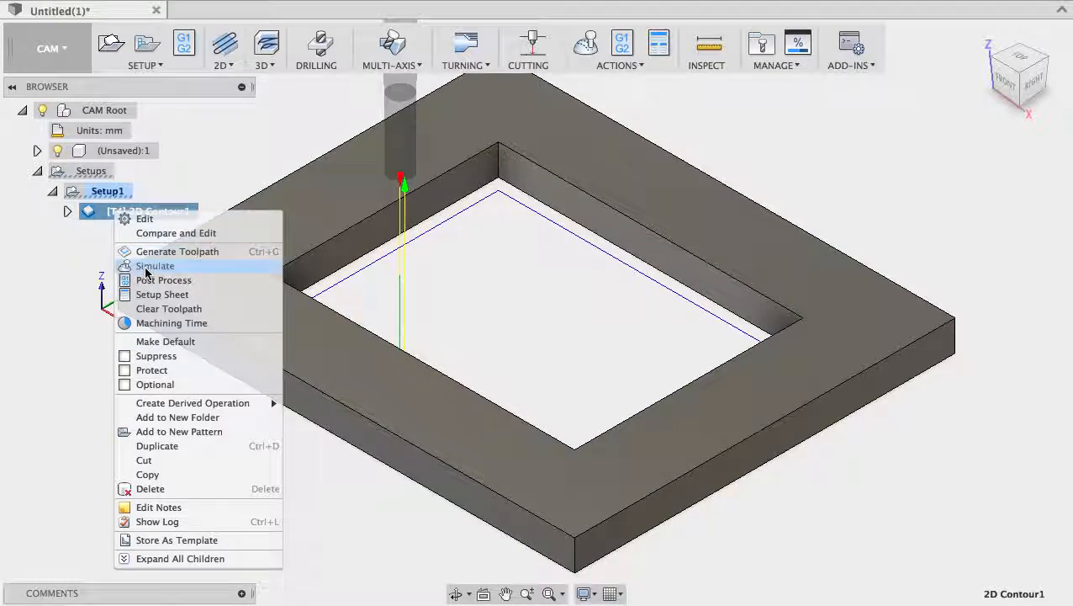
click(155, 265)
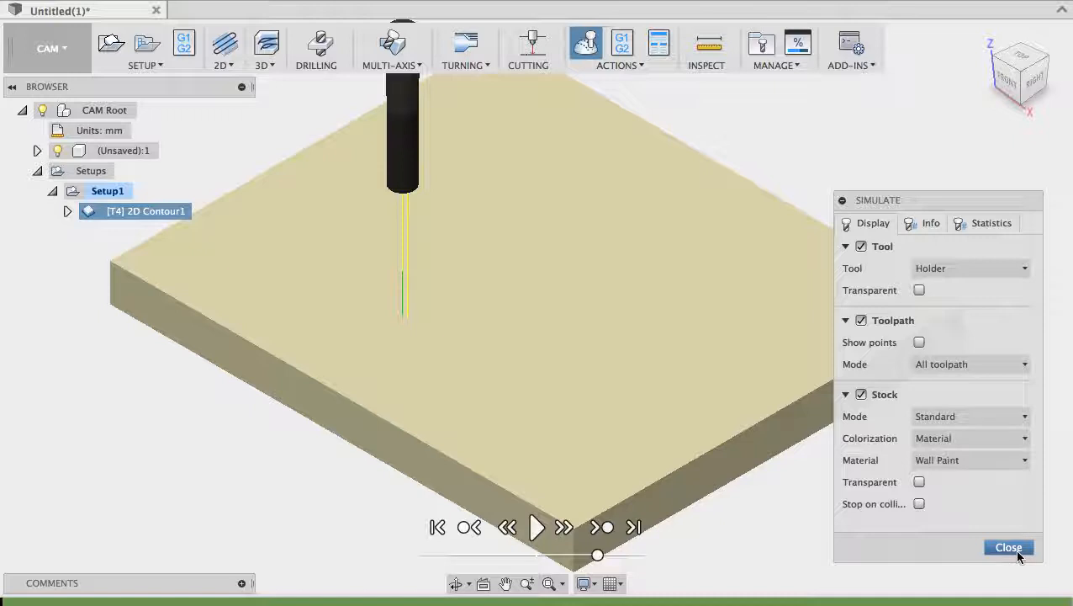
click(633, 526)
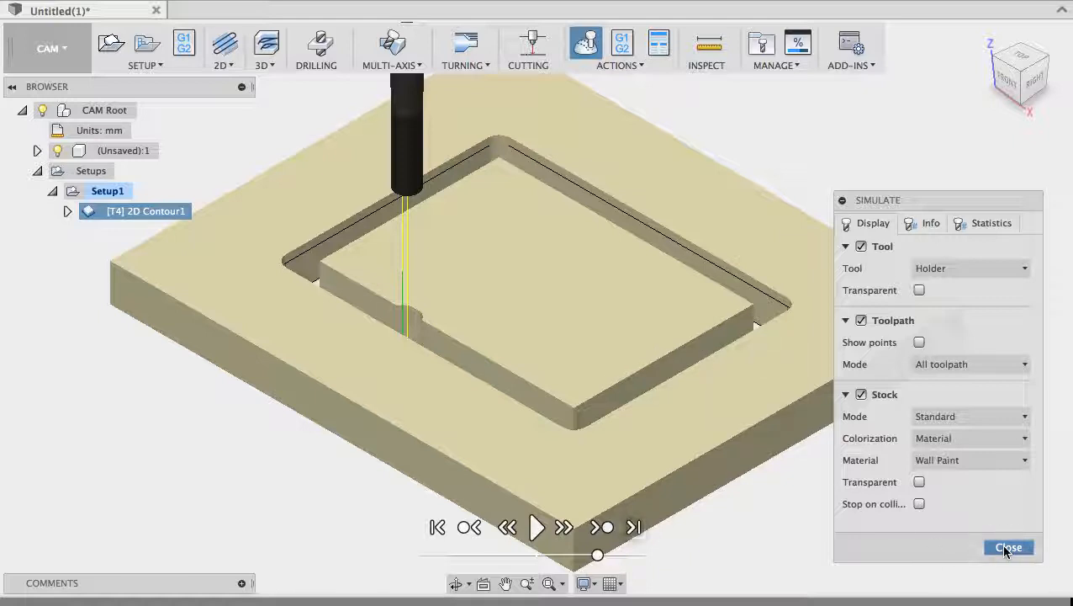
click(1008, 546)
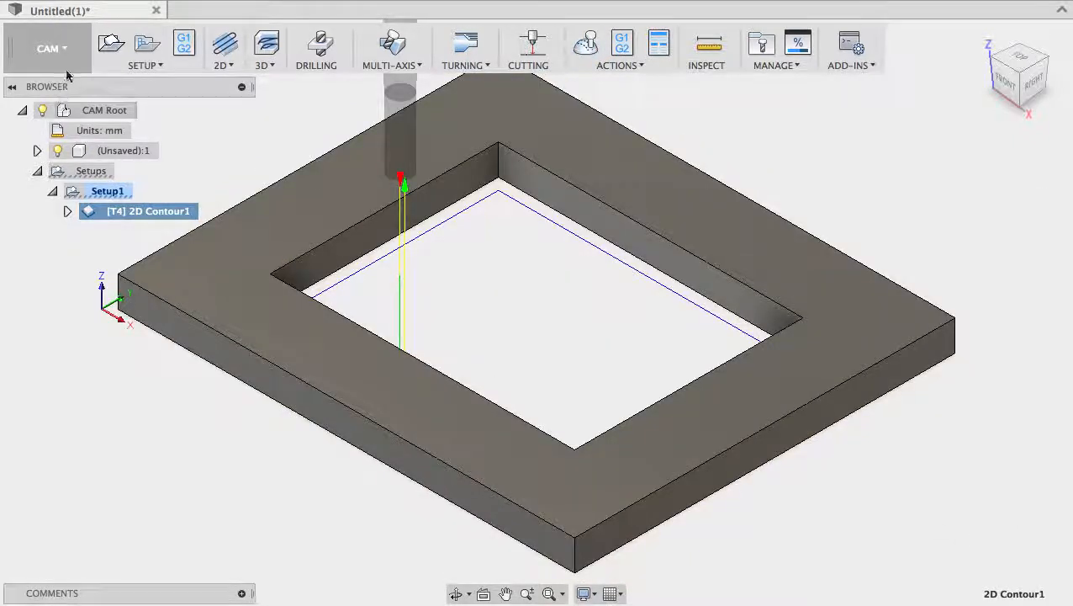
Return to the Model workspace and reopen Sketch1 for editing.
click(50, 48)
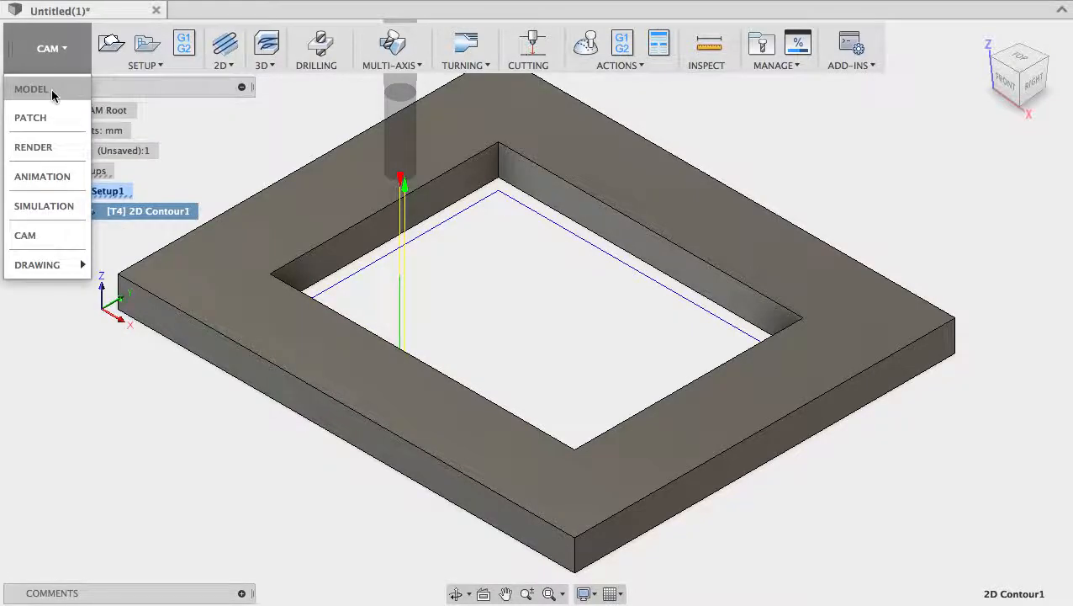
mouse_move(31, 88)
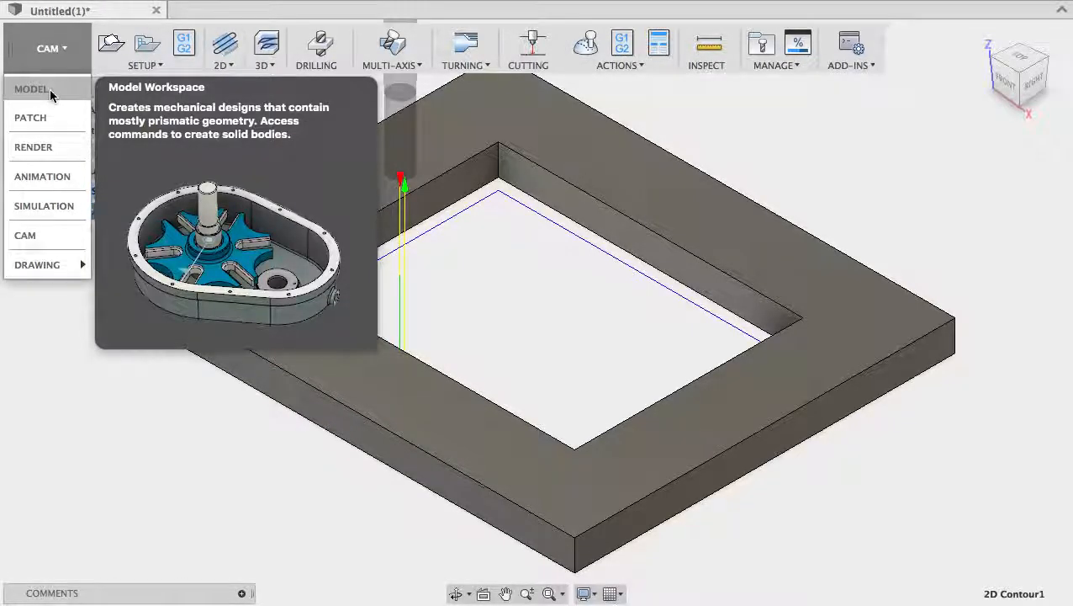
click(31, 88)
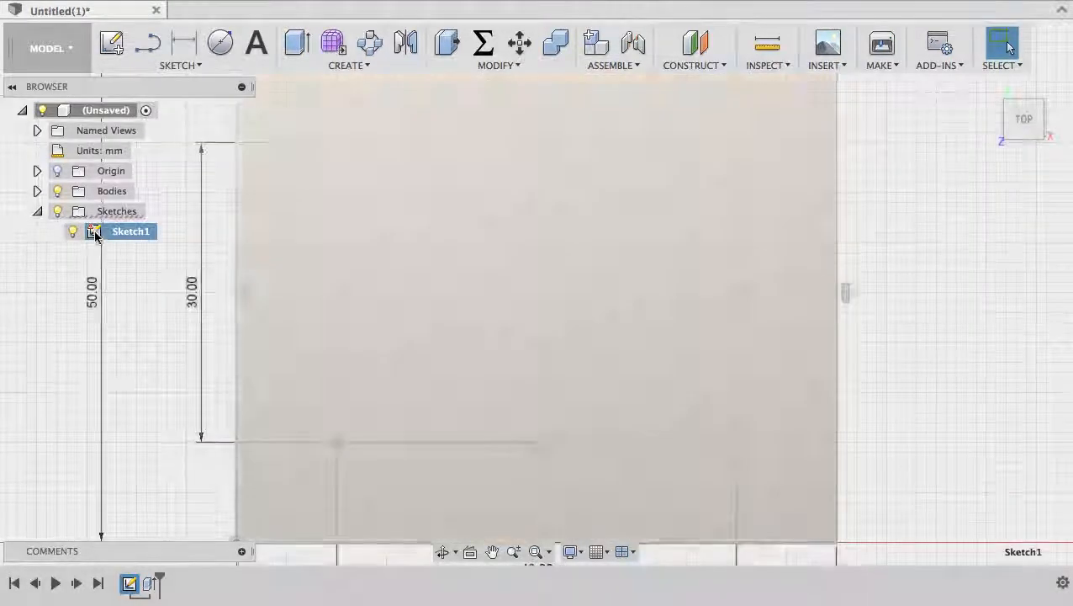
double_click(129, 231)
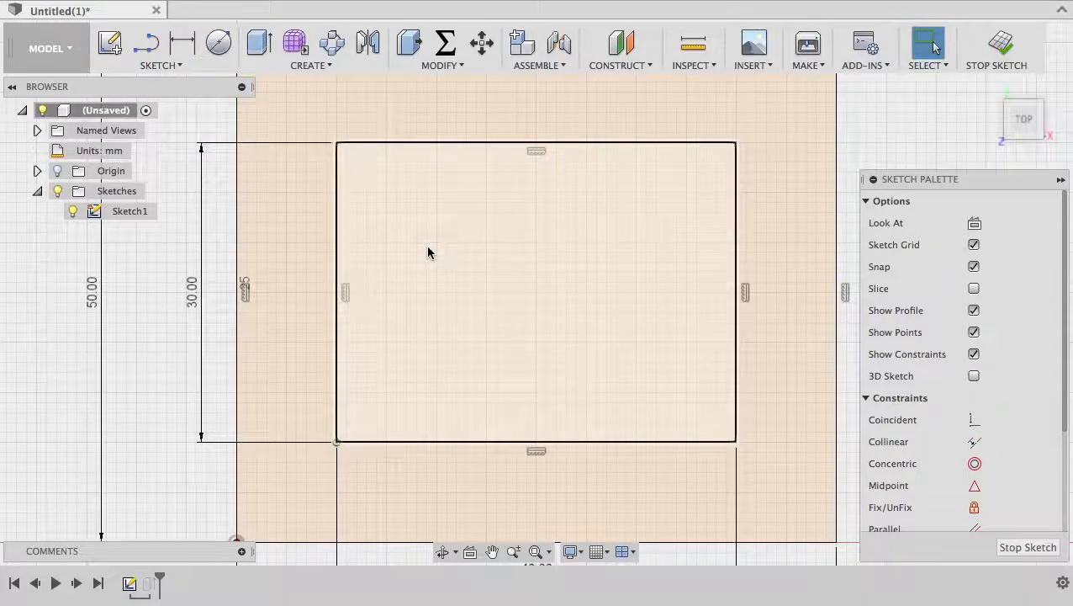
Draw a 2-point diameter circle at the inner rectangle's top-left corner.
click(218, 42)
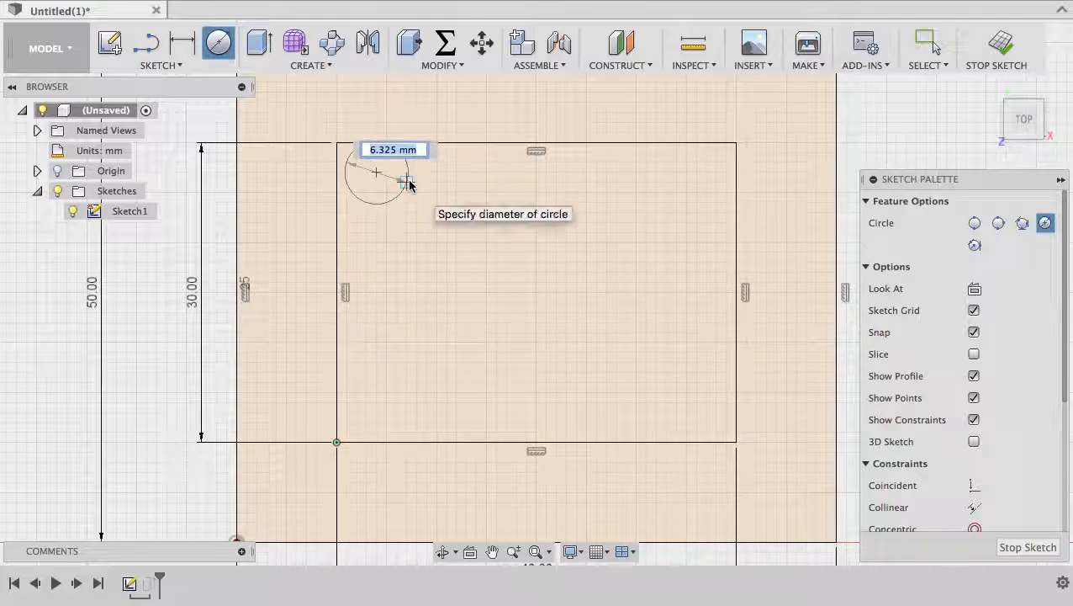
click(376, 172)
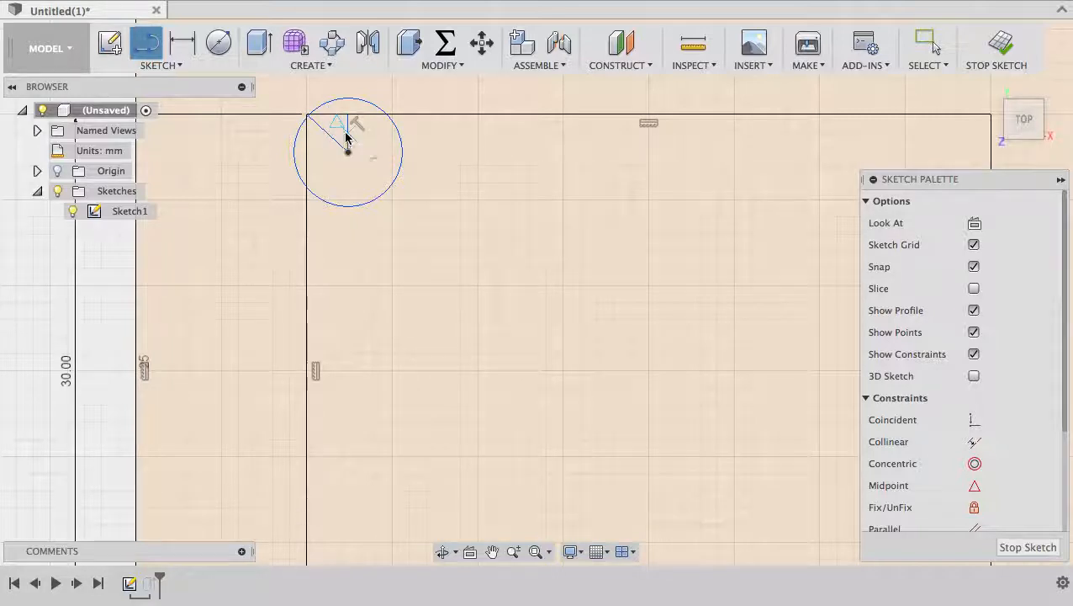
mouse_move(336, 125)
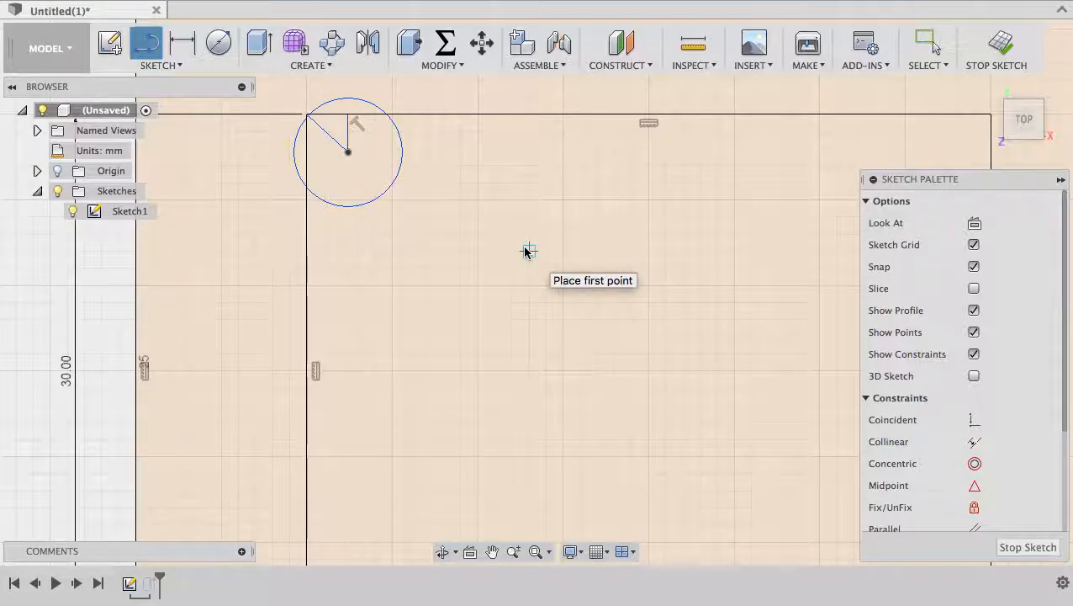
Create user parameter ToolDia = 3 mm in Change Parameters.
click(927, 42)
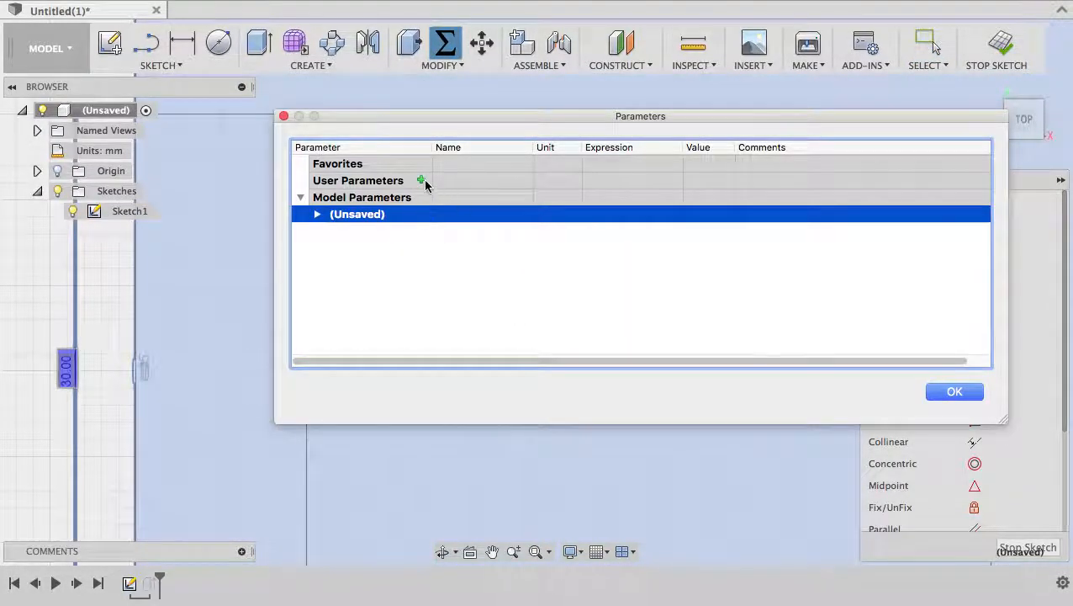
click(420, 180)
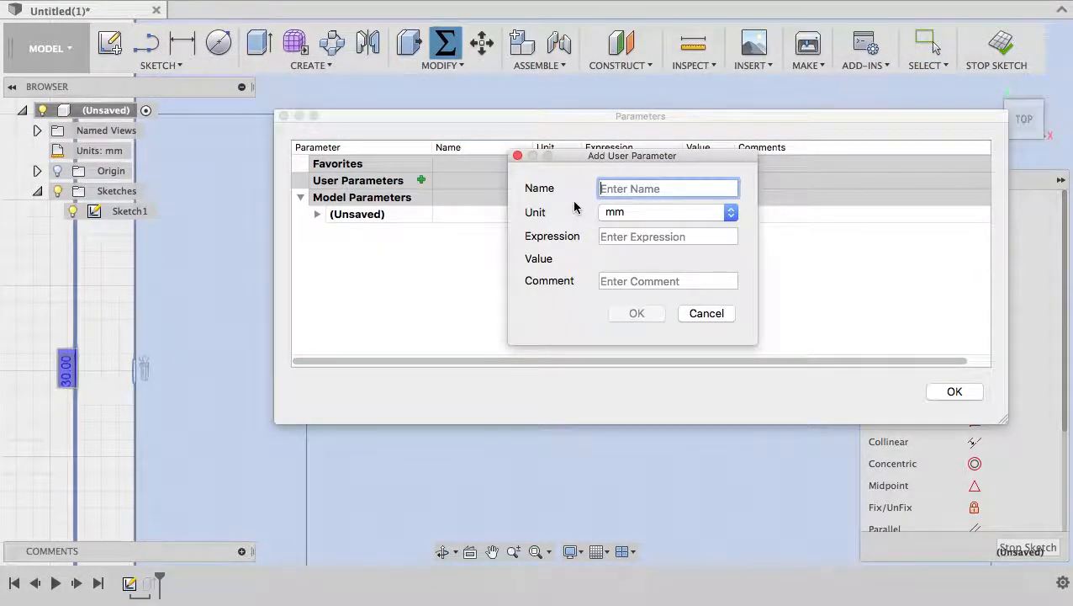
text(ToolDia)
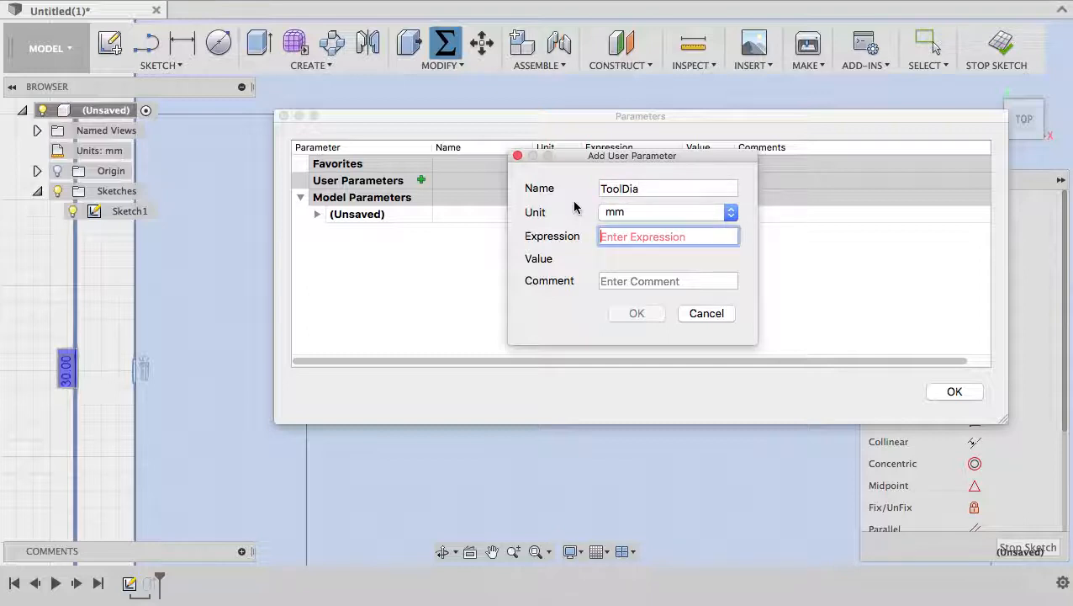
text(3)
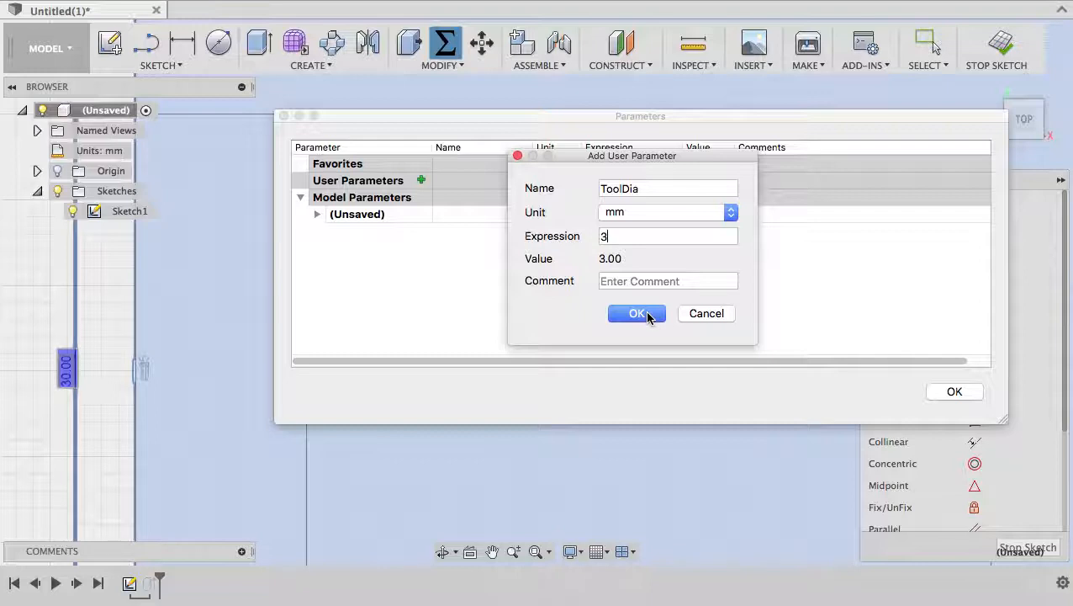
click(637, 312)
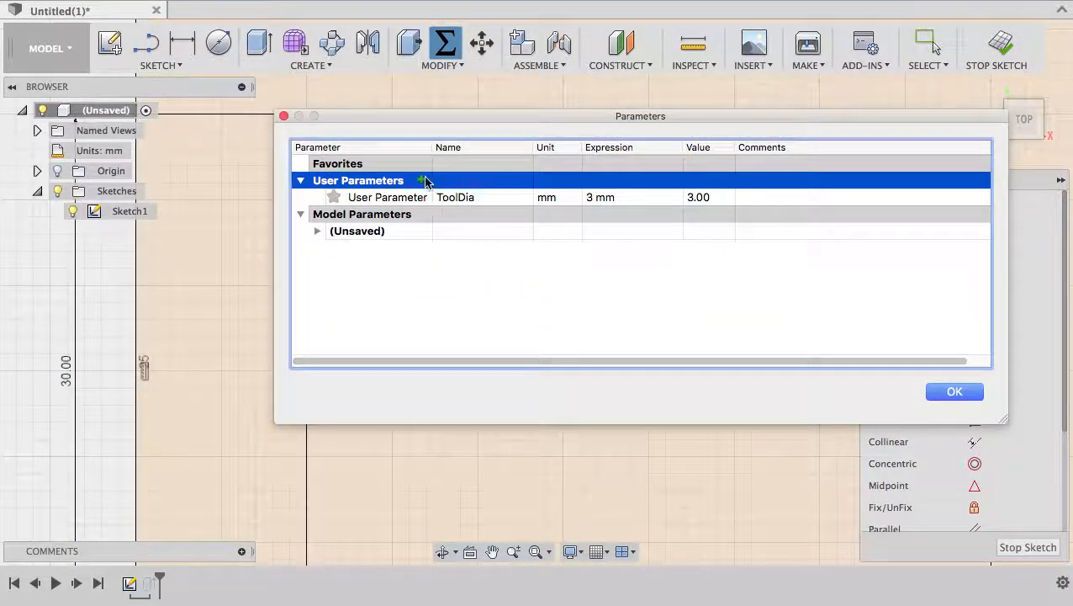
Add user parameter HoleDia = ToolDia + 0.05 (3.05 mm).
click(421, 180)
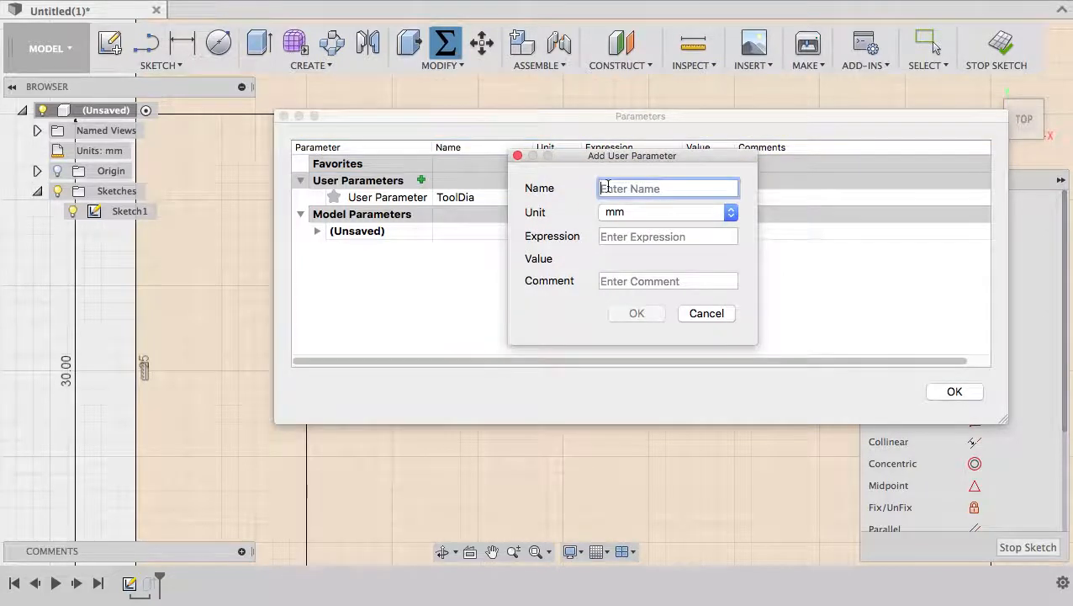
text(HoleDia)
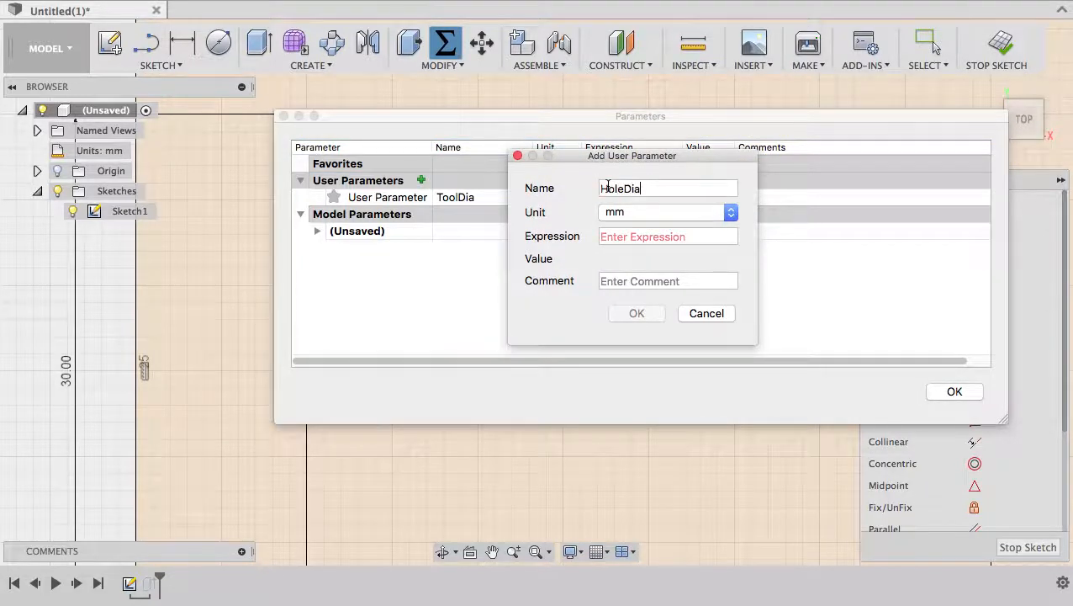
click(667, 236)
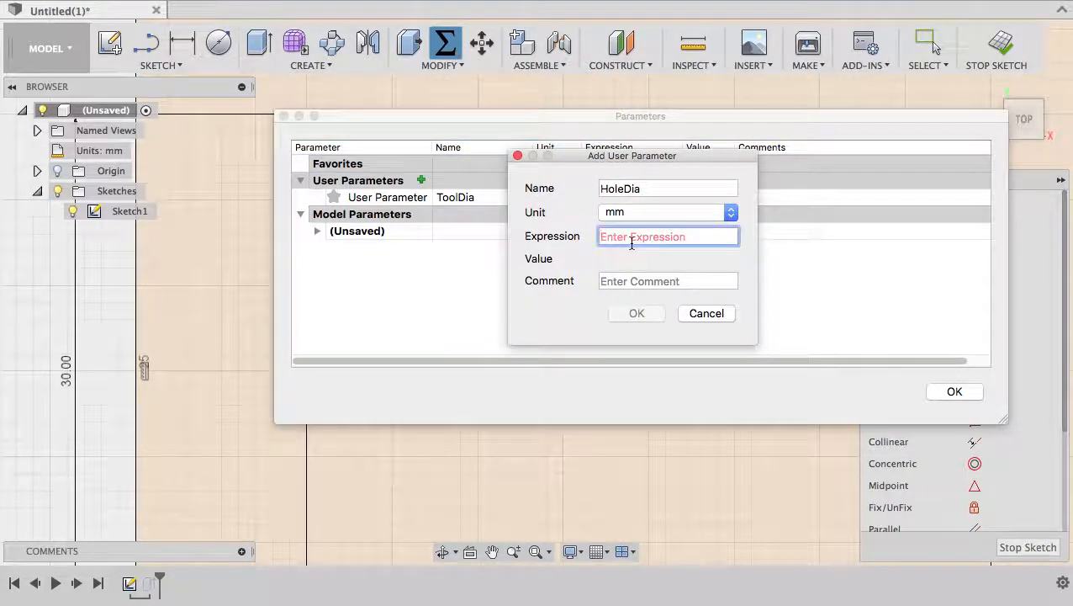
text(T)
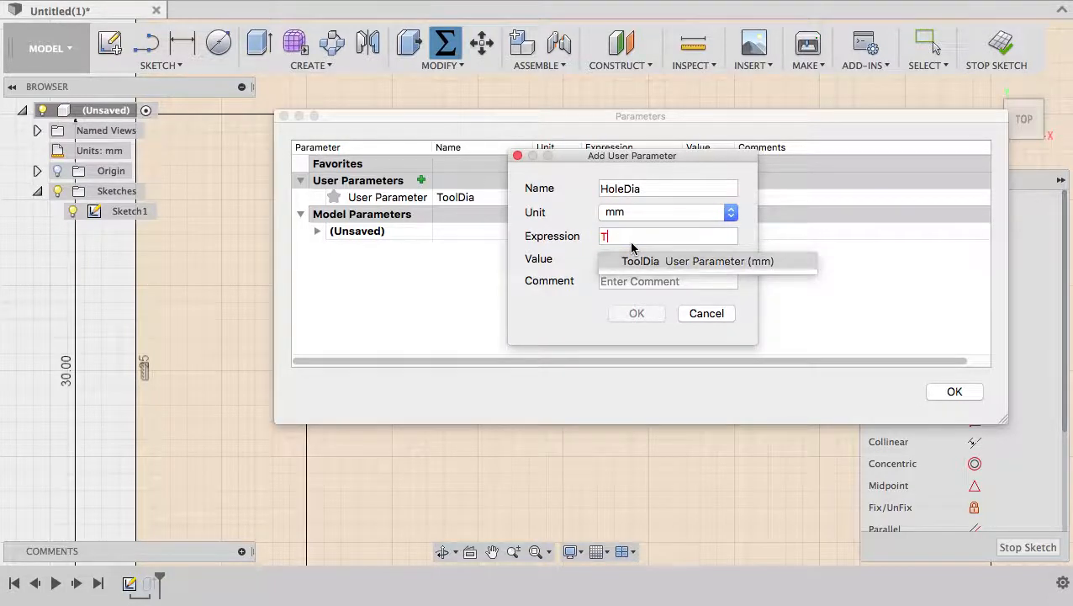
text(ToolDia+)
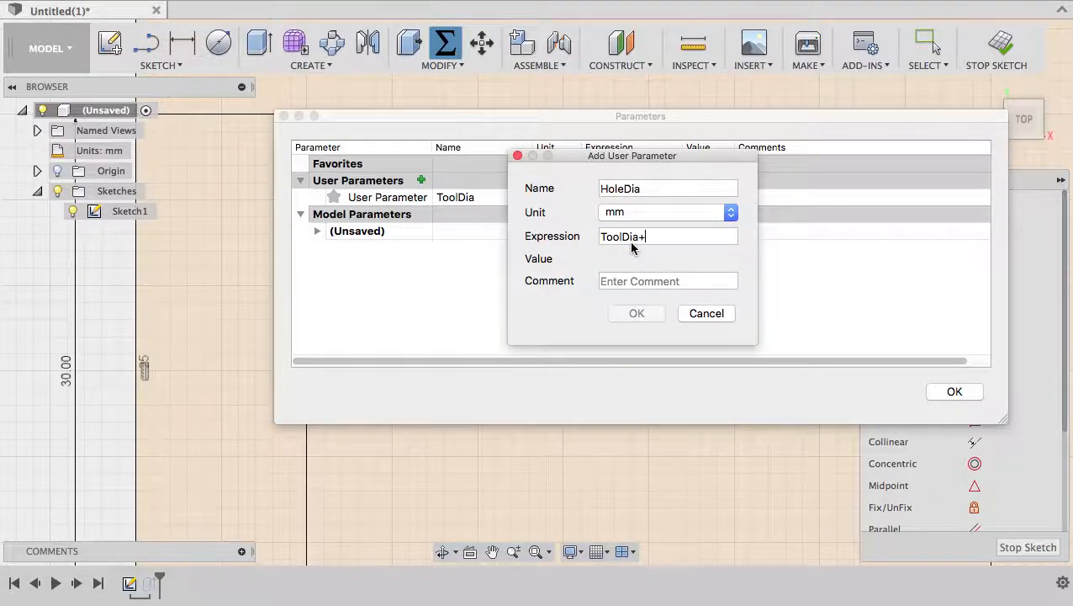
text(0.05)
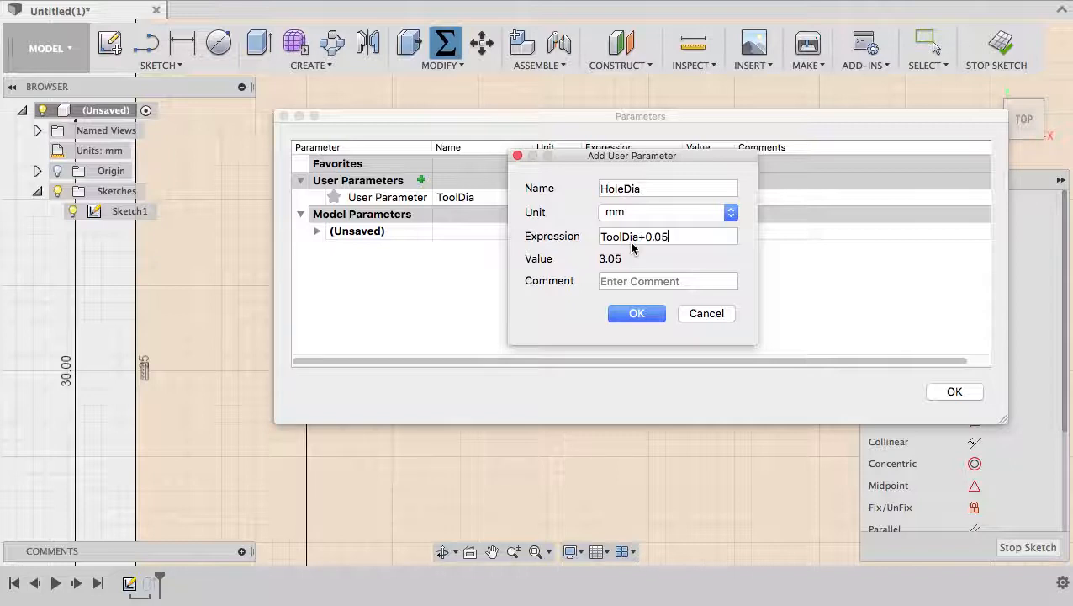
mouse_move(641, 334)
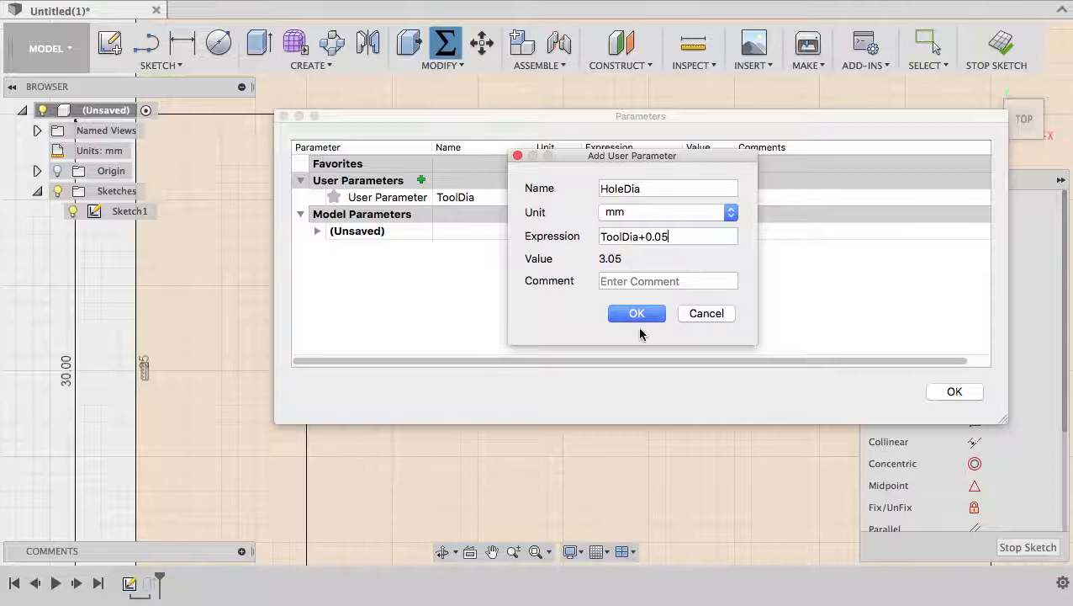
click(637, 313)
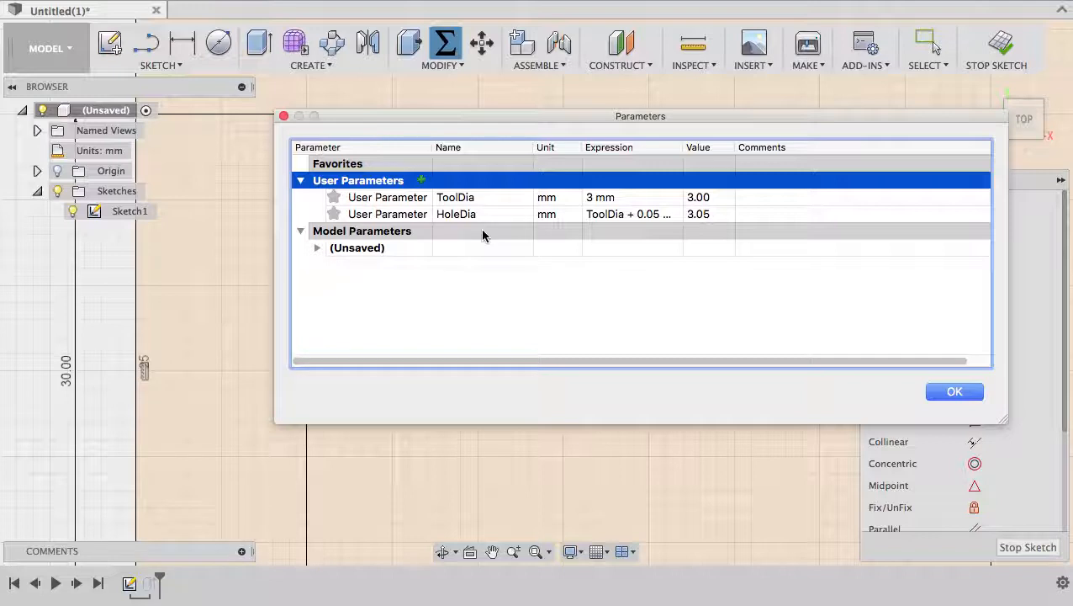
mouse_move(482, 240)
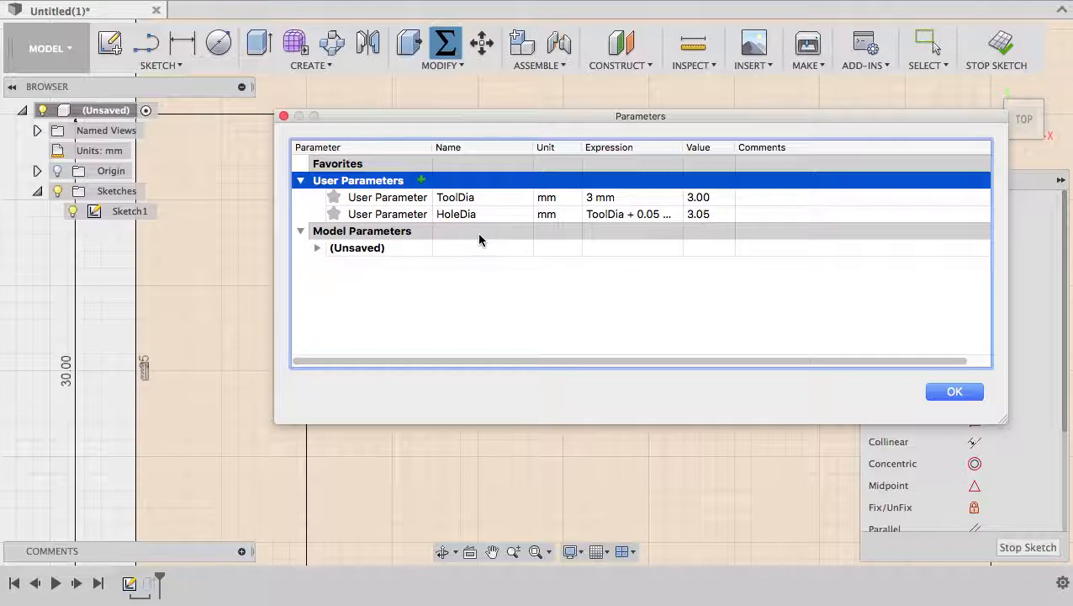
mouse_move(660, 227)
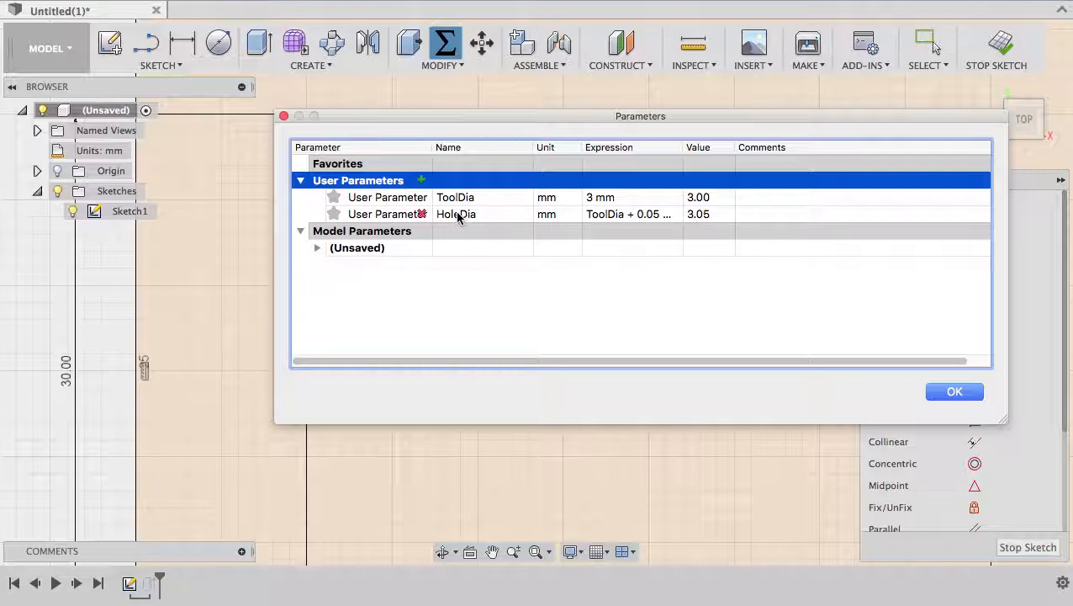
Add user parameter HoleRadius = HoleDia / 2 (1.525 mm).
click(421, 180)
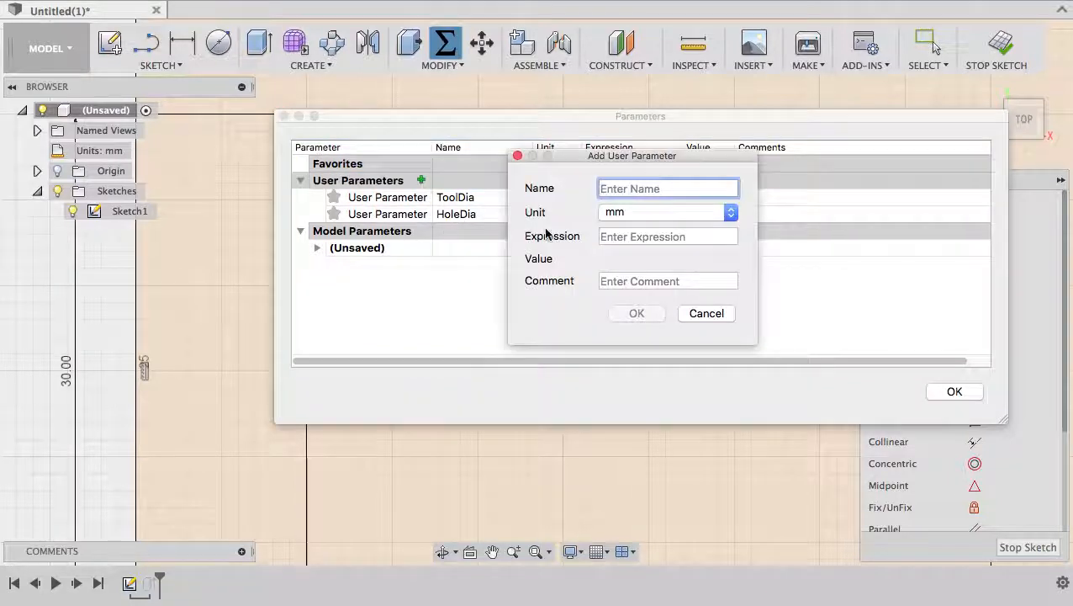
text(H)
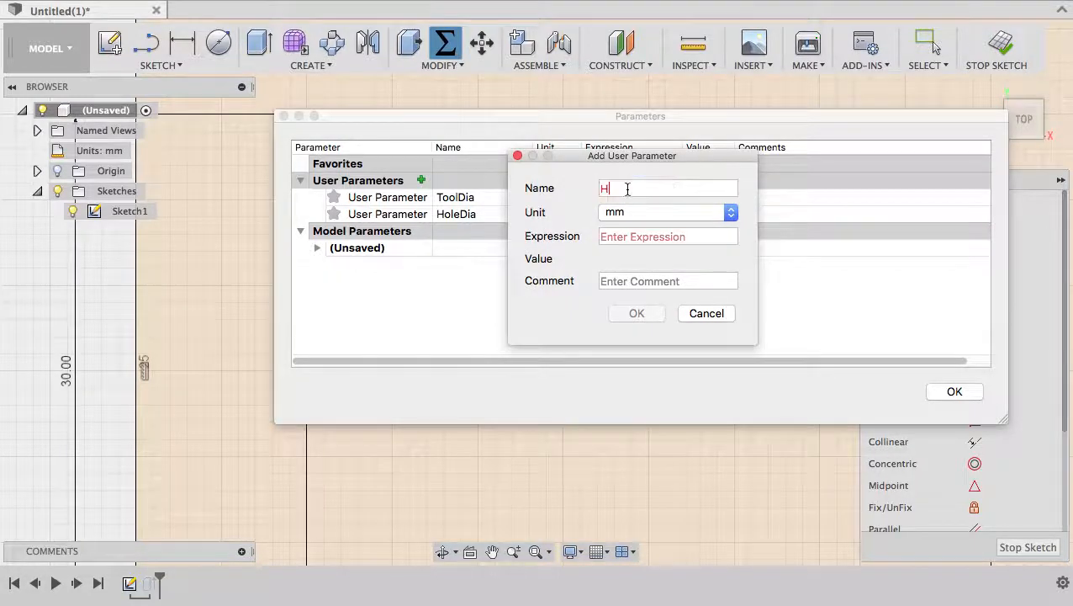
text(ole)
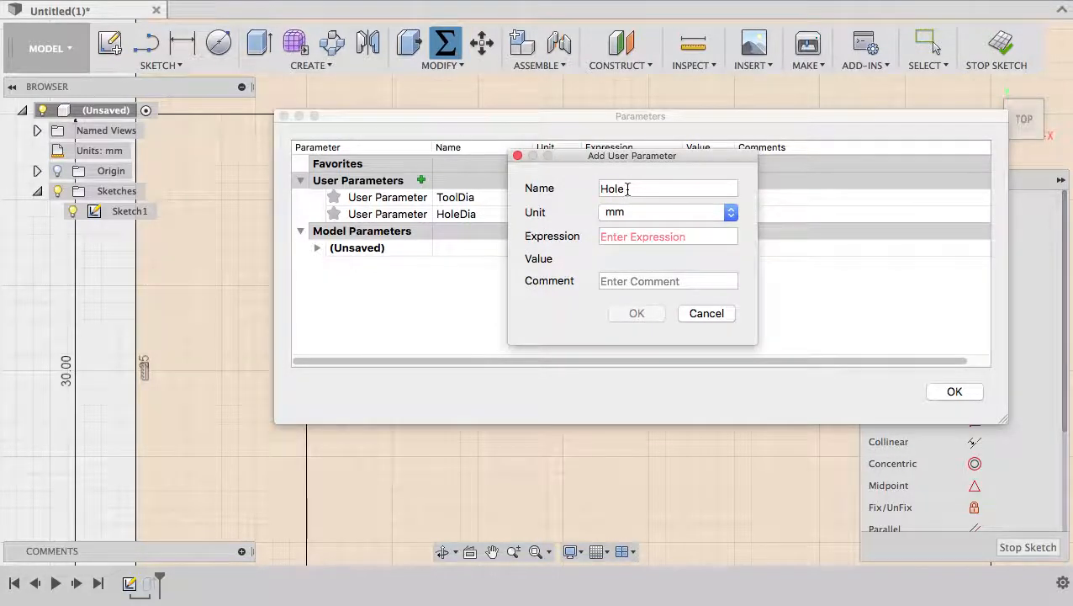
text(Radiu)
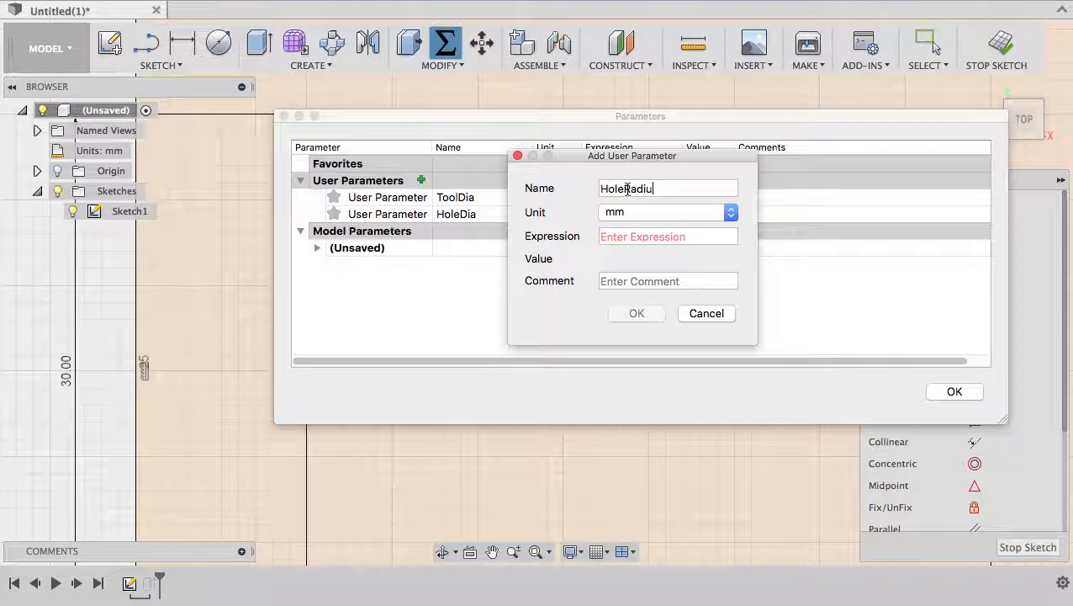
click(667, 237)
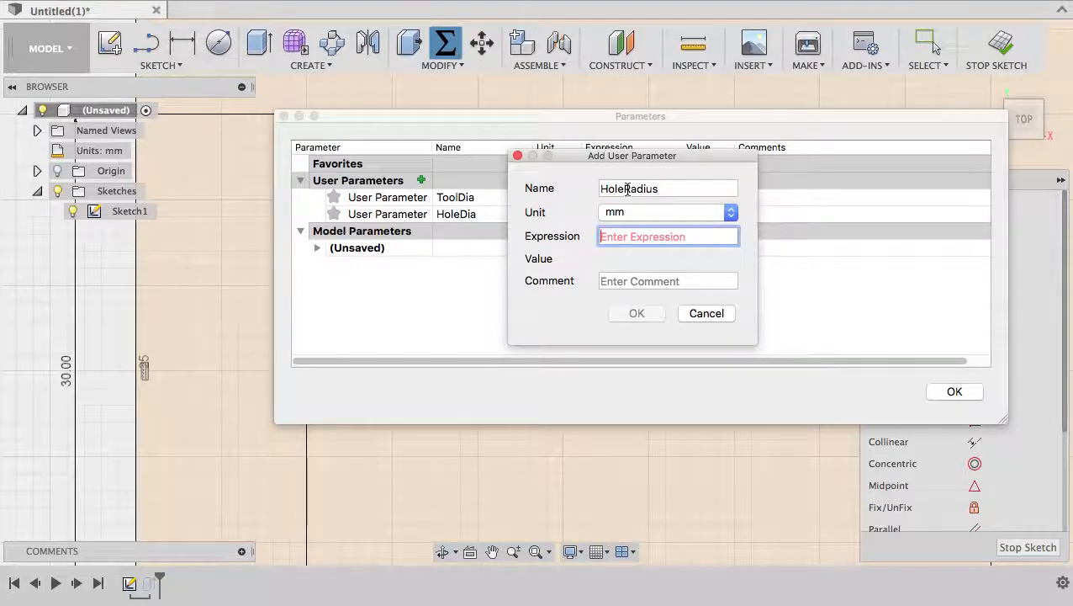
text(HoleDia)
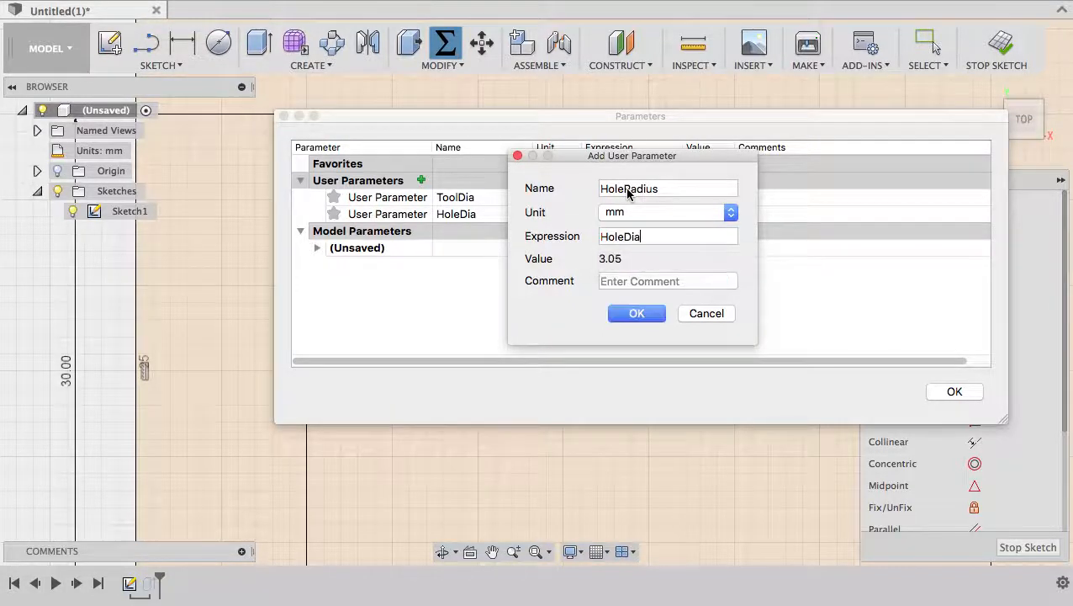
text(/2)
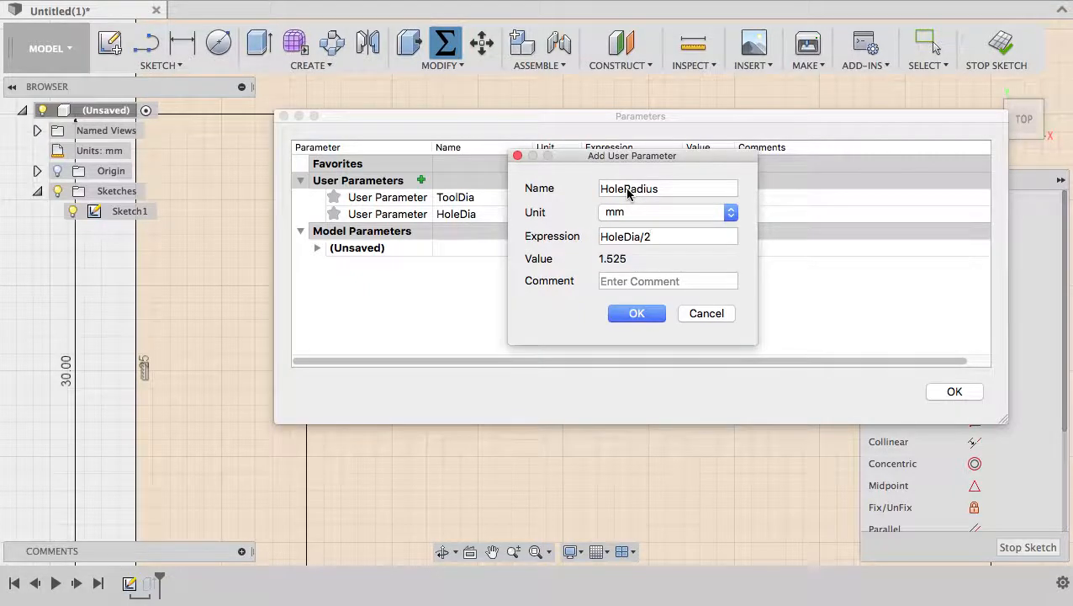
click(637, 313)
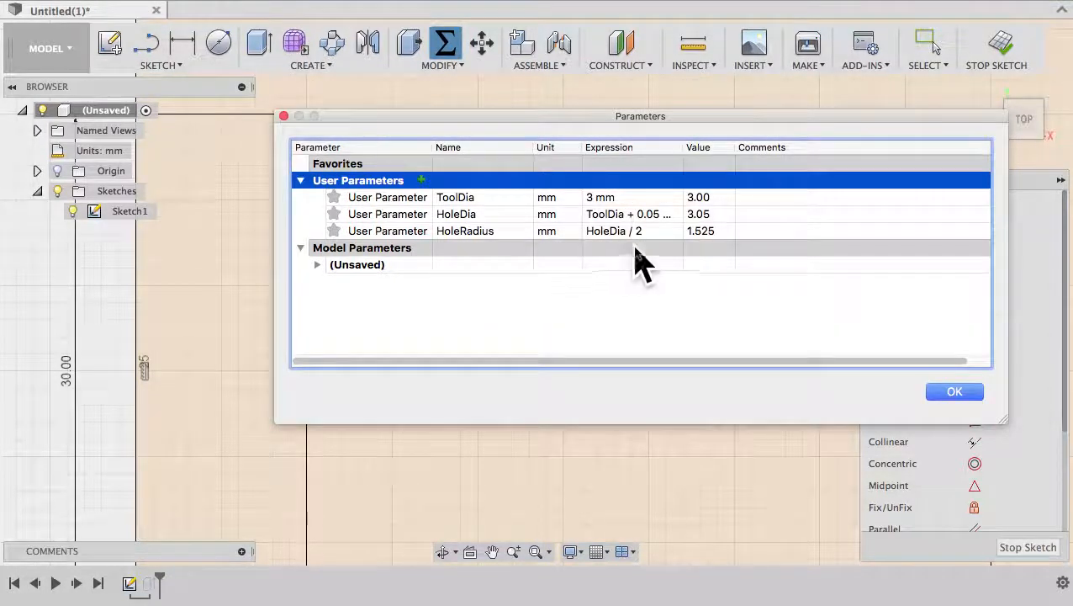
Add user parameter HoleDelta = sqrt(HoleRadius*HoleRadius/2 mm/1 mm), giving 1.078 mm.
click(420, 180)
text(HoleDelt)
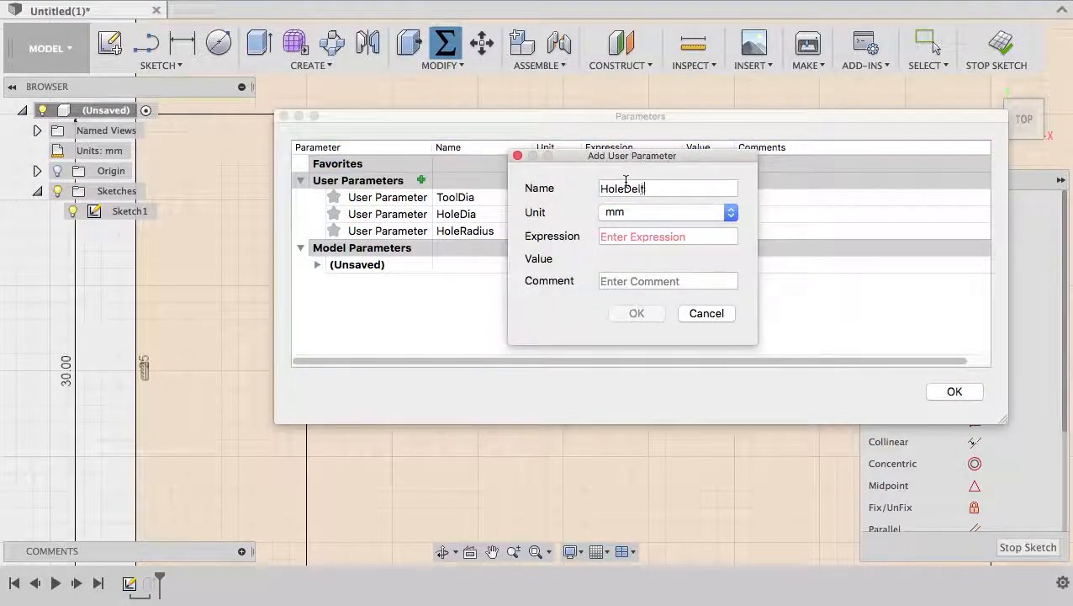
text(a)
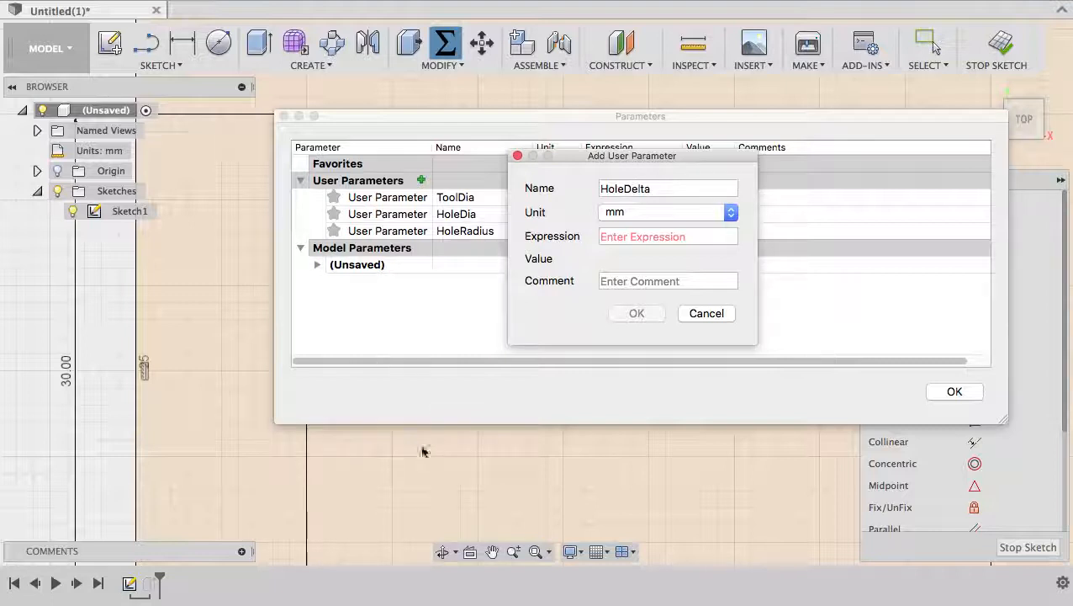
mouse_move(318, 477)
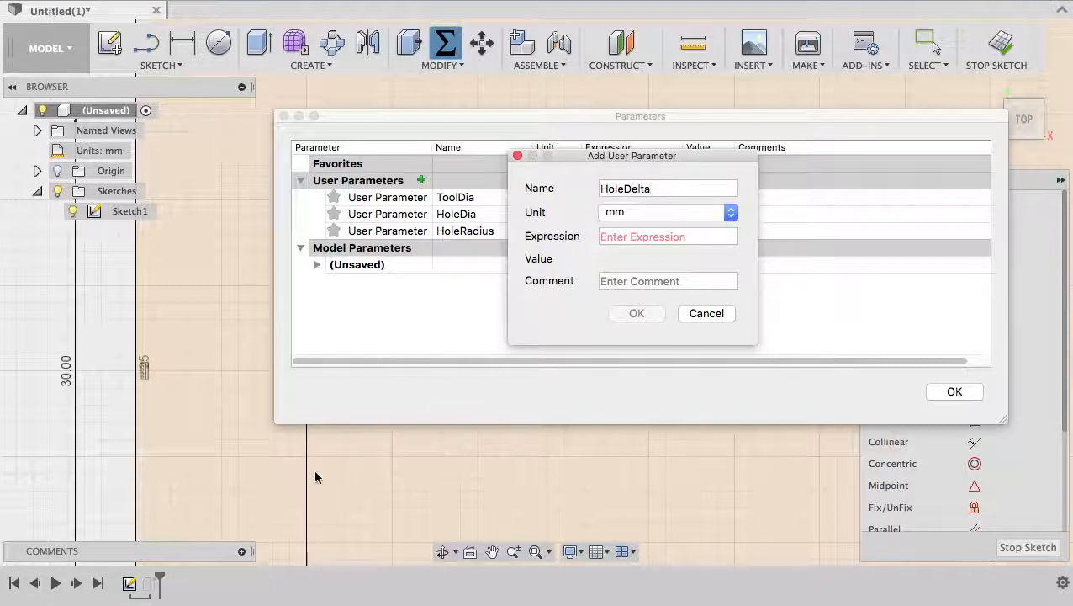
mouse_move(390, 440)
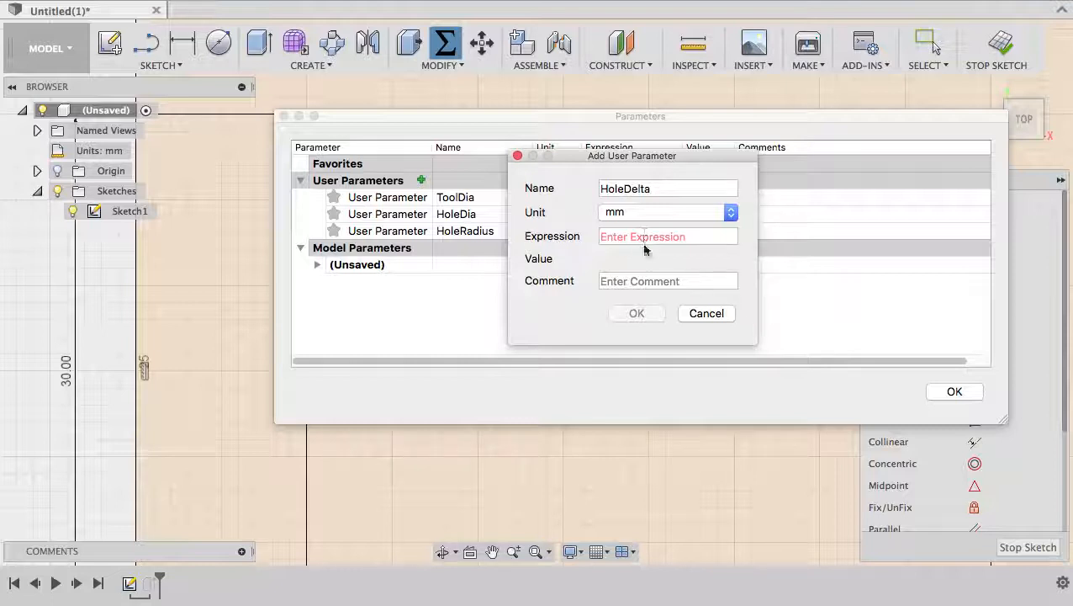
click(652, 237)
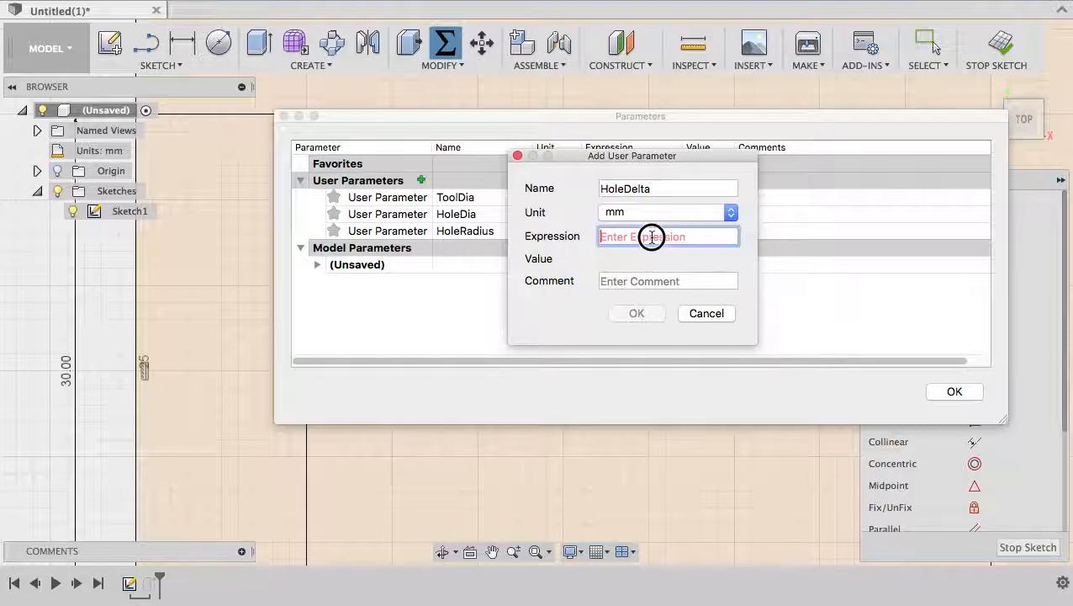
text(sqrt)
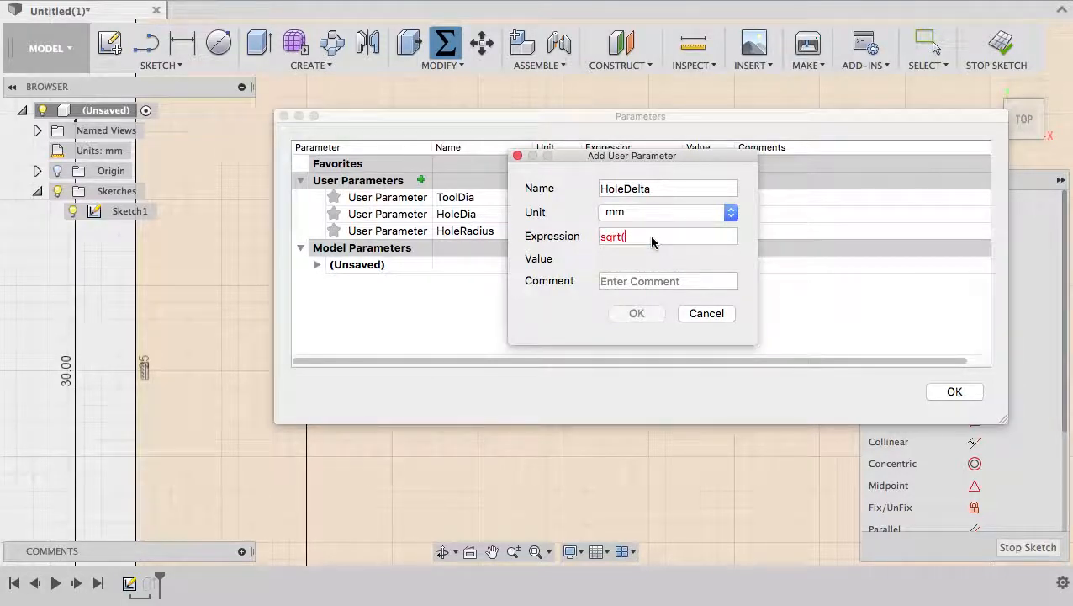
text((H)
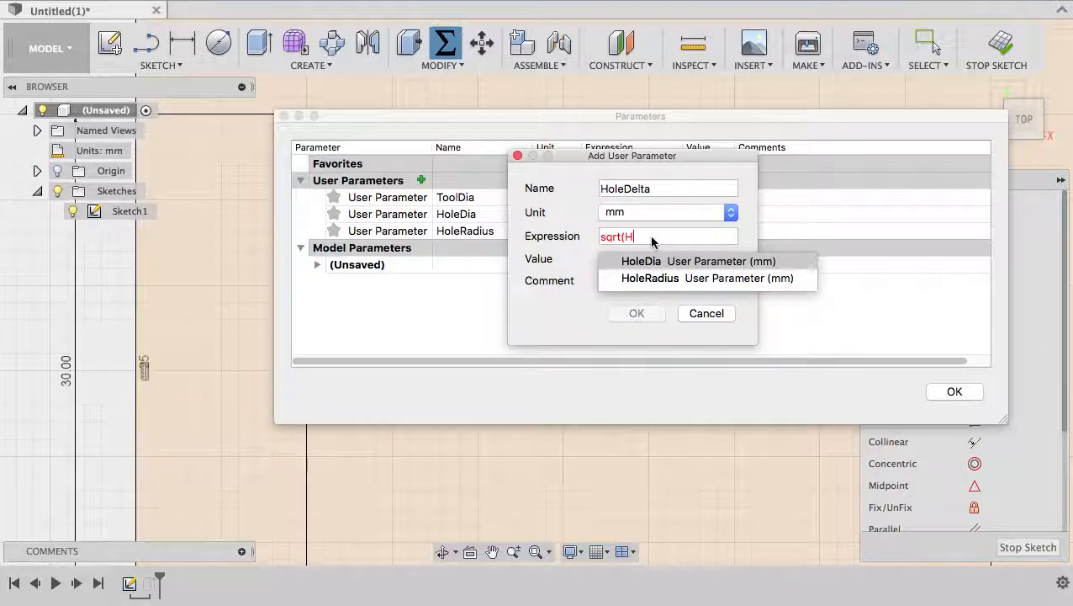
click(649, 278)
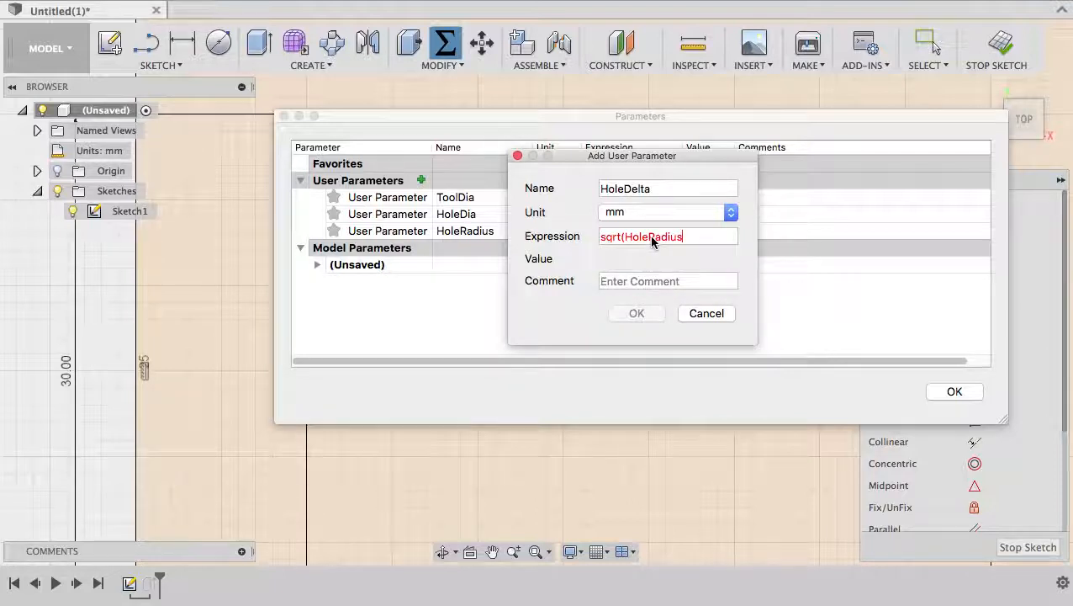
text(*HoleRadius)
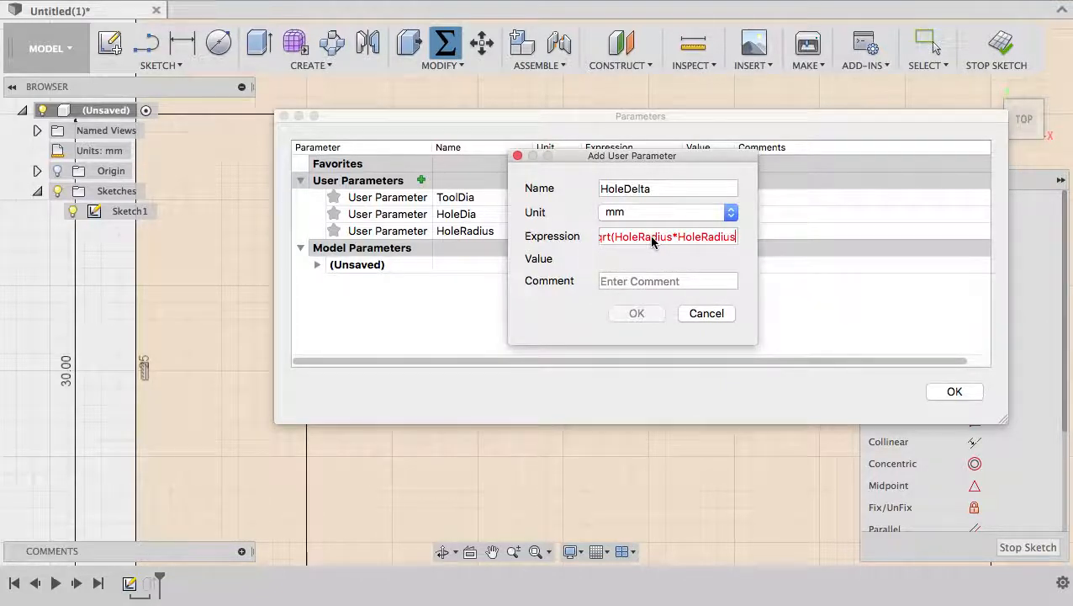
text(/2))
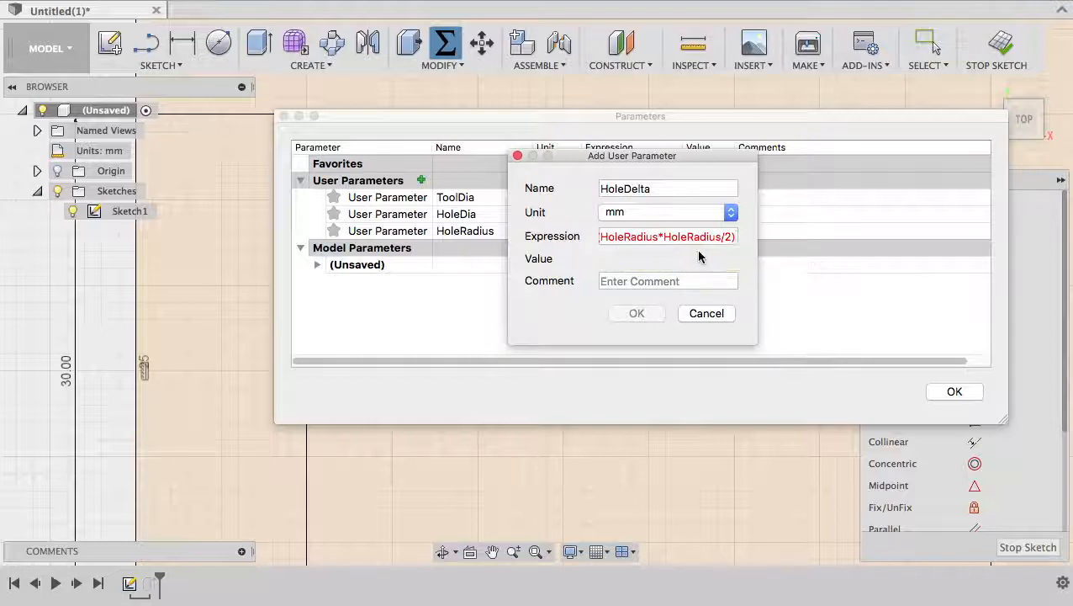
mouse_move(732, 272)
text( mm/)
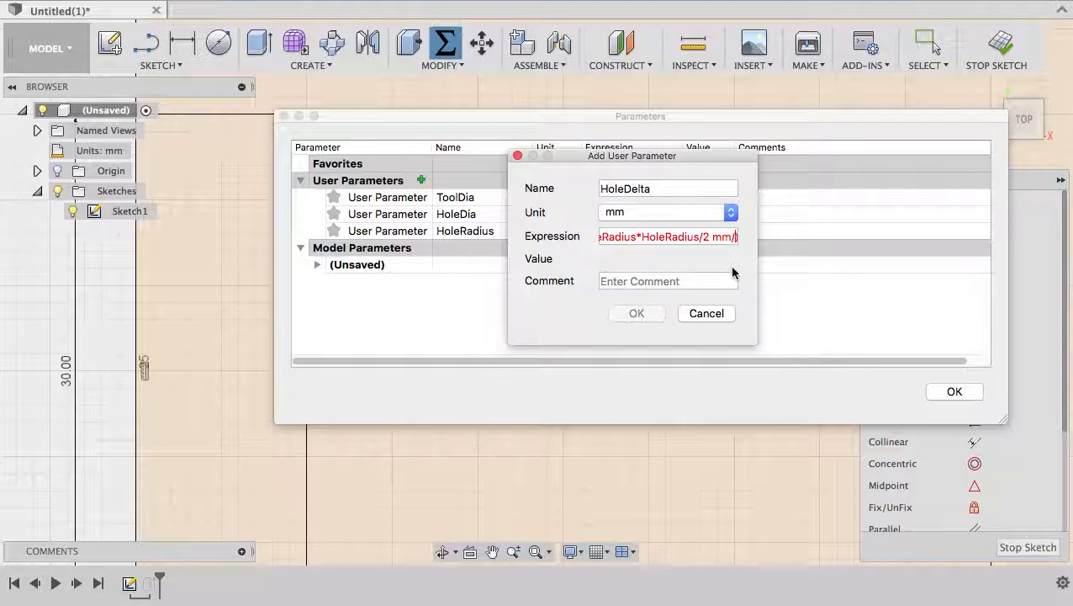
text(1 mm))
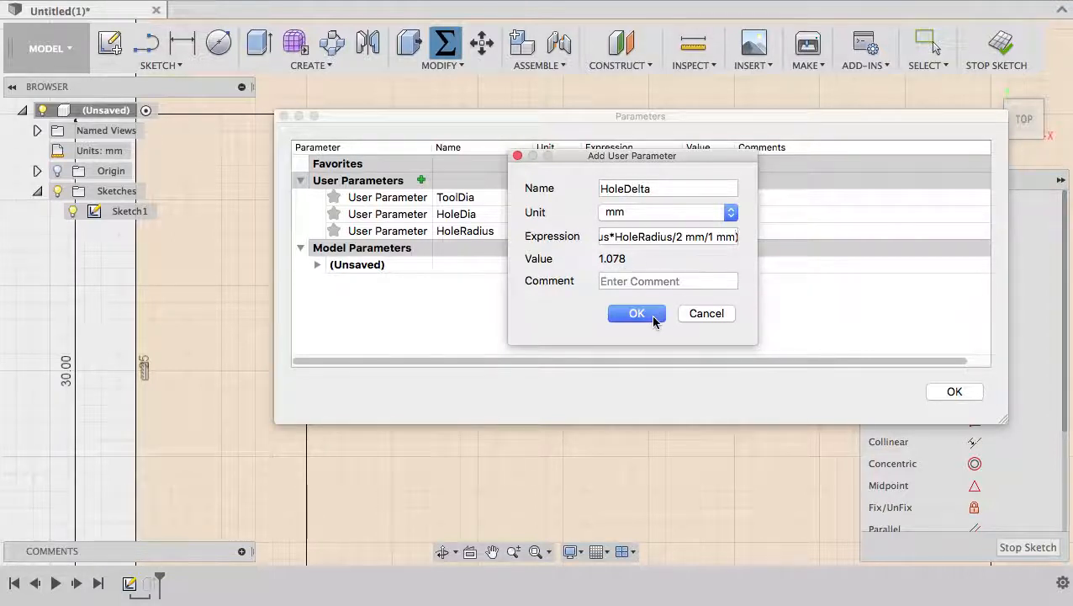
click(637, 313)
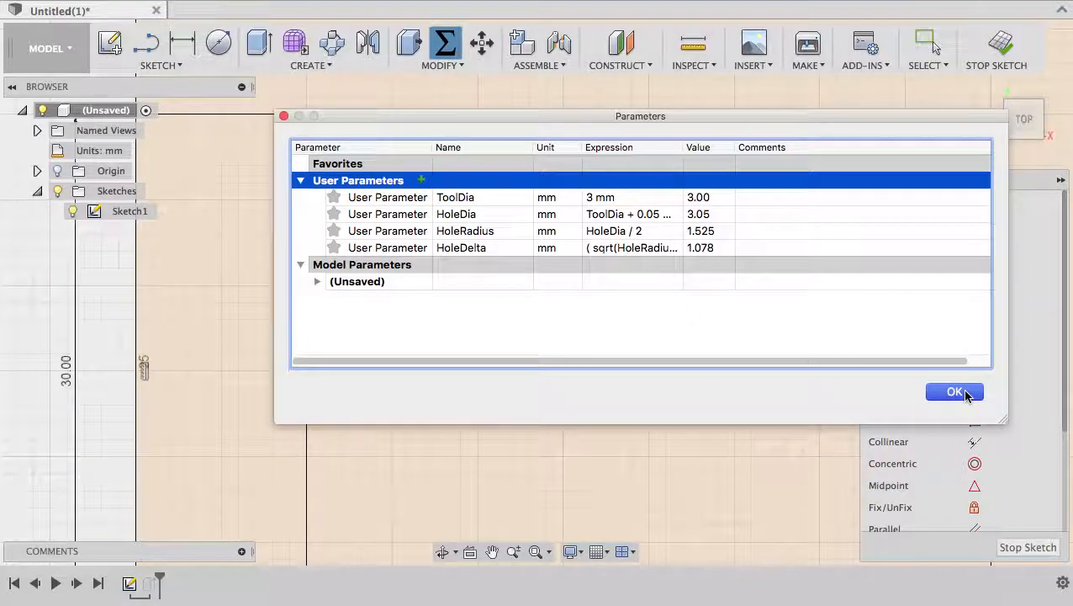
Close the parameters list and dimension the circle with HoleDia diameter 3.05 and HoleDelta offsets 1.078.
click(955, 391)
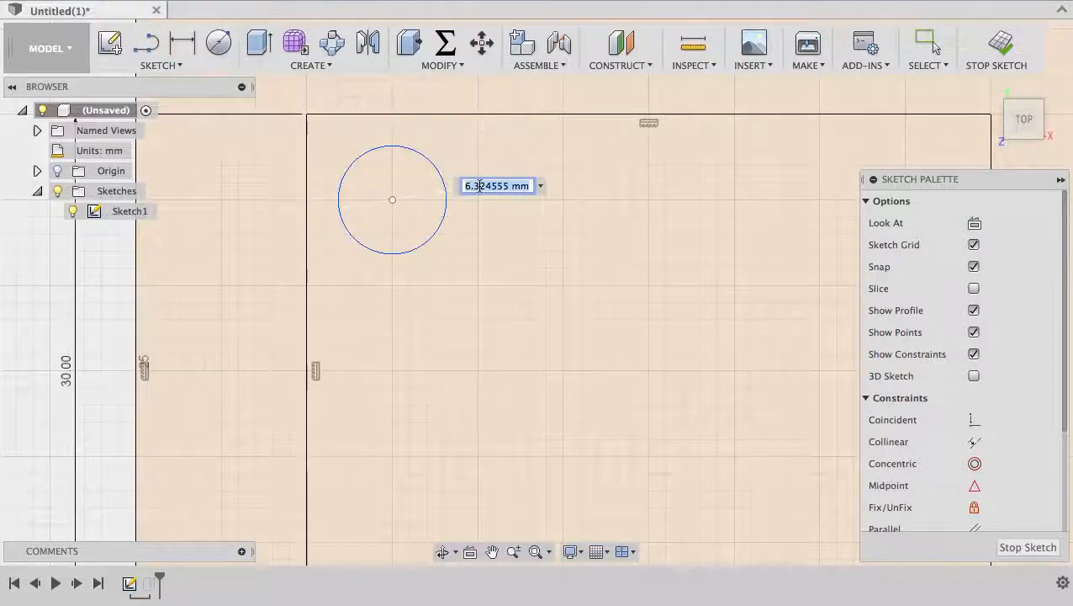
text(H)
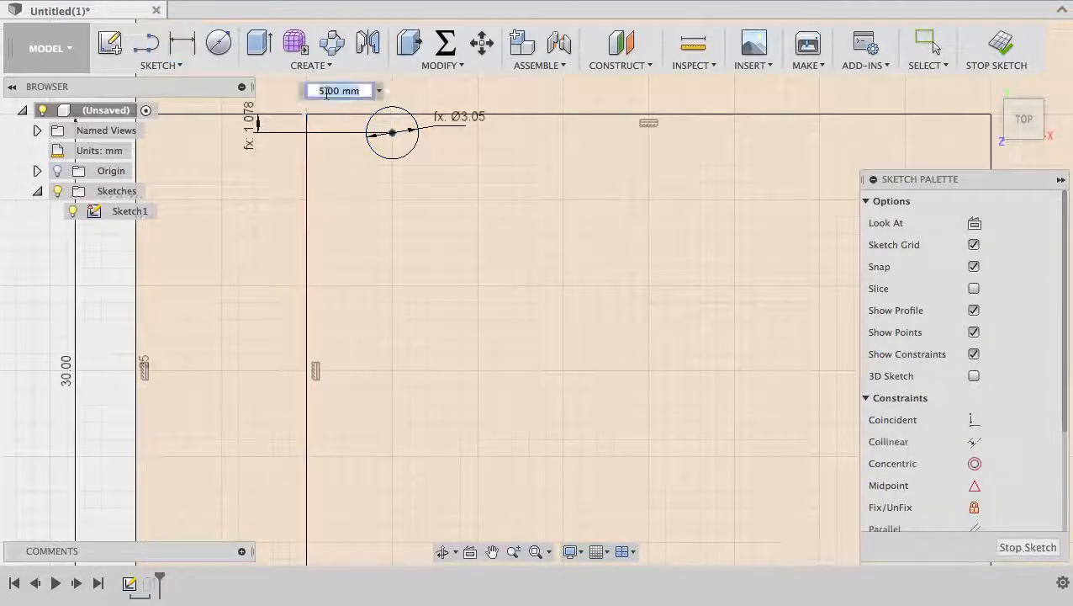
text(H)
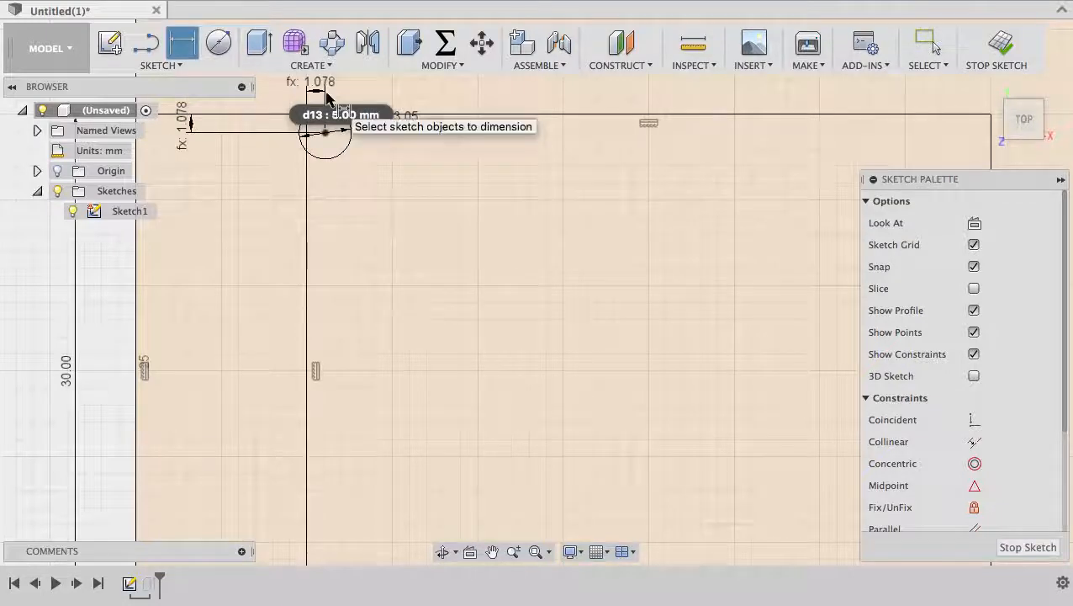
mouse_move(354, 202)
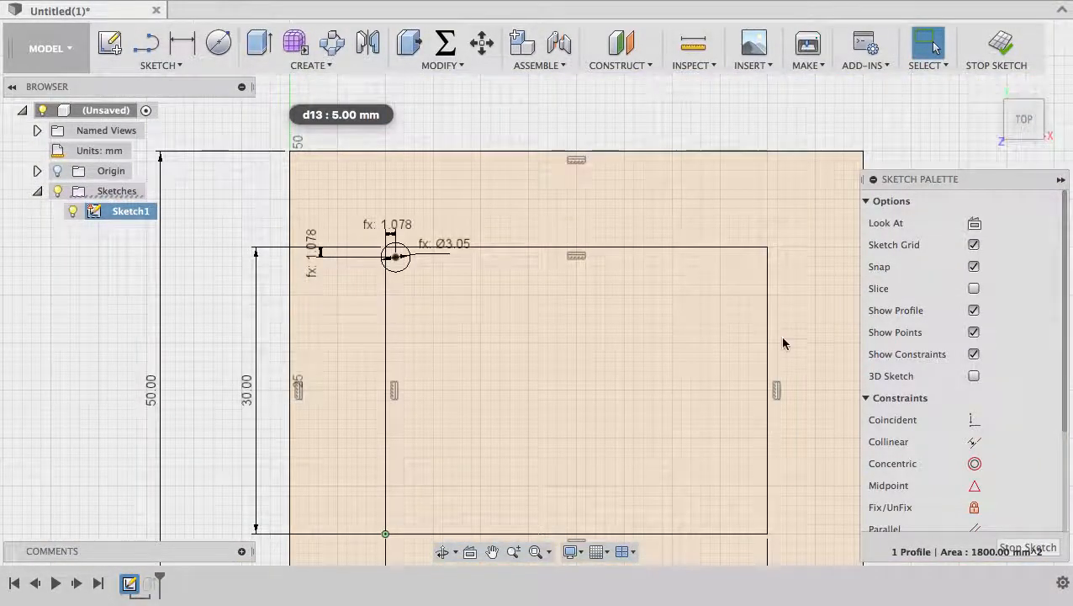
Draw a new circle near the inner rectangle's top-right corner.
click(218, 43)
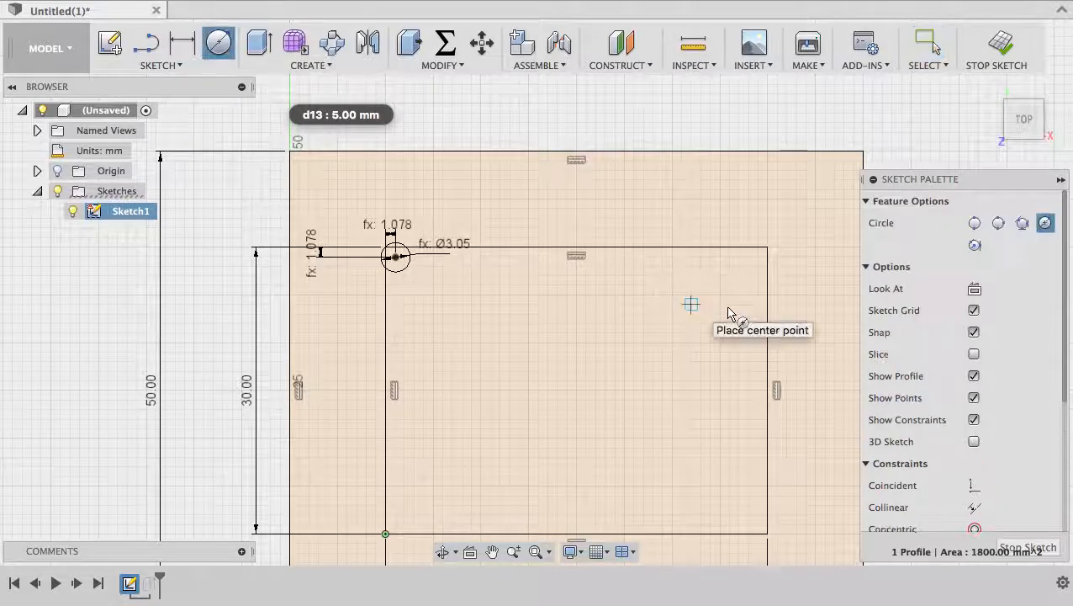
click(690, 303)
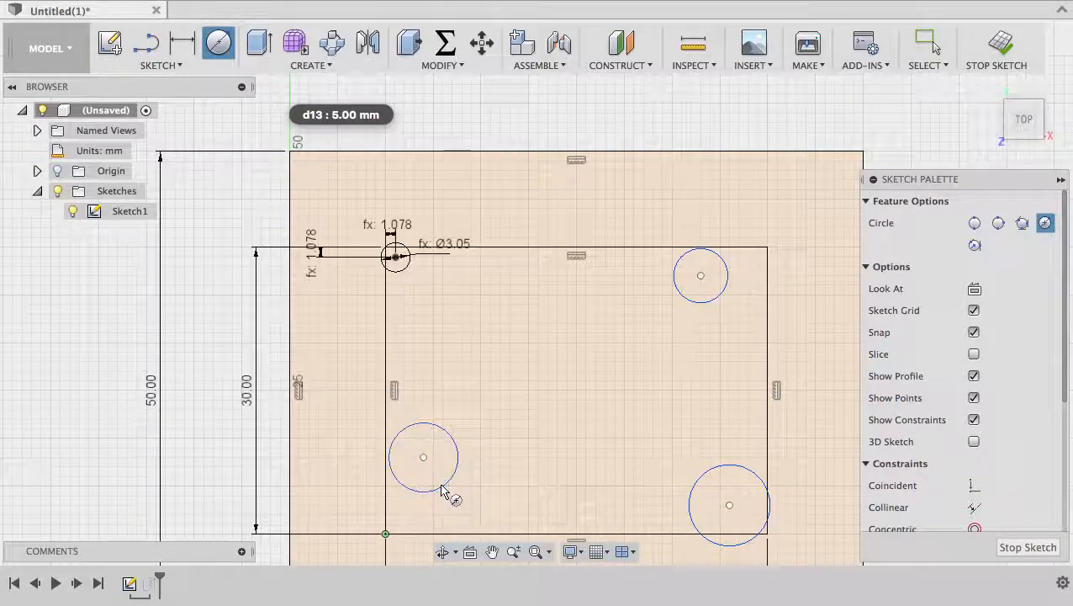
mouse_move(555, 484)
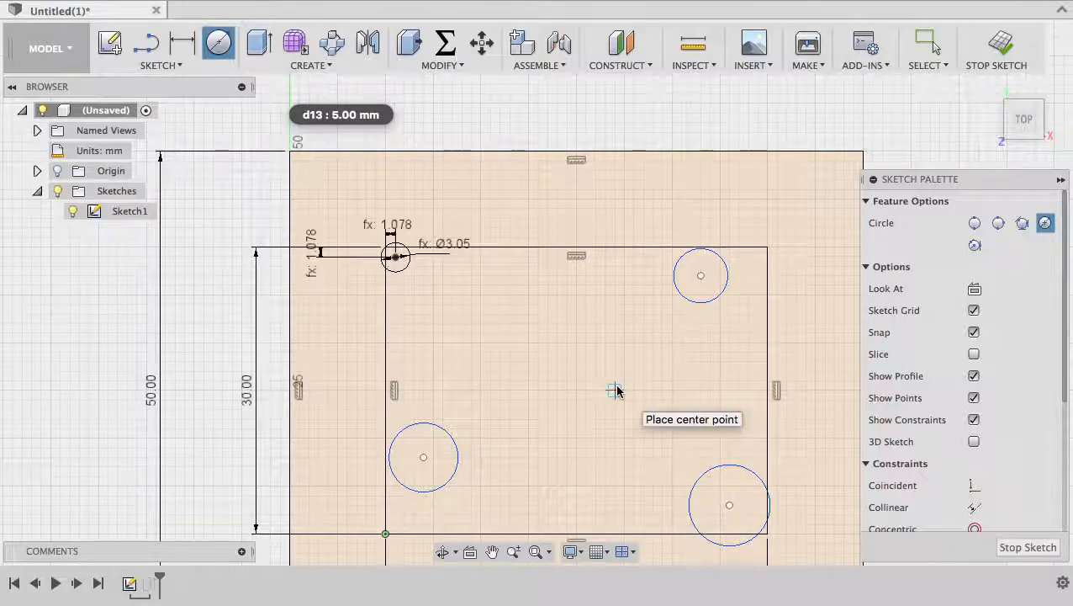
mouse_move(692, 380)
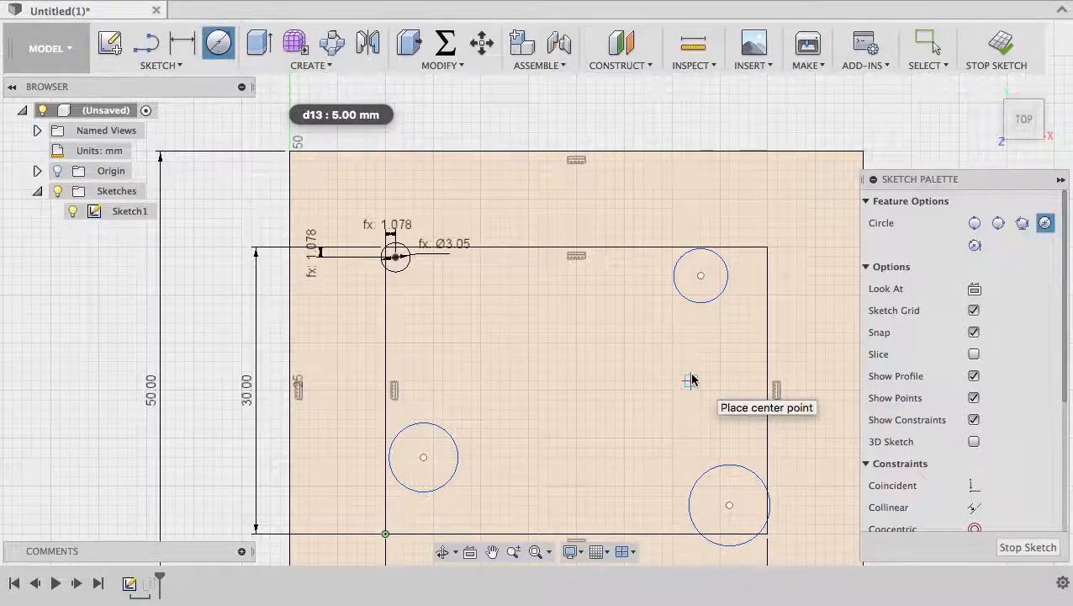
mouse_move(702, 392)
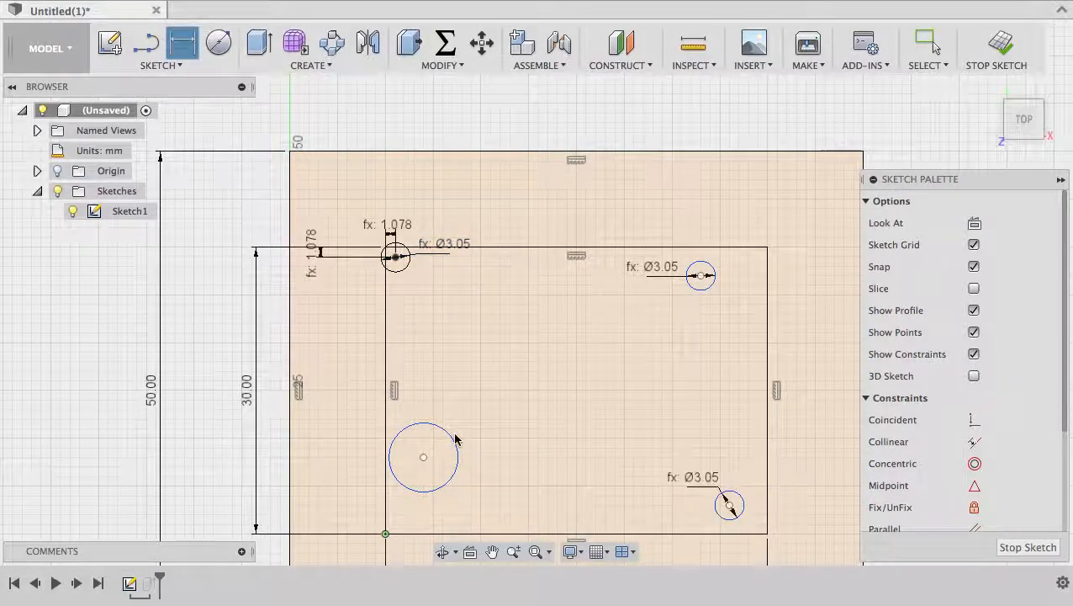
Dimension the lower-left circle with the 3.05 mm HoleDia formula diameter.
click(424, 457)
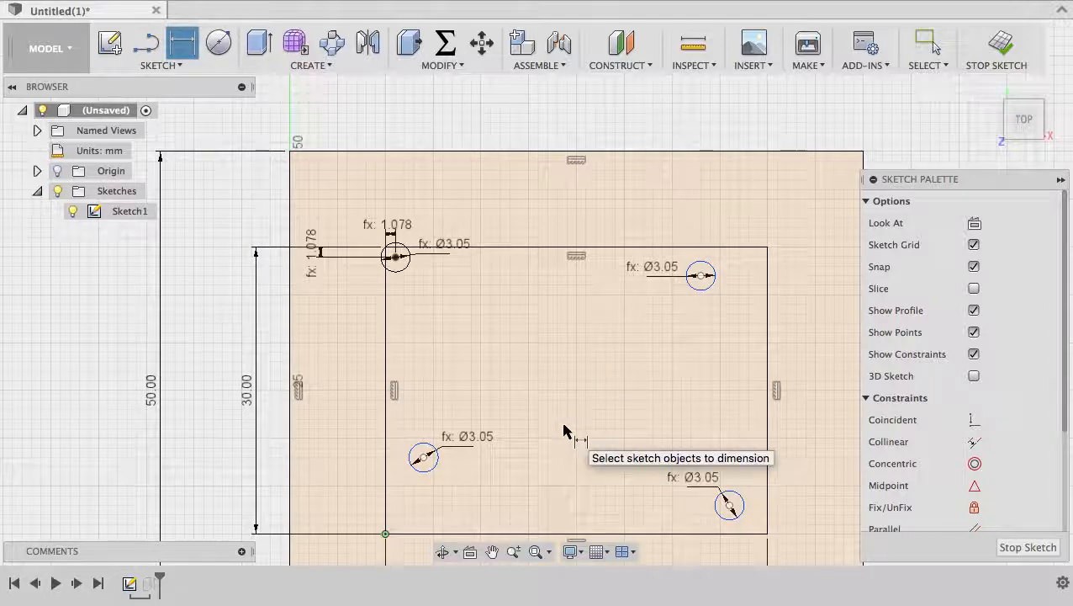
mouse_move(577, 433)
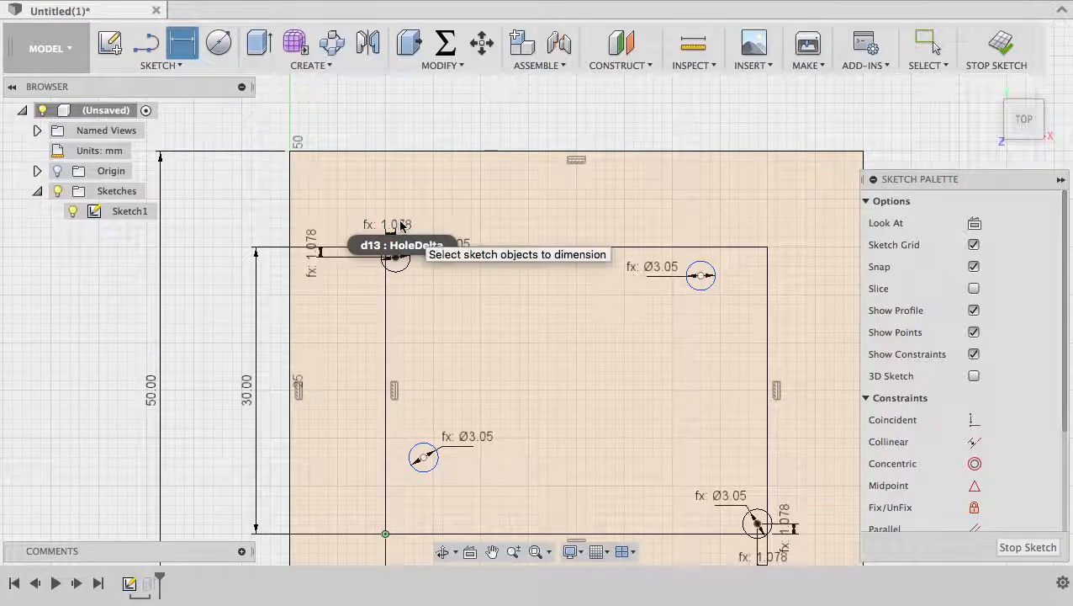
mouse_move(757, 484)
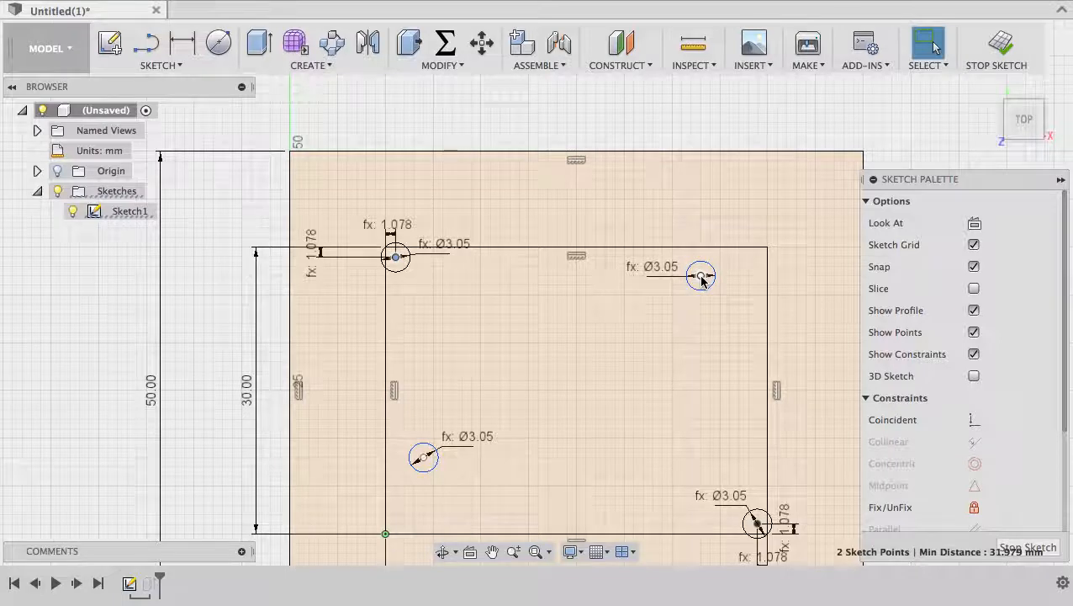
Lock the remaining relief-hole centre onto its inner-rectangle corner with a coincident constraint.
scroll(down, 3)
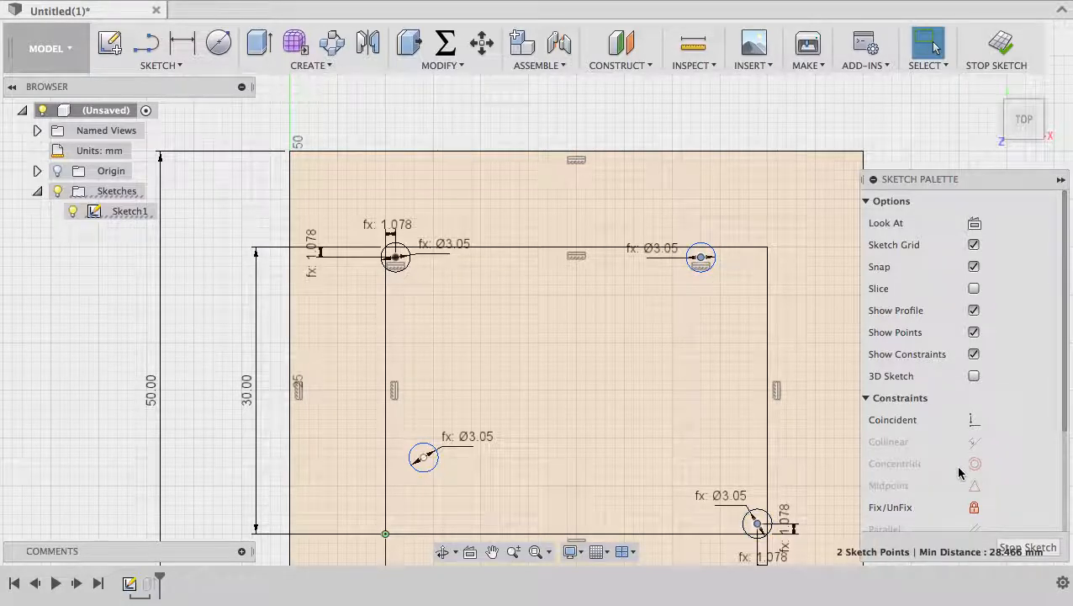
mouse_move(974, 485)
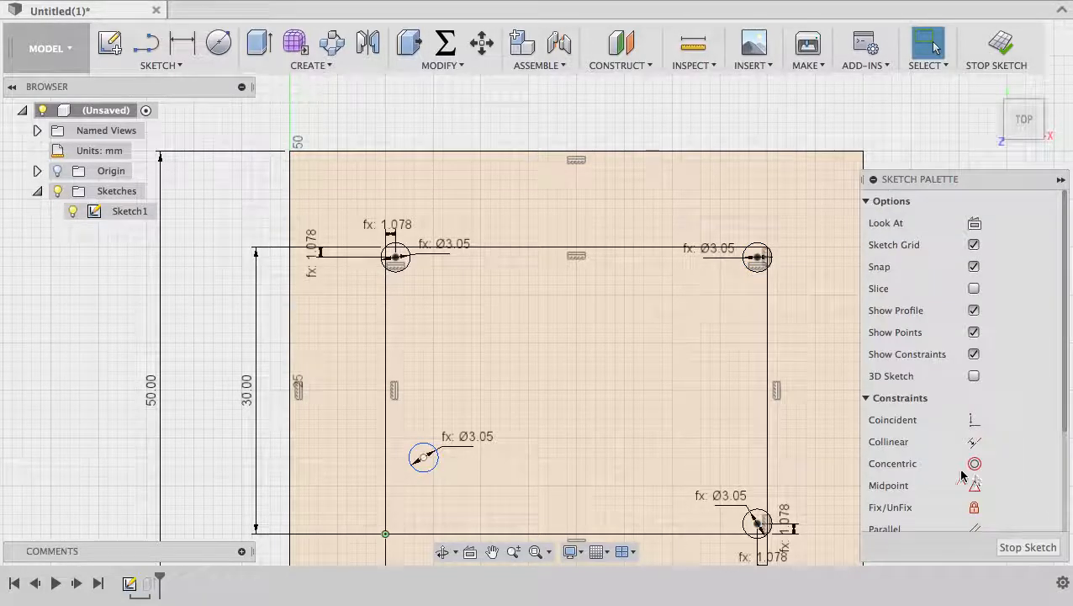
click(423, 456)
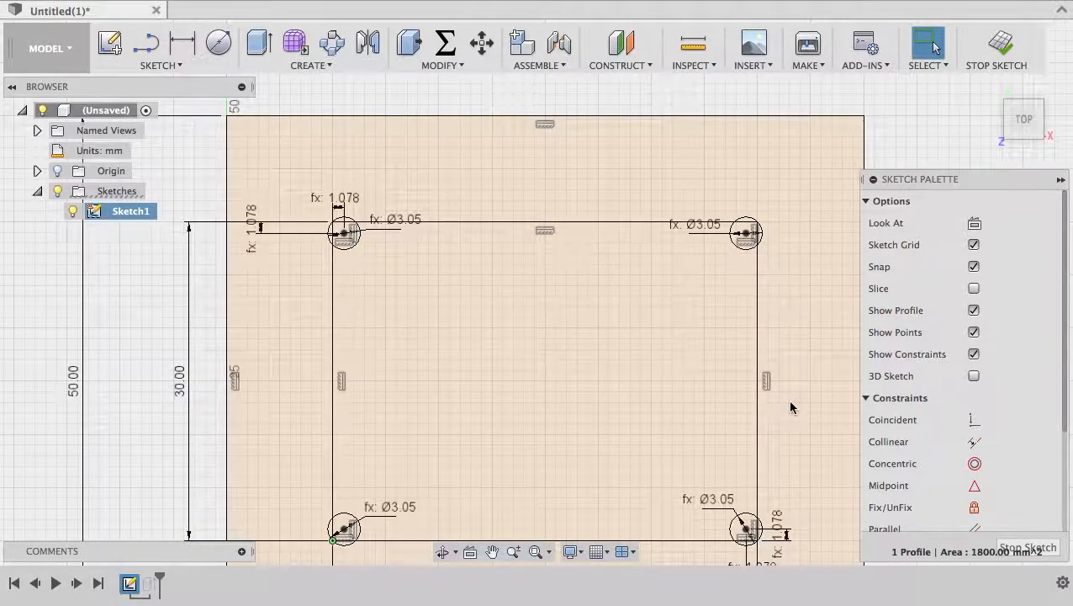
mouse_move(788, 421)
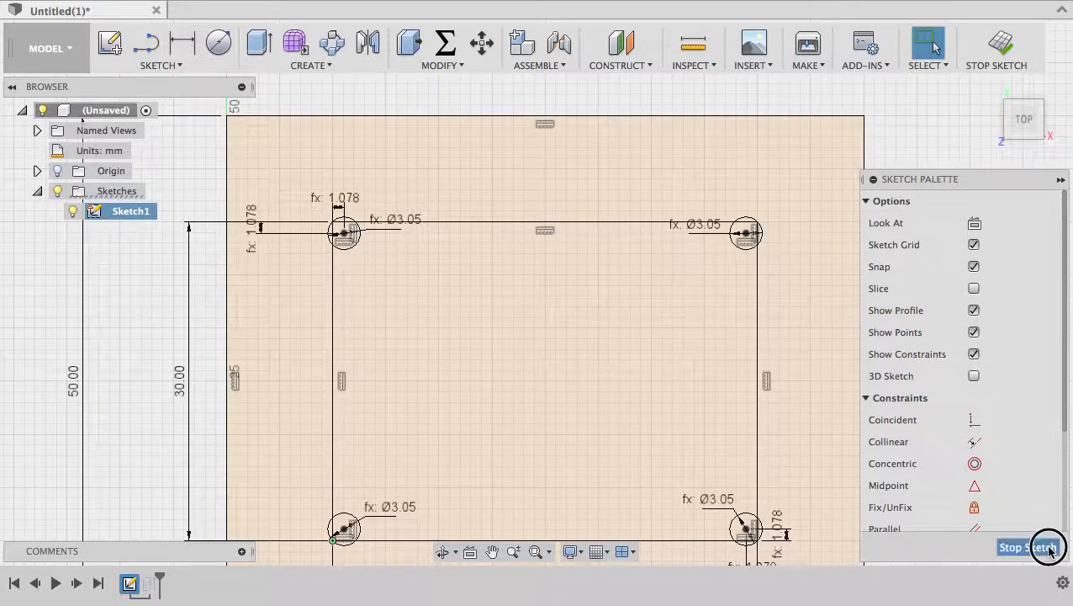
Finish the sketch and re-edit Extrude1 to the frame profile with relief holes, keeping 4 mm.
click(1024, 547)
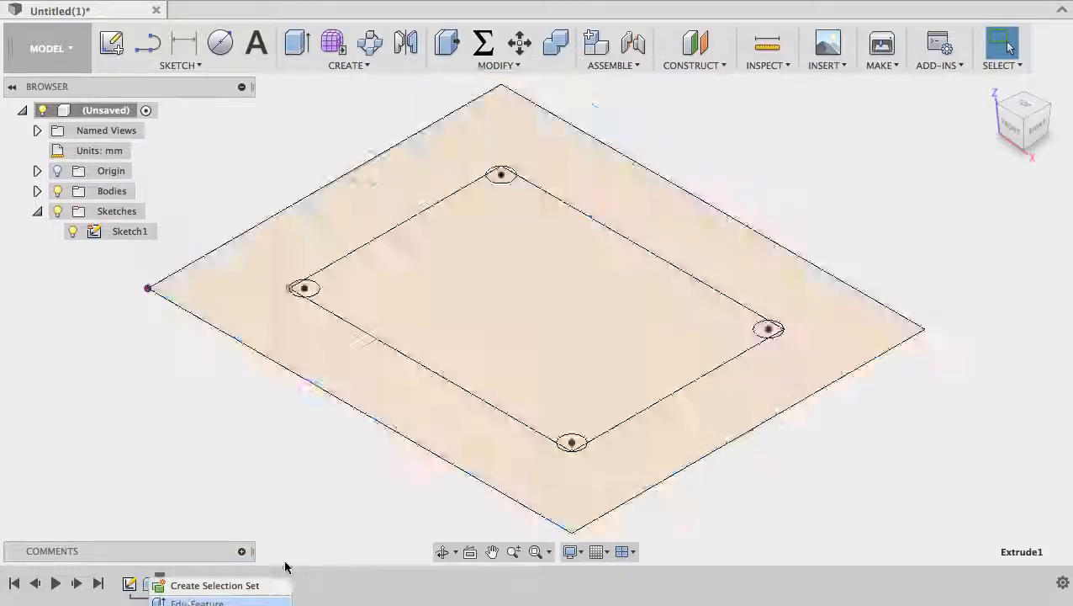
click(196, 601)
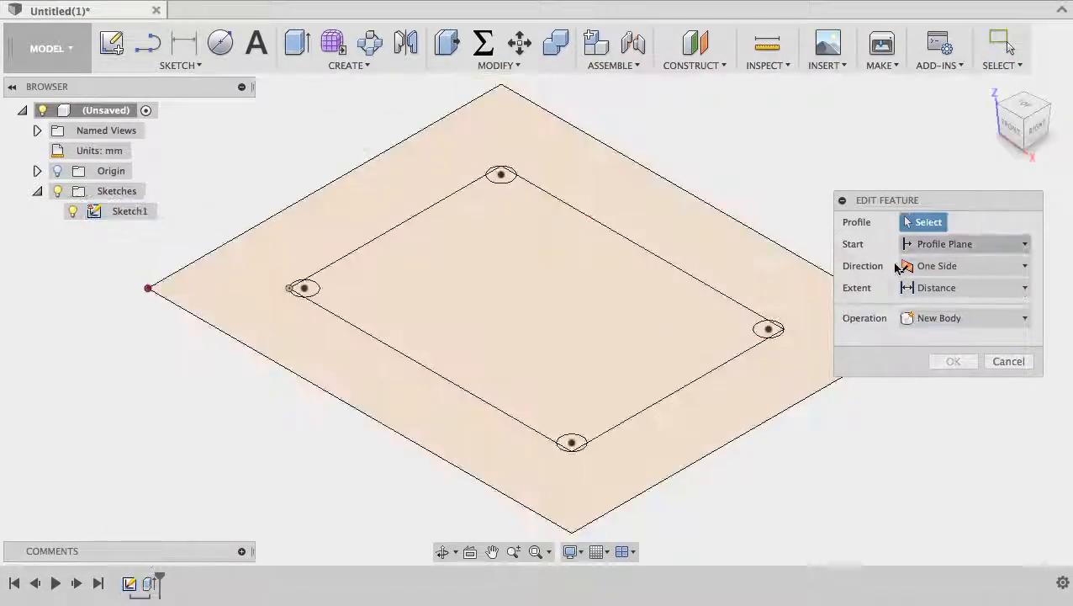
click(953, 361)
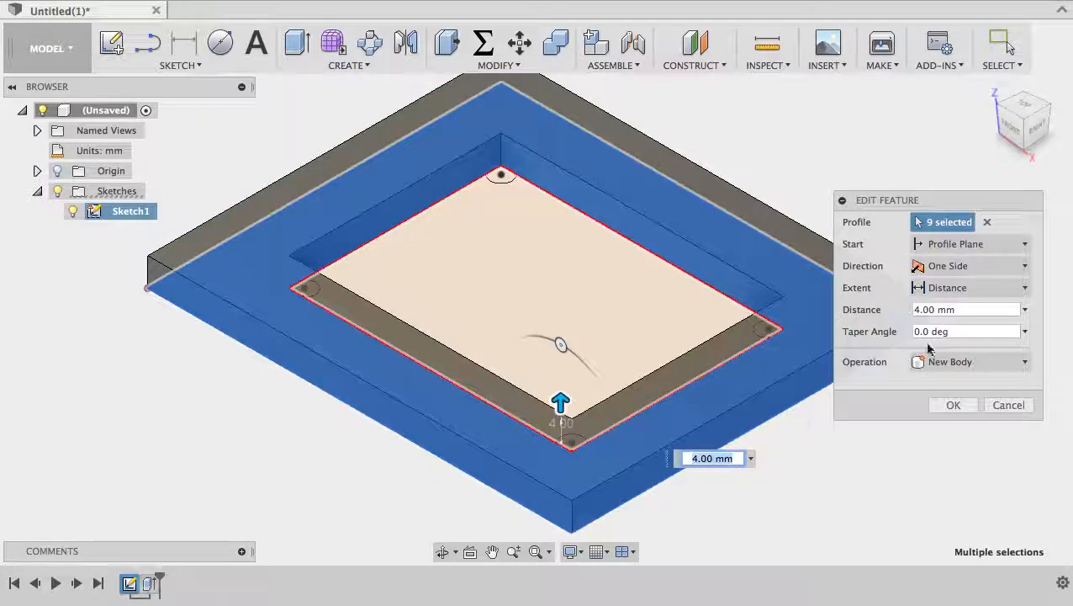
click(986, 221)
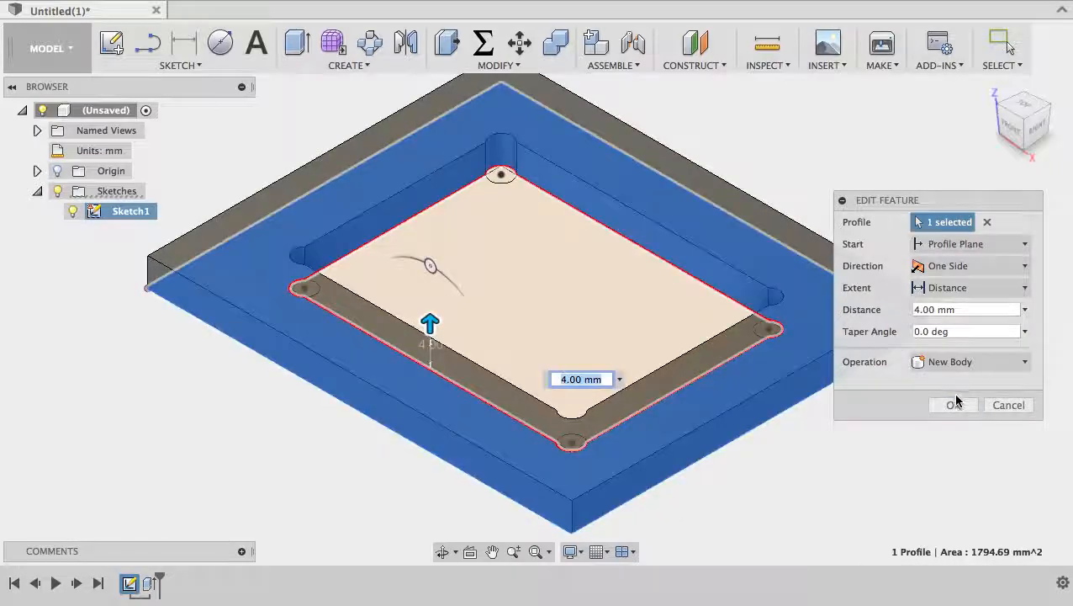
click(950, 405)
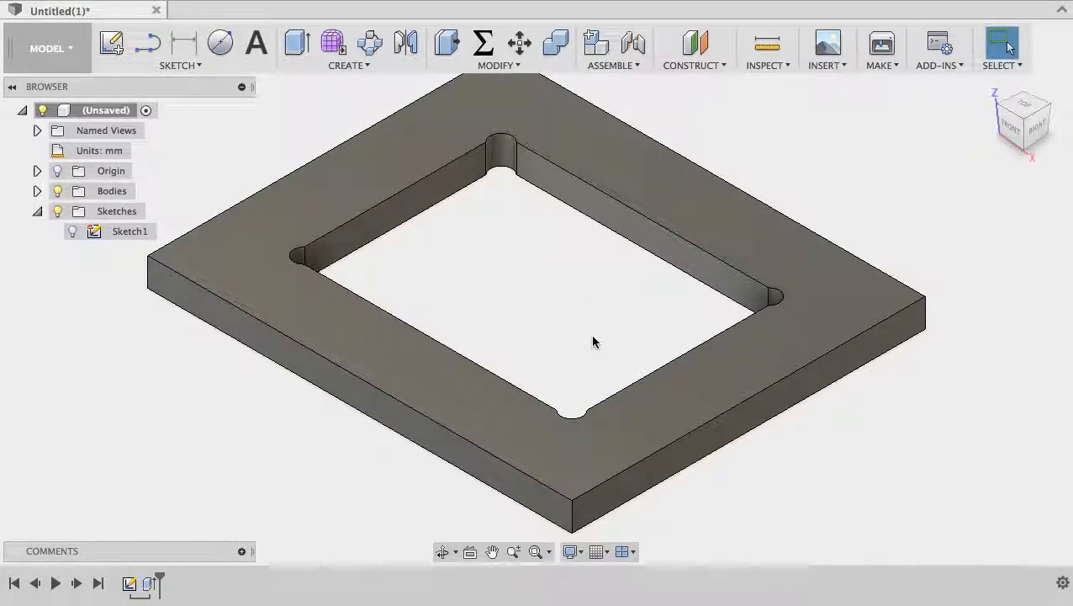
Switch to the CAM workspace and regenerate the 2D Contour1 toolpath for the notched frame.
click(48, 48)
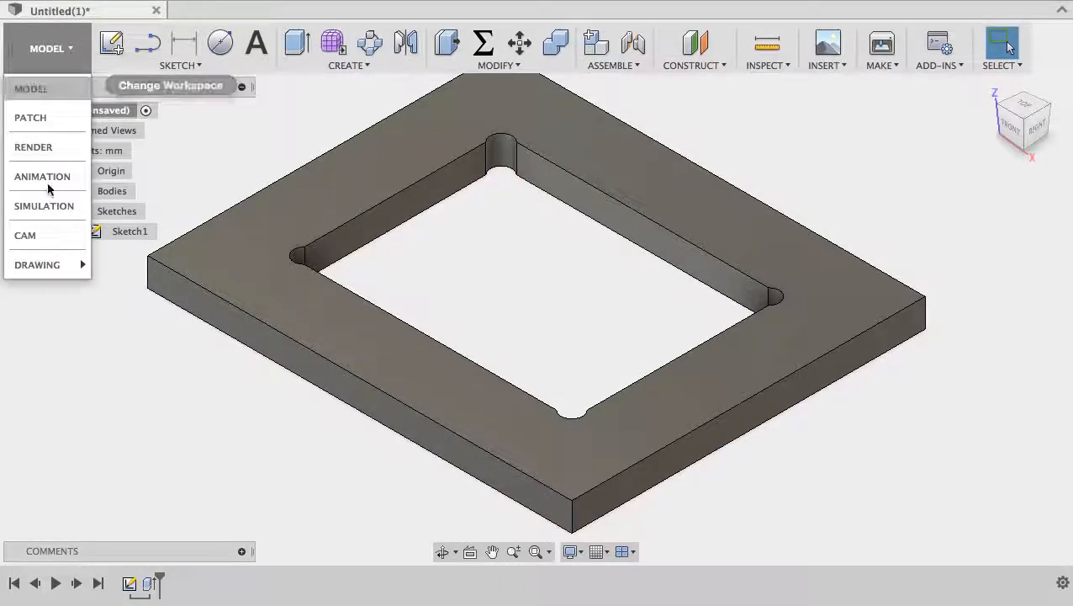
click(24, 235)
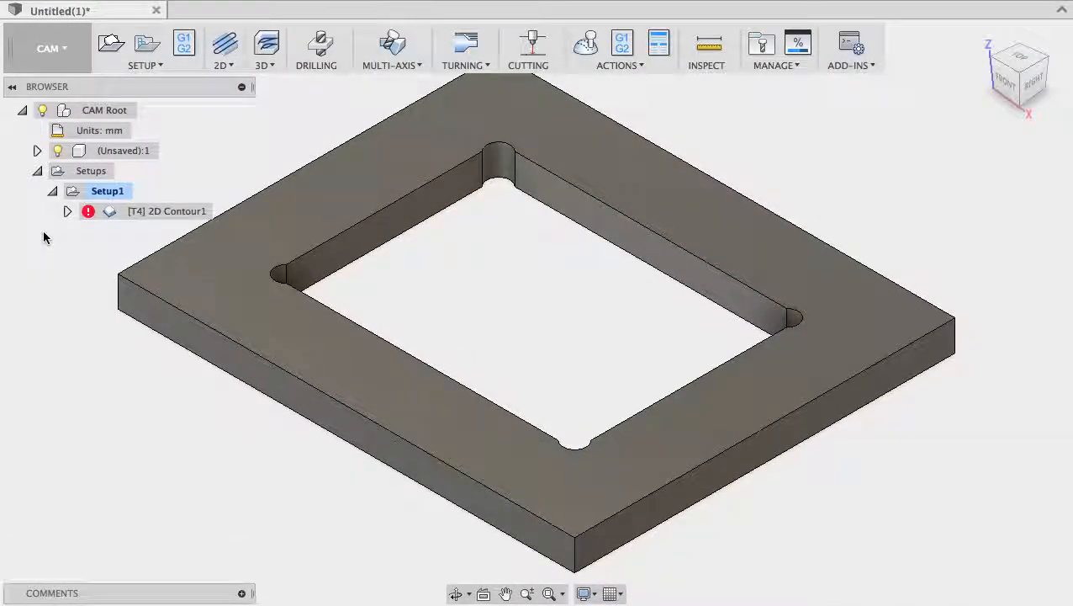
click(167, 211)
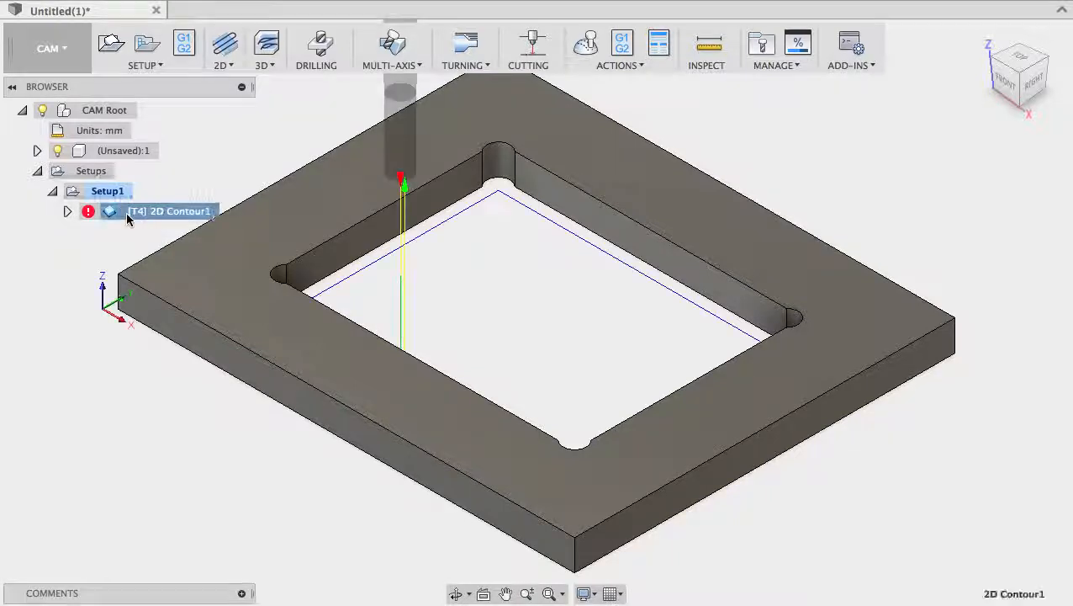
right_click(168, 211)
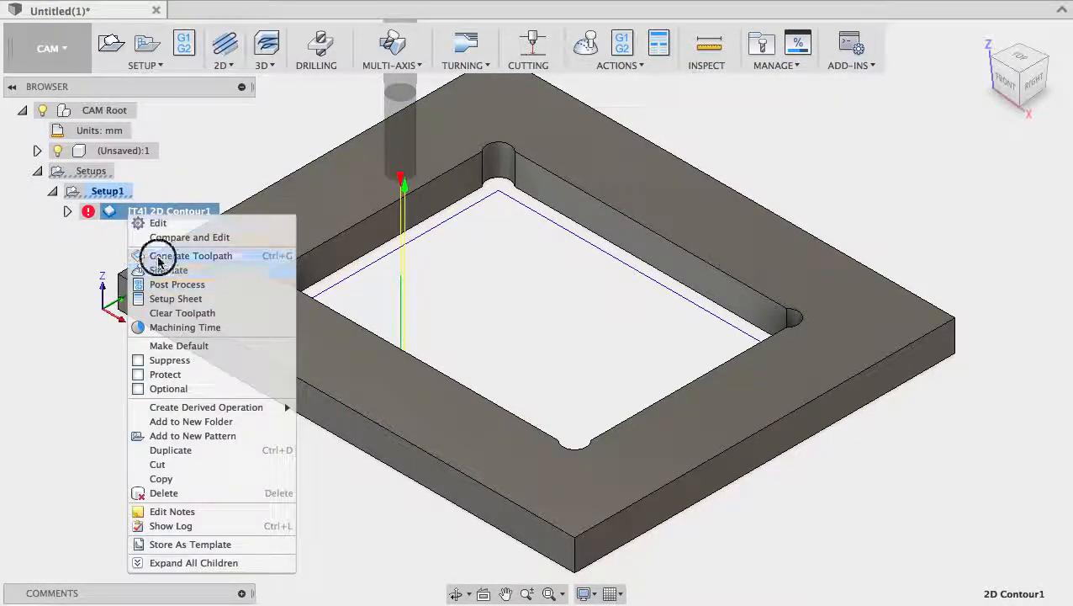
click(190, 256)
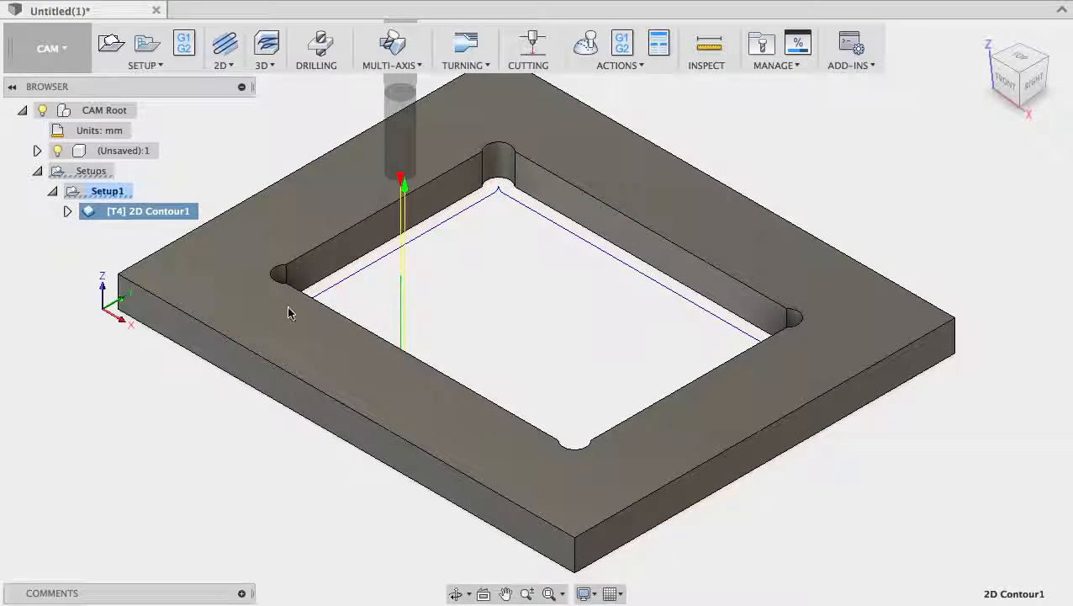
mouse_move(310, 329)
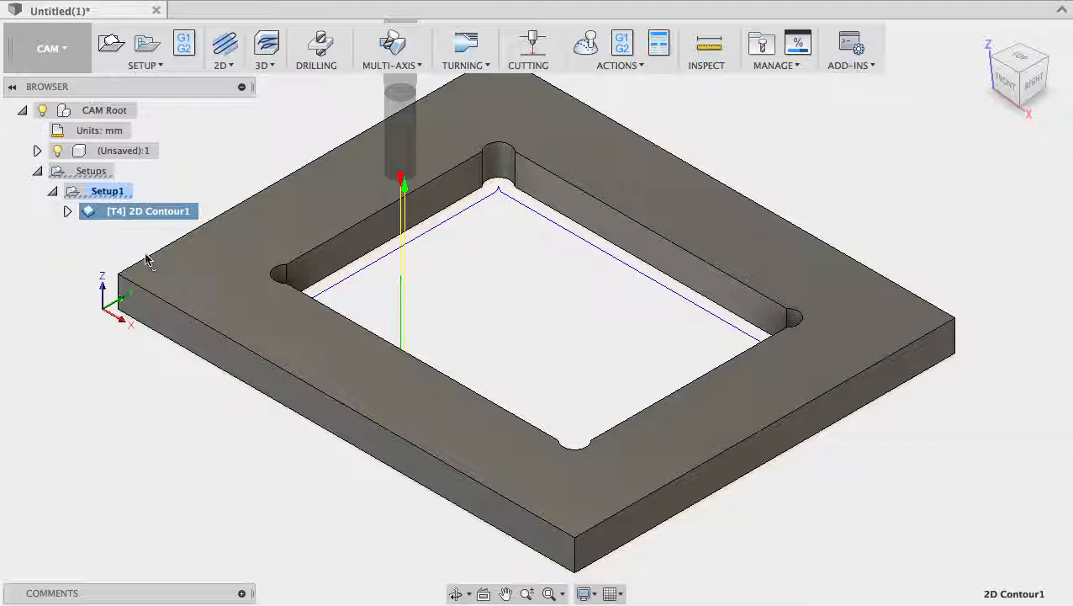
Start simulating the regenerated 2D Contour1 toolpath.
right_click(148, 210)
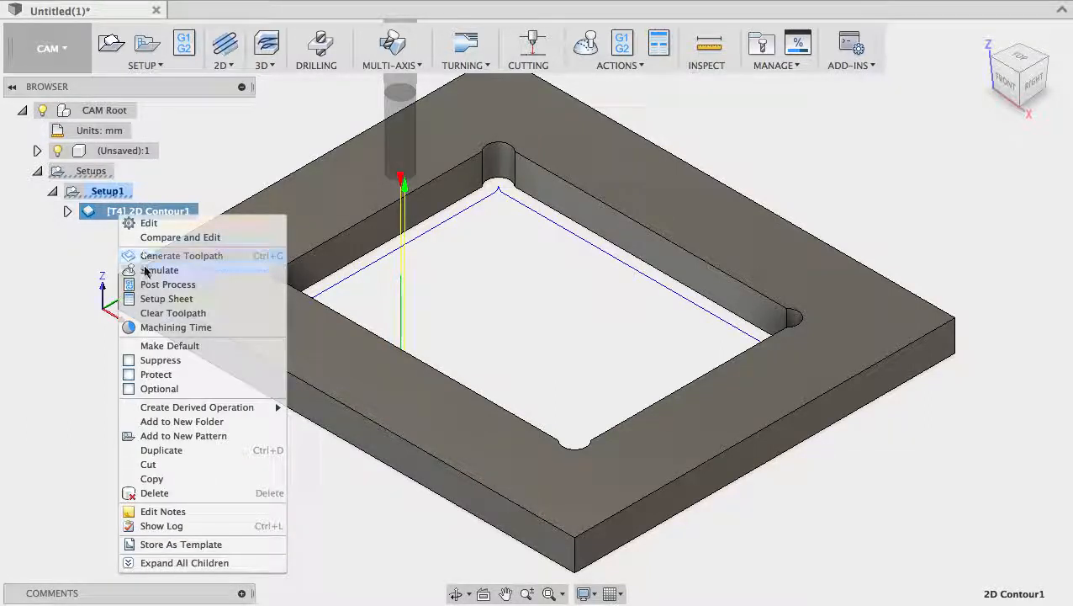
click(160, 269)
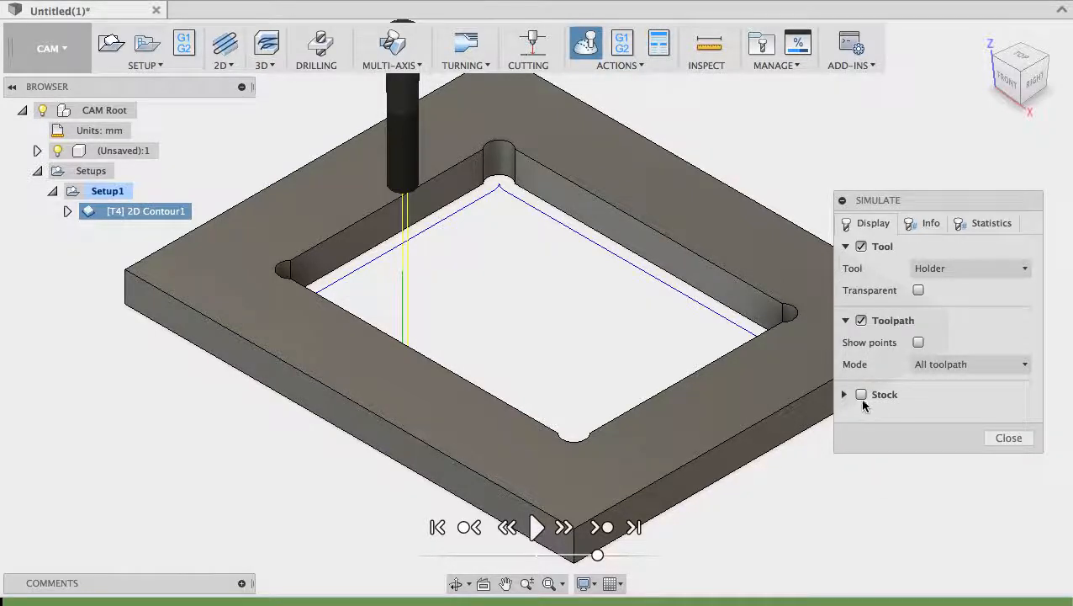
Show the stock, jump to the toolpath end, view it from the top, then close the simulation.
click(861, 394)
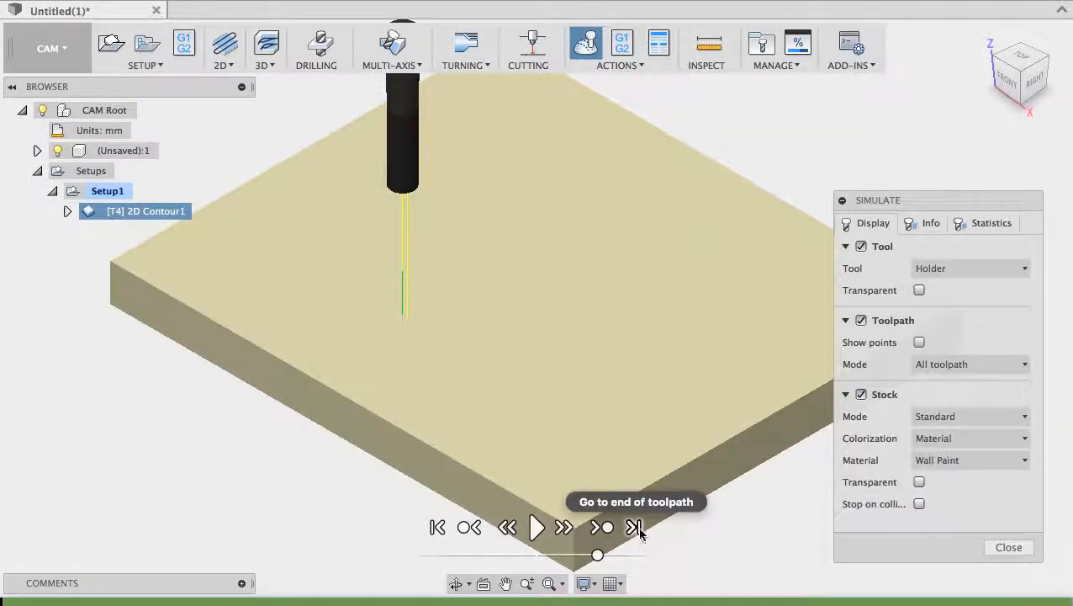
click(634, 528)
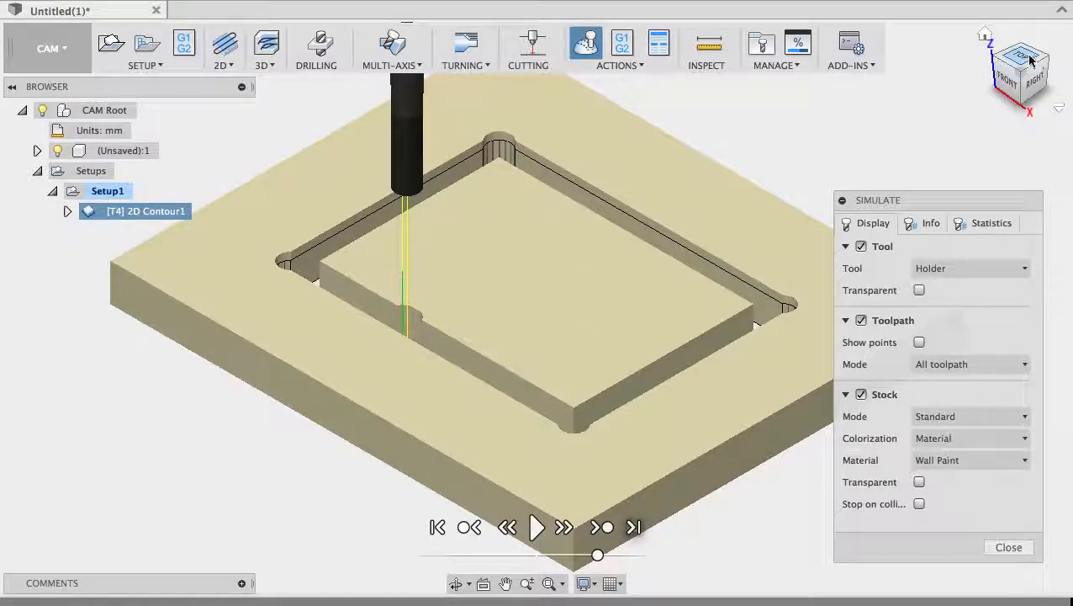
click(1020, 54)
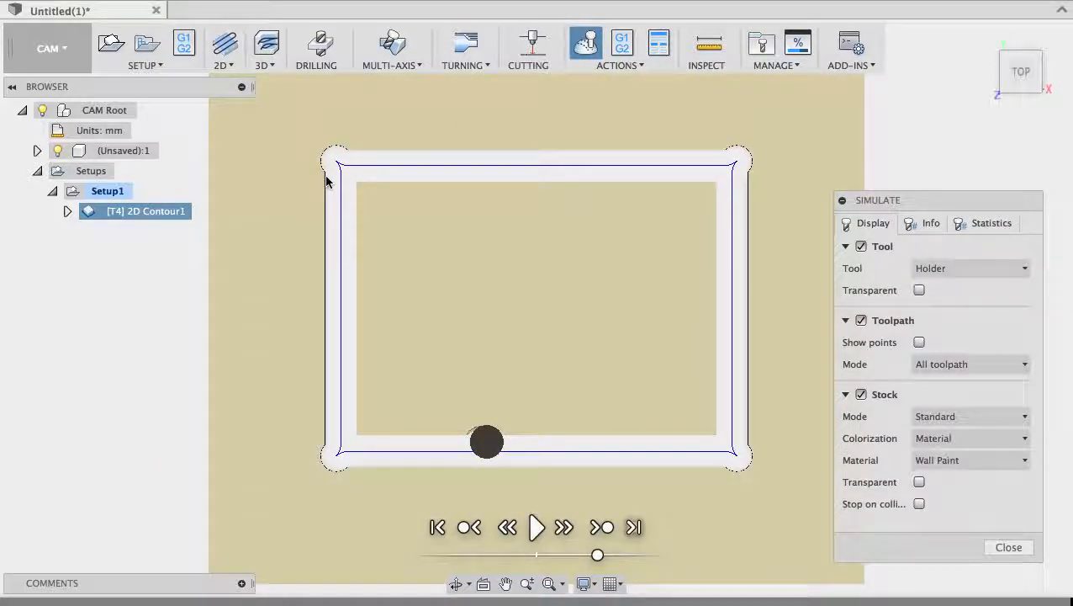
mouse_move(328, 160)
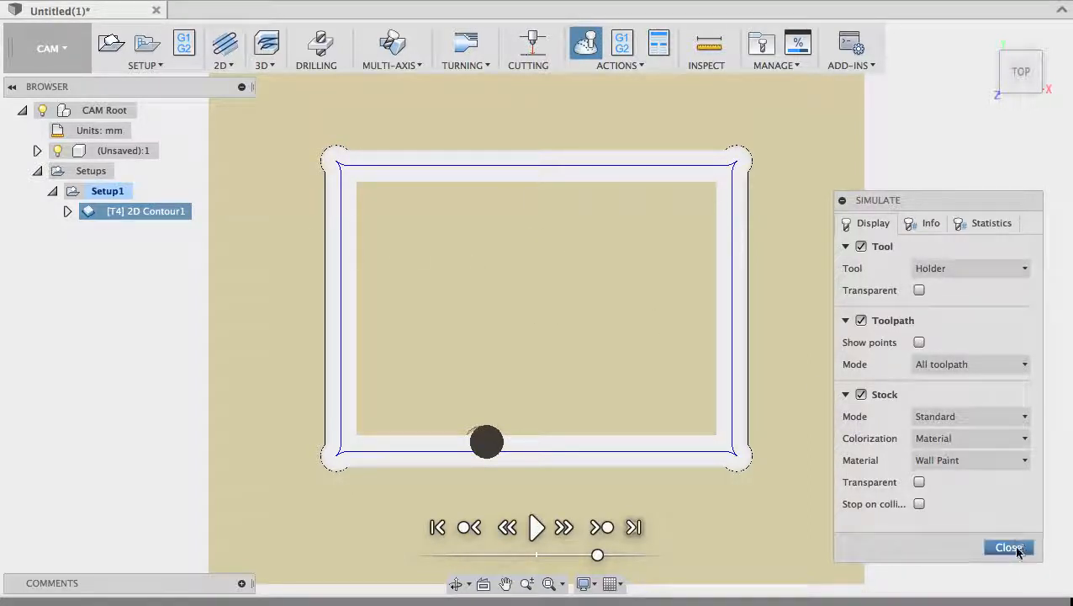
click(1008, 547)
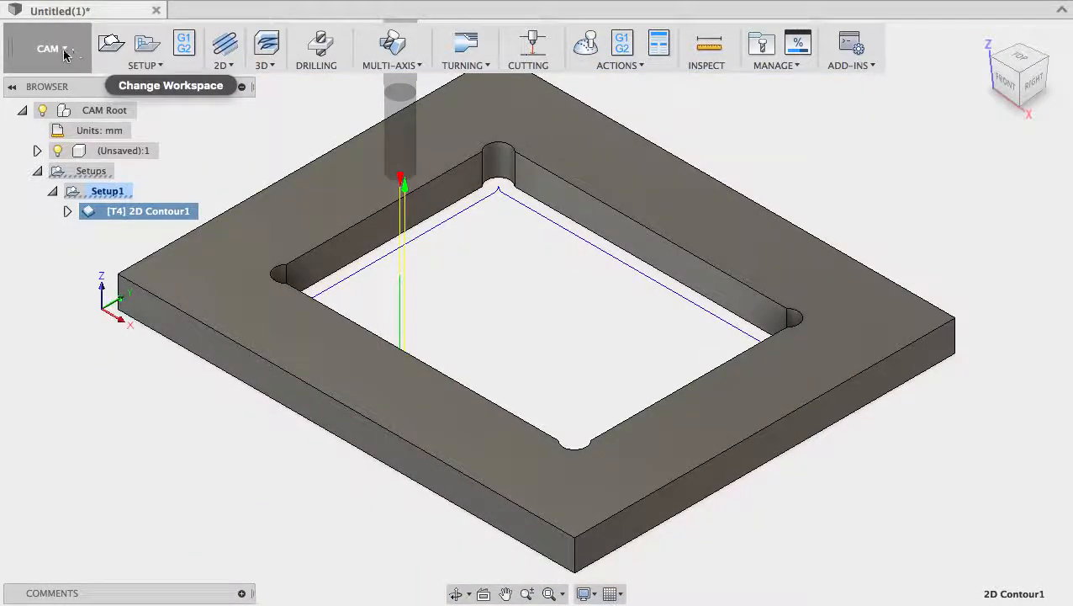
Return to the Model workspace and change the ToolDia parameter to 1.6 mm.
click(48, 48)
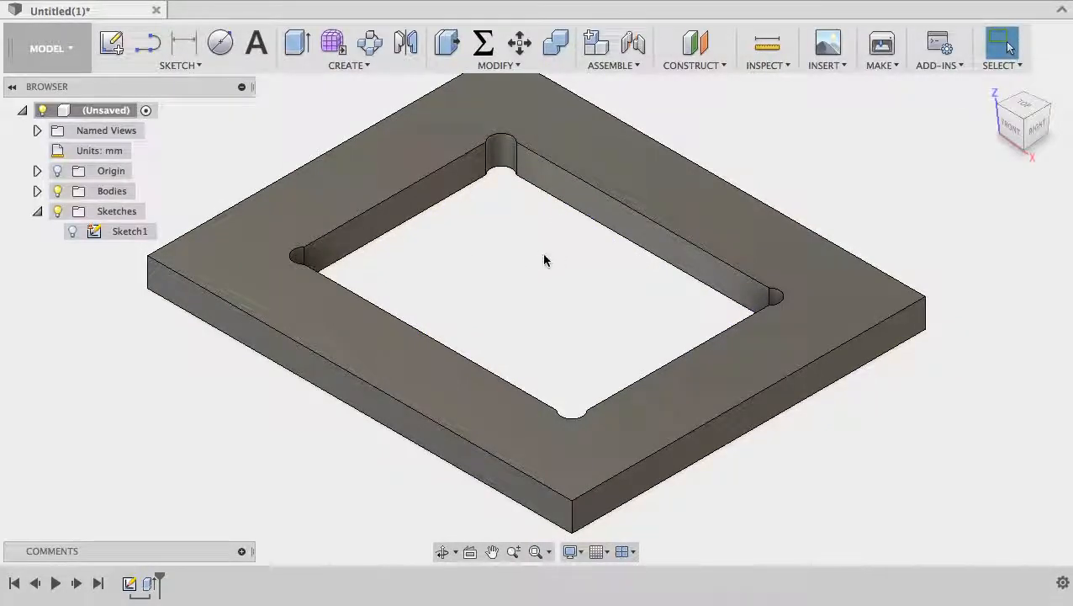
mouse_move(534, 231)
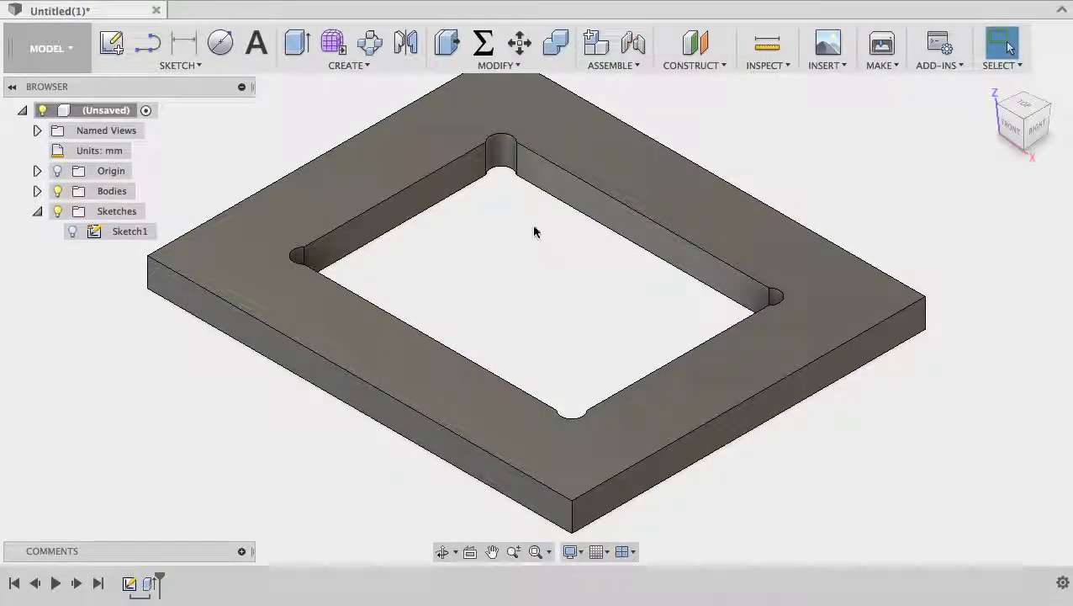
click(483, 43)
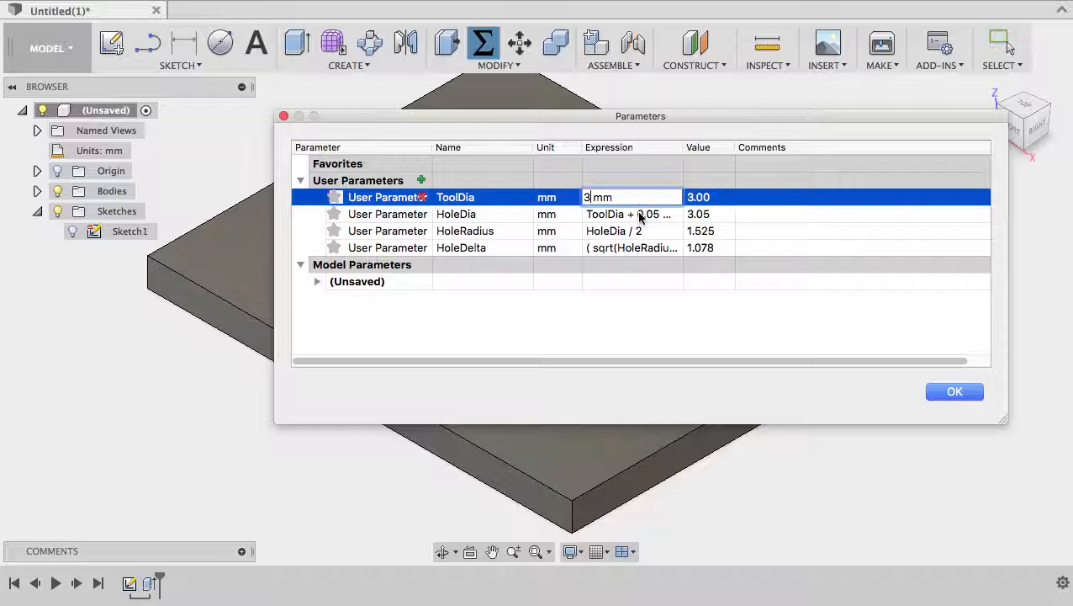
text(1.6)
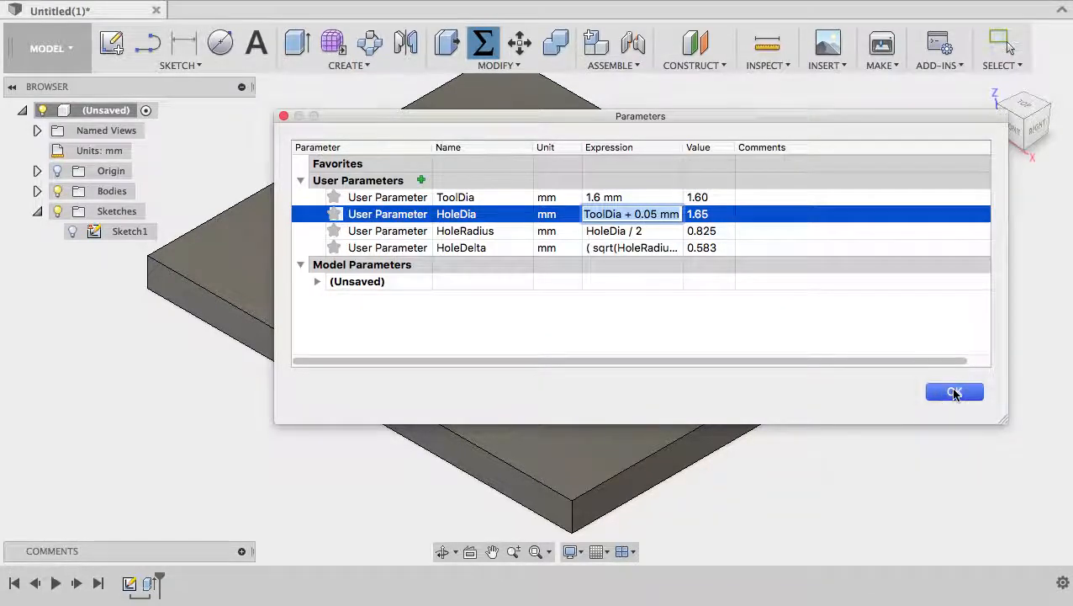
click(955, 392)
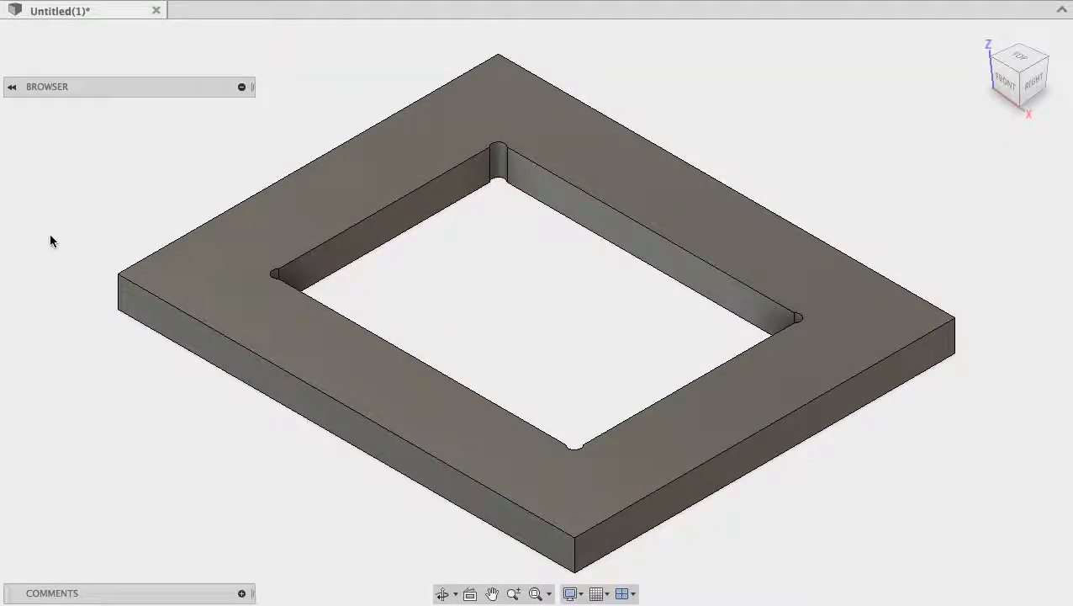
Regenerate 2D Contour1 for the 1.65 mm relief holes and reopen its context menu.
right_click(160, 210)
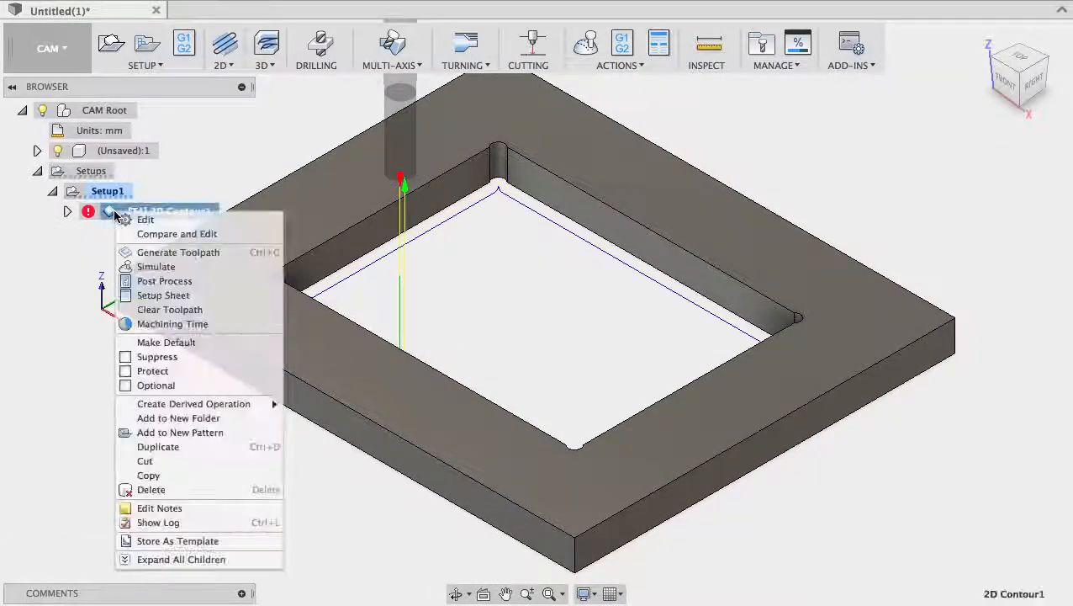
mouse_move(177, 252)
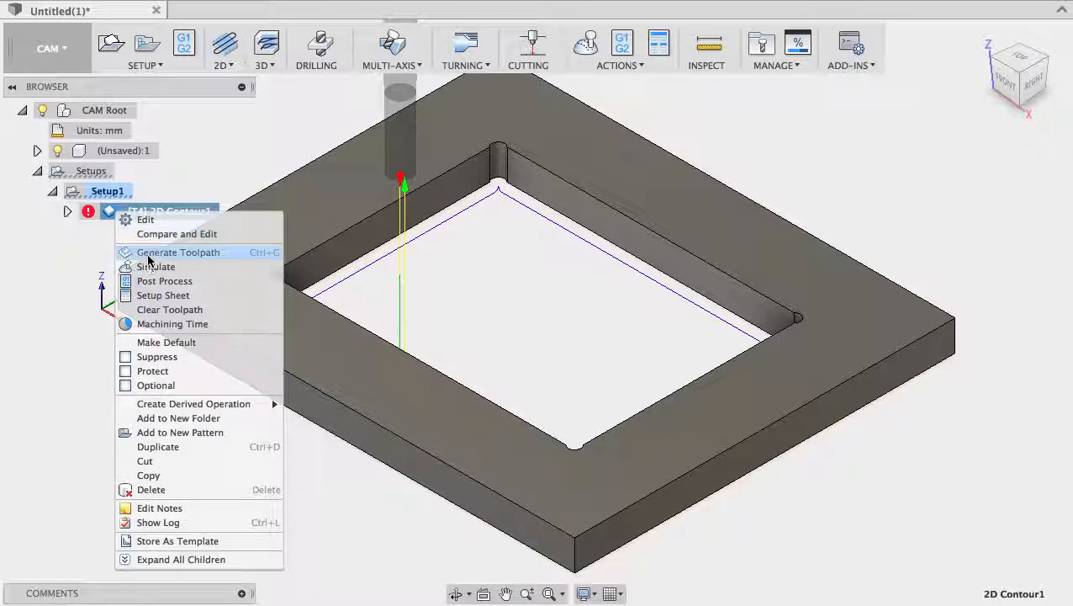
click(178, 252)
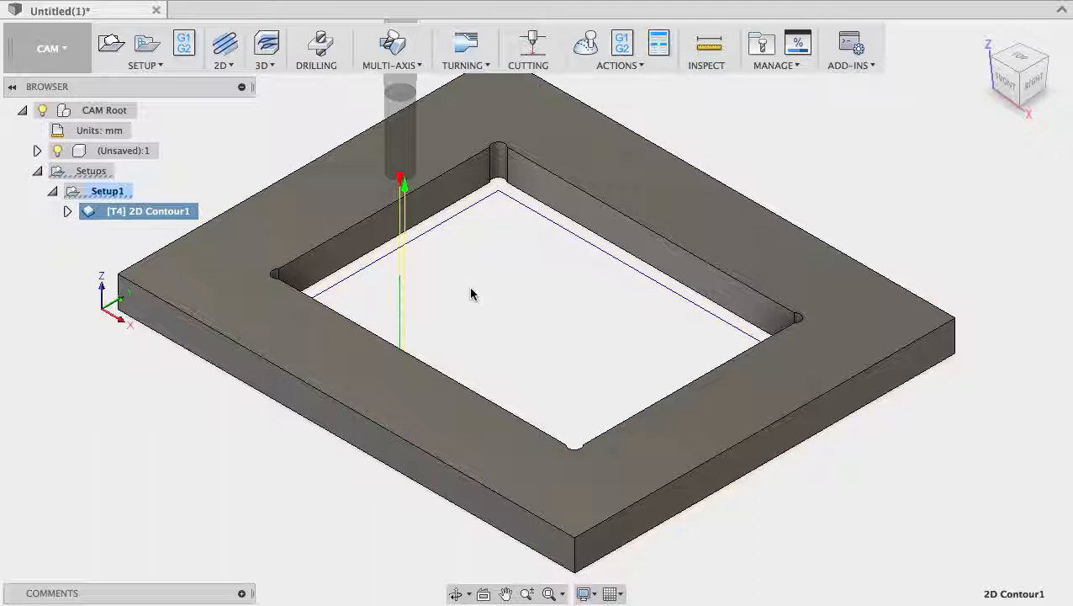
right_click(147, 211)
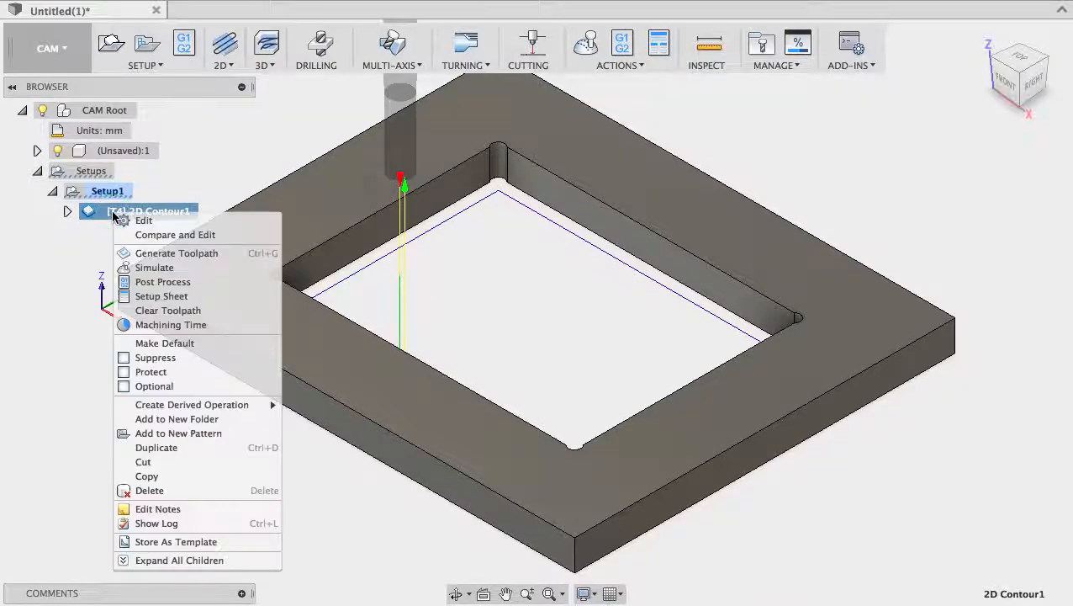
mouse_move(154, 267)
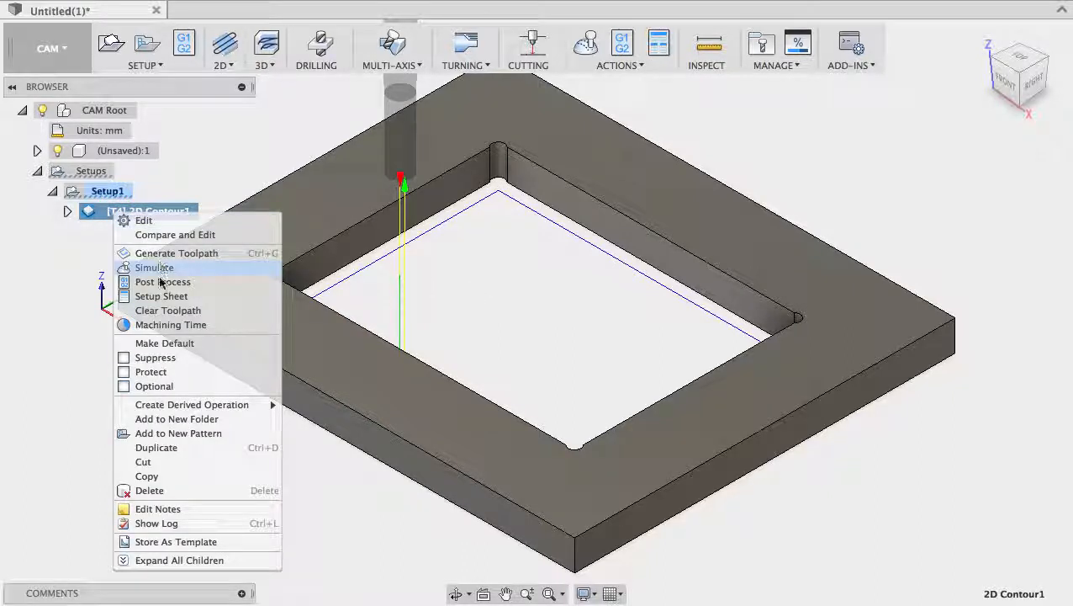
mouse_move(145, 220)
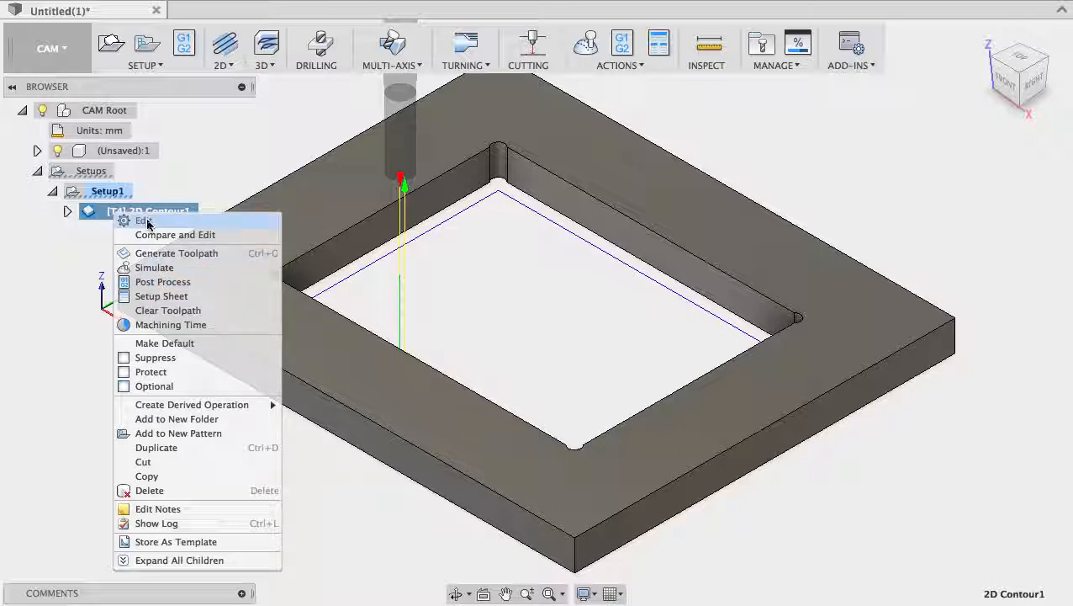
Edit 2D Contour1 to use the #1 Ø1.6 mm flat tool and confirm so the toolpath recomputes.
click(145, 220)
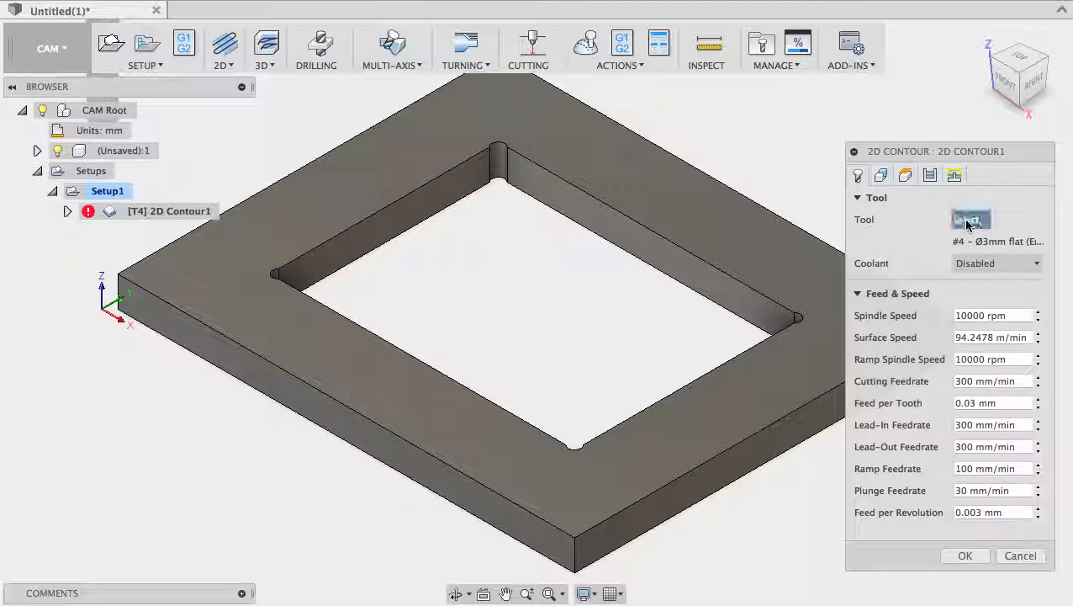
click(972, 219)
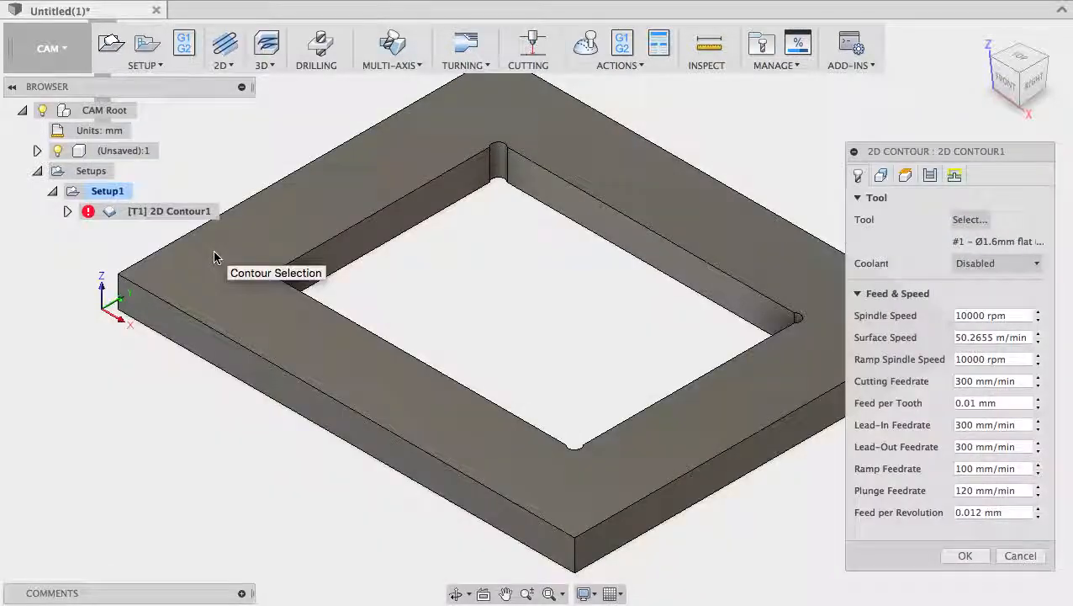
click(964, 555)
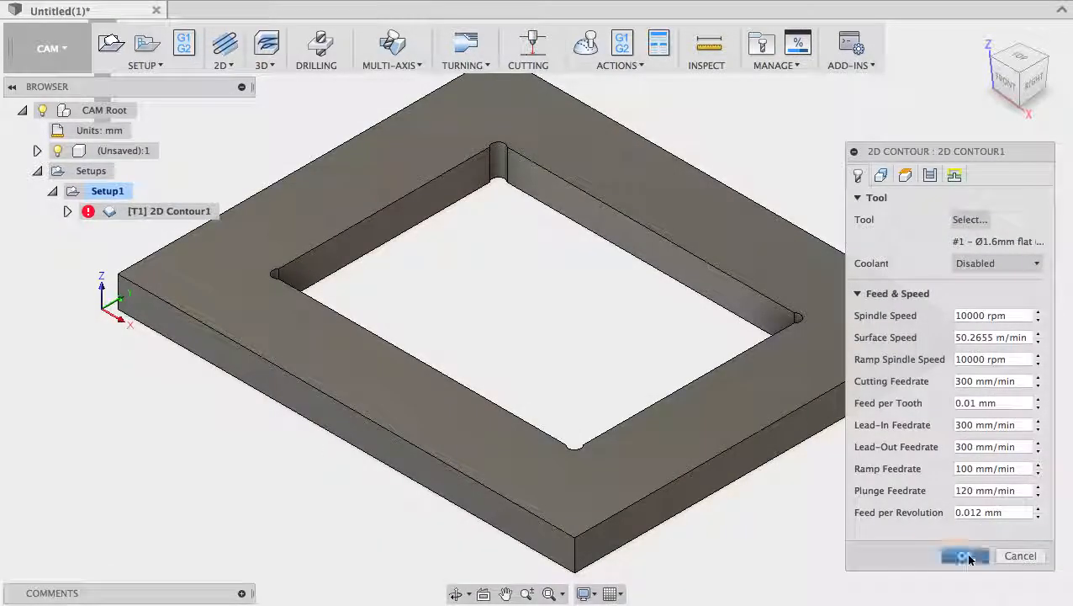
click(965, 555)
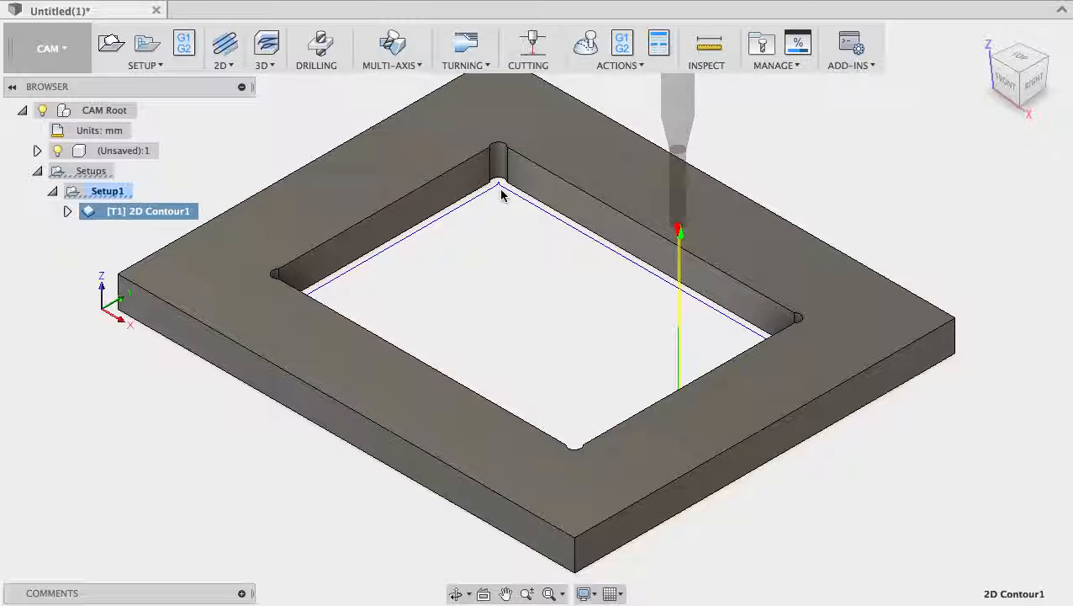
mouse_move(768, 210)
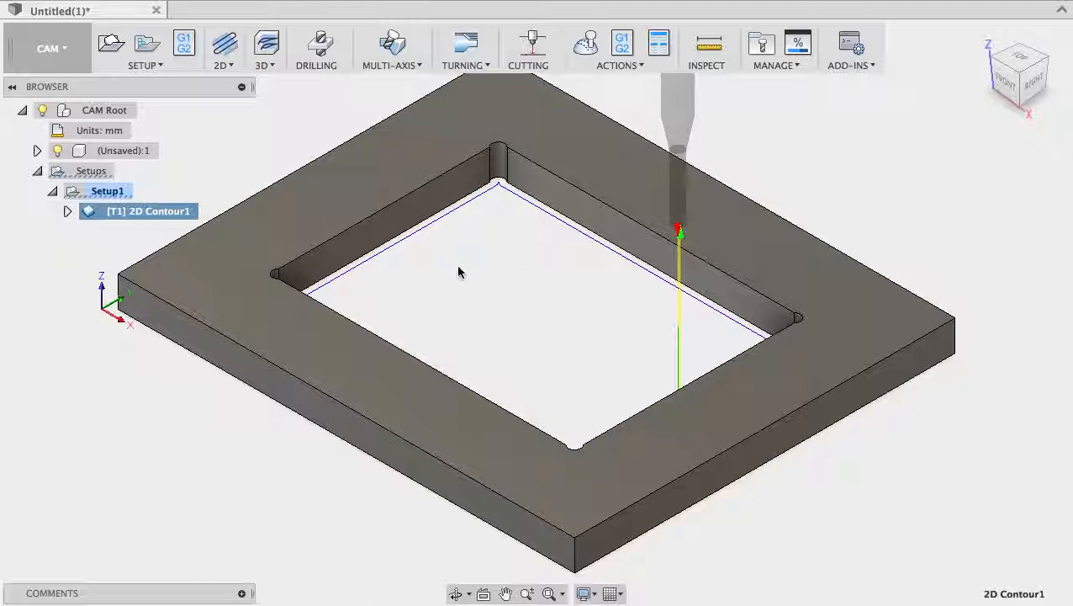
mouse_move(513, 231)
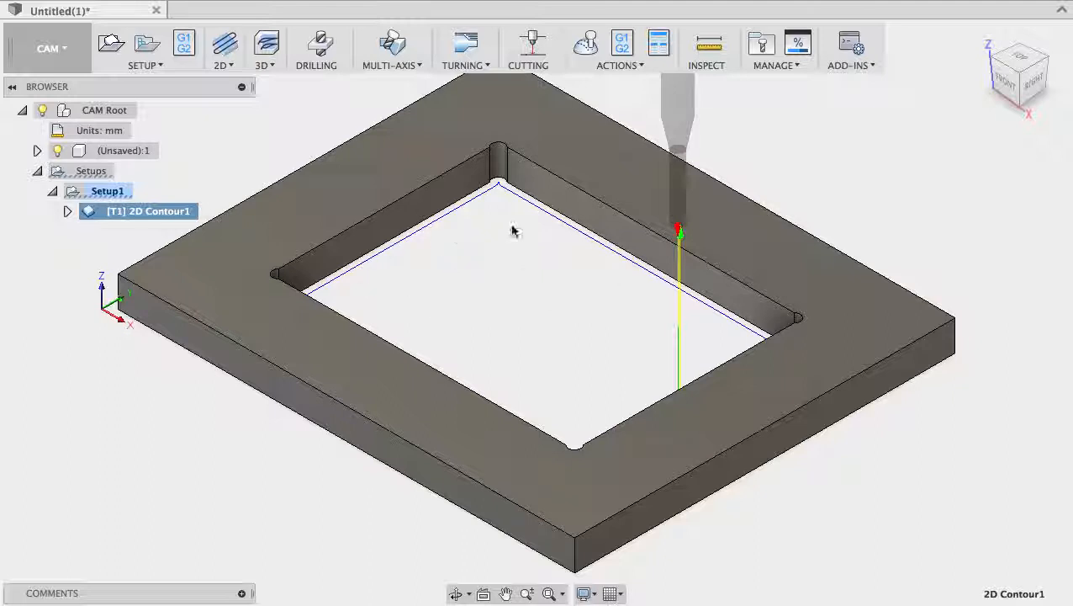
mouse_move(767, 371)
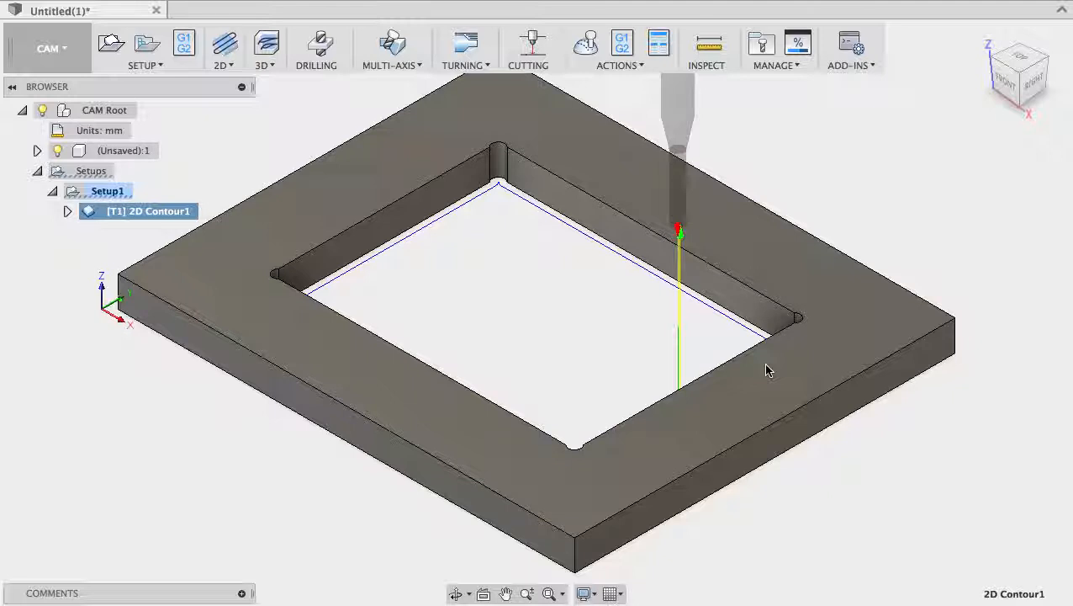
Open and dismiss the workspace list without switching workspaces.
click(48, 48)
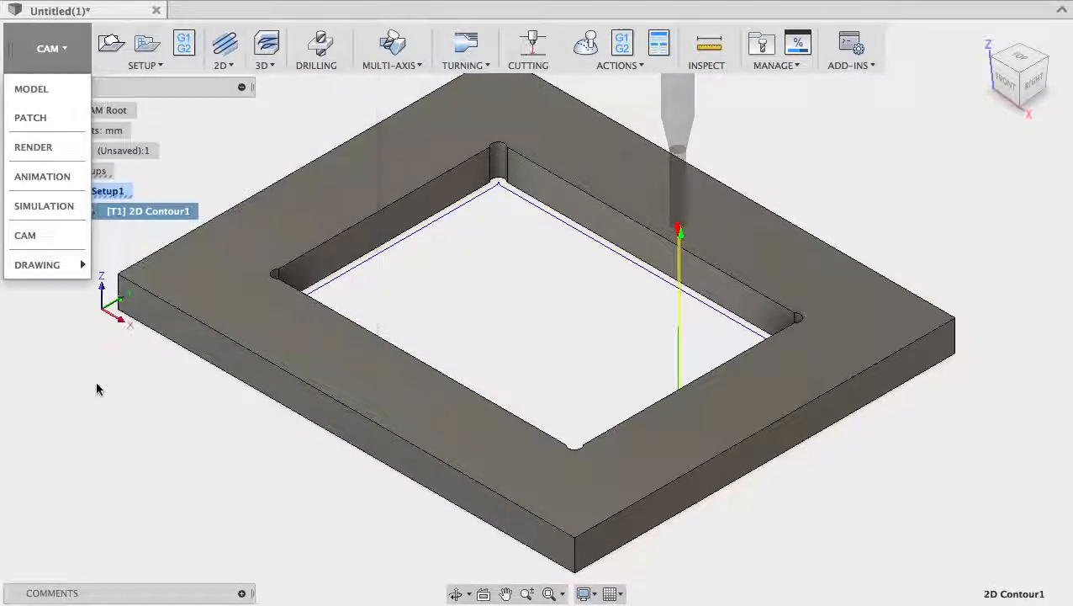
click(48, 48)
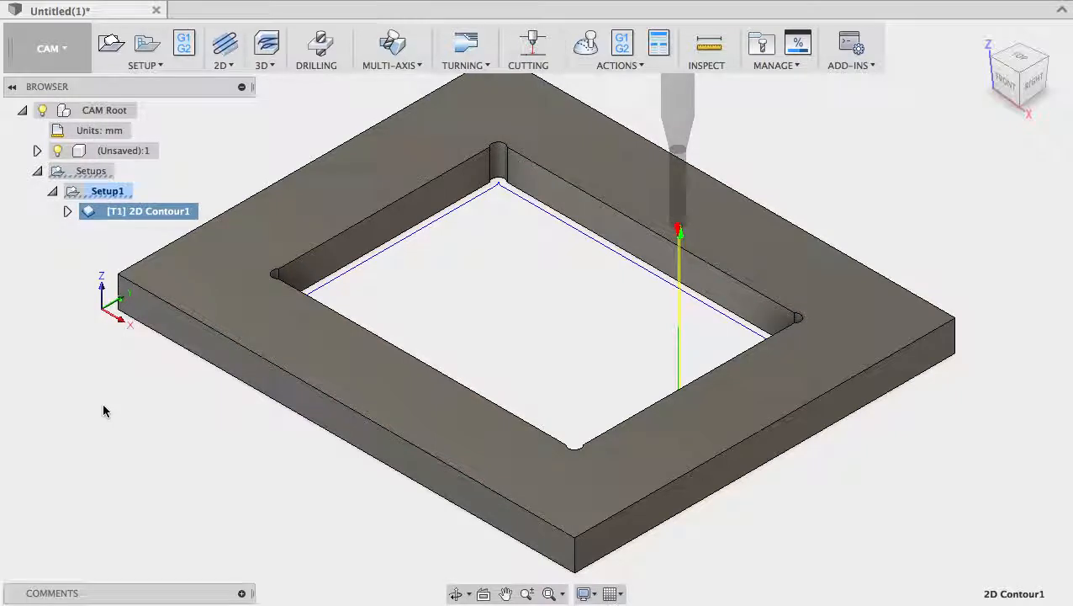